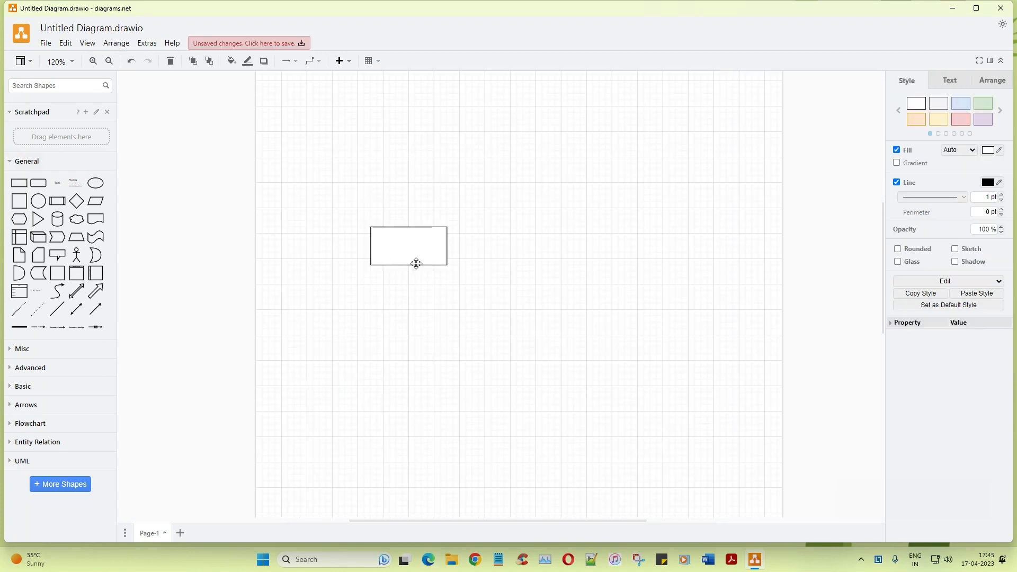
- Label the blank rectangle WINDOWS and Ctrl-drag a copy of it to the right
{"action": "double_click", "coordinate": [408, 246]}
{"action": "type", "text": "WINDOWS"}
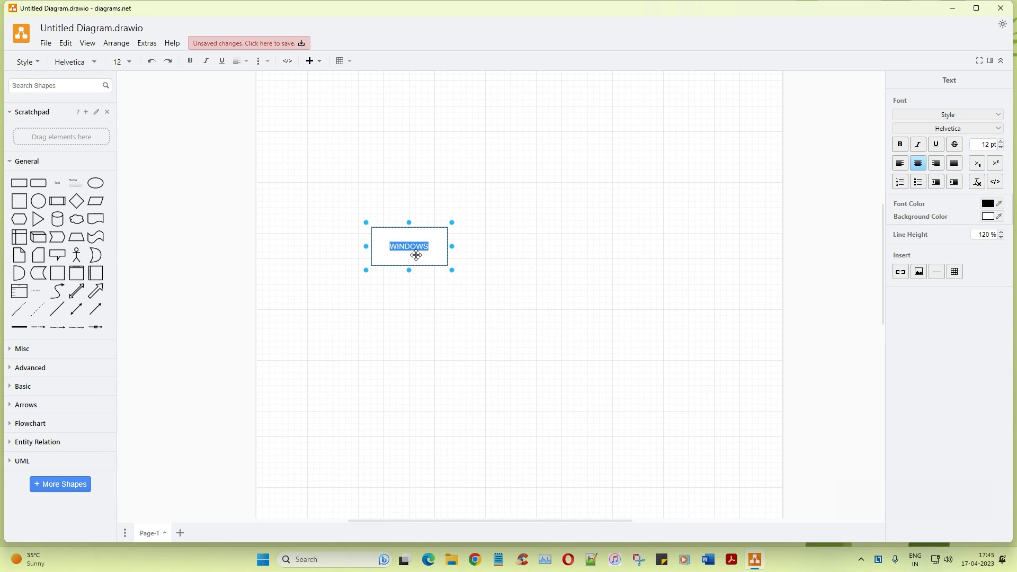
{"action": "left_click", "coordinate": [900, 144]}
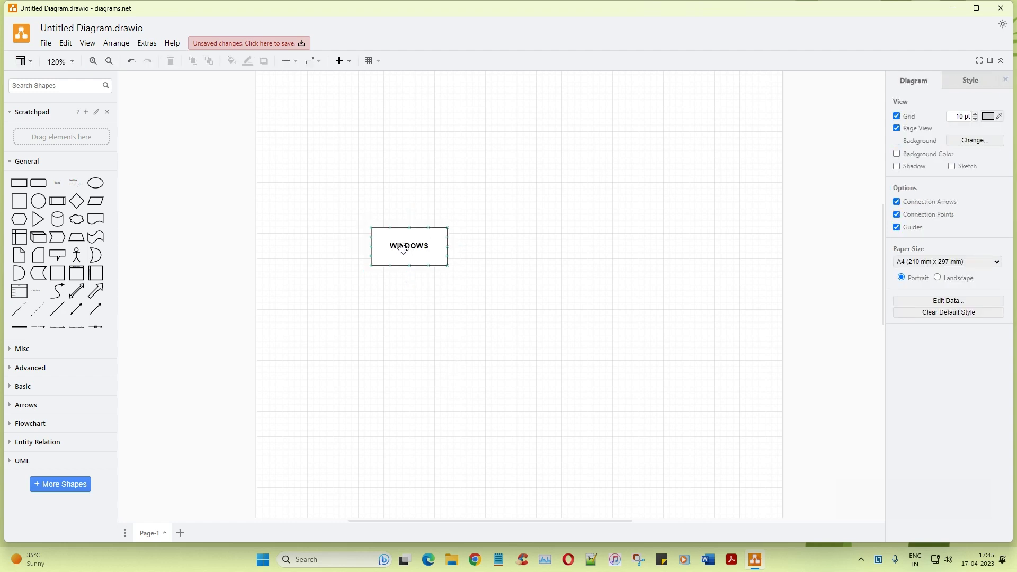
{"action": "left_click_drag", "start_coordinate": [409, 246], "coordinate": [558, 246]}
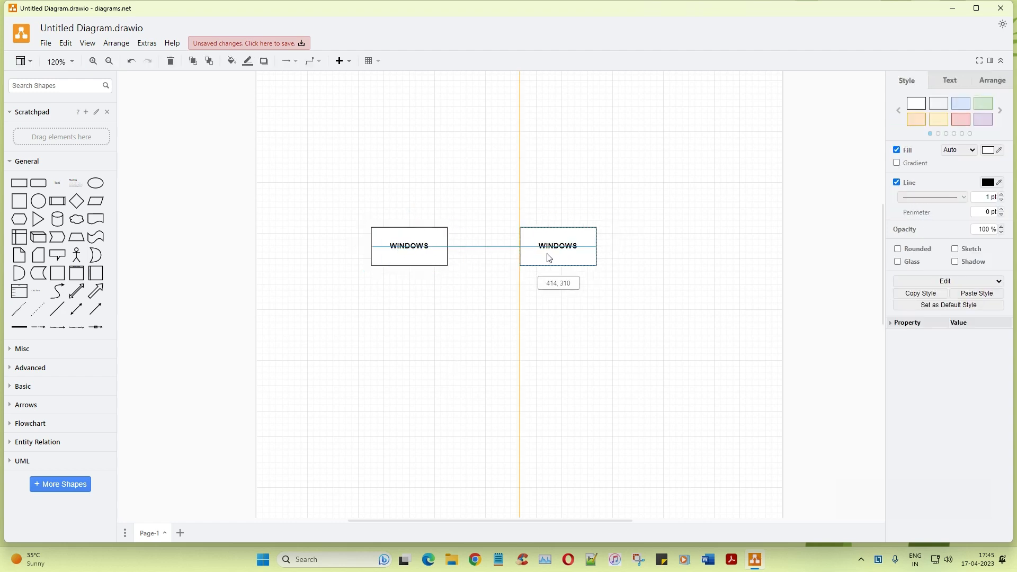
- Relabel the copied box LINUX = UBUNTU (correcting a FEDOR start to UBUNTU)
{"action": "double_click", "coordinate": [556, 245]}
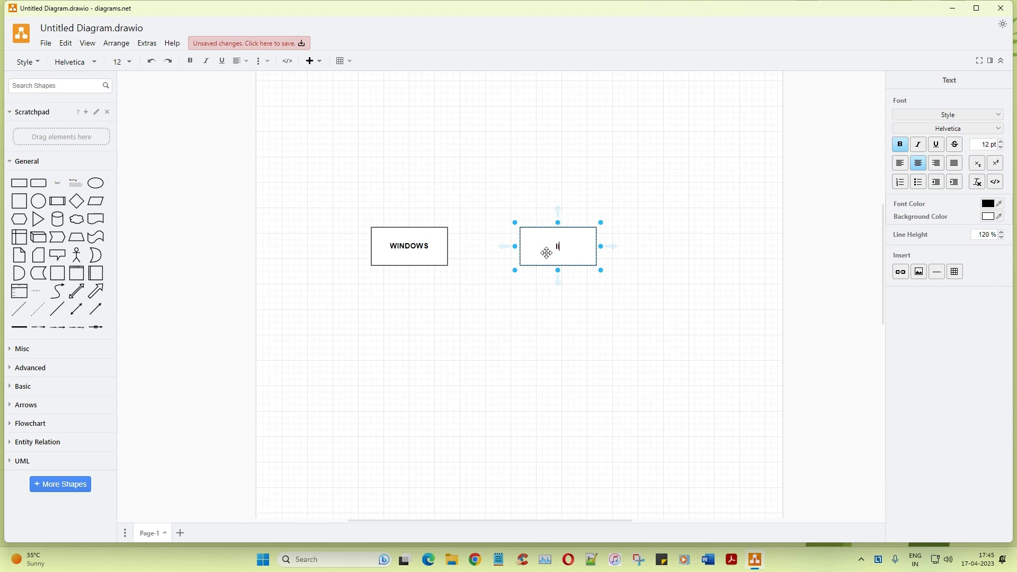
{"action": "type", "text": "LIN"}
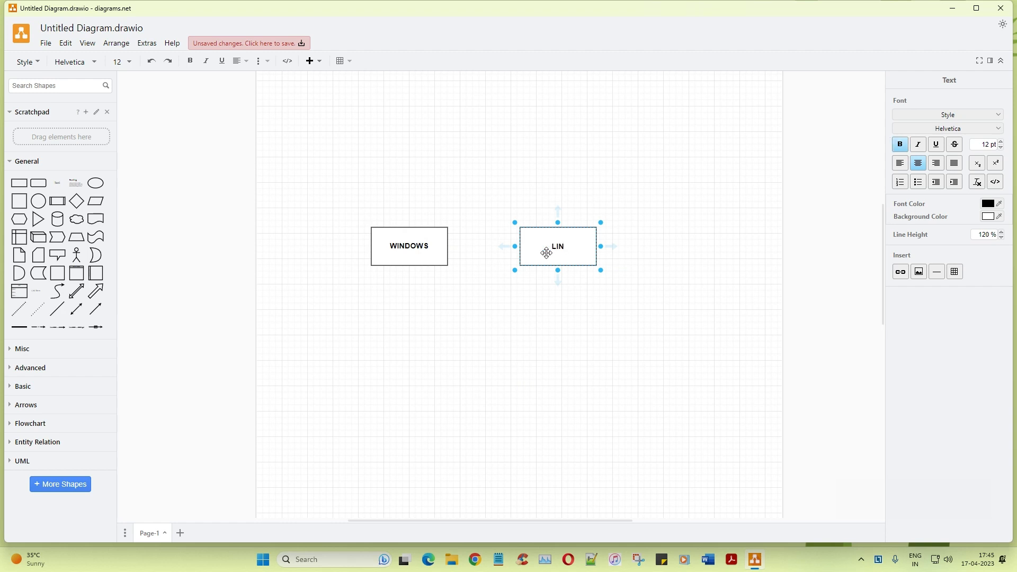
{"action": "type", "text": "UX"}
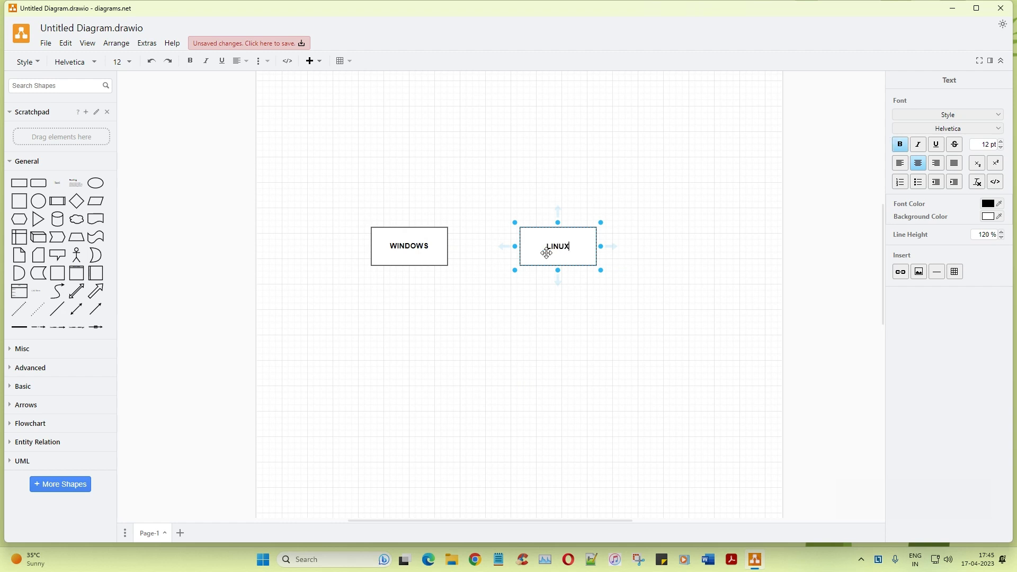
{"action": "type", "text": "= FEDOR"}
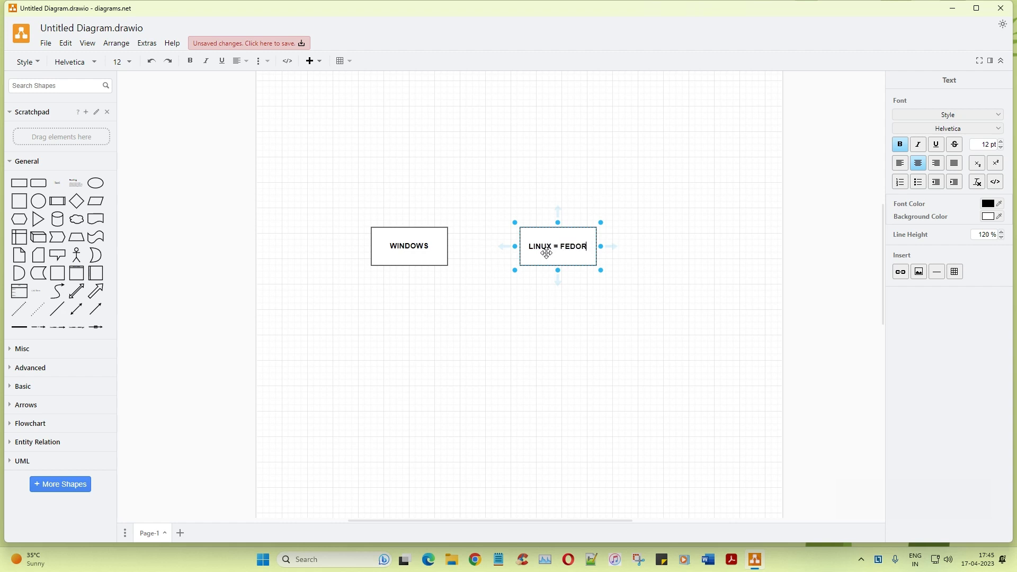
{"action": "type", "text": "UB"}
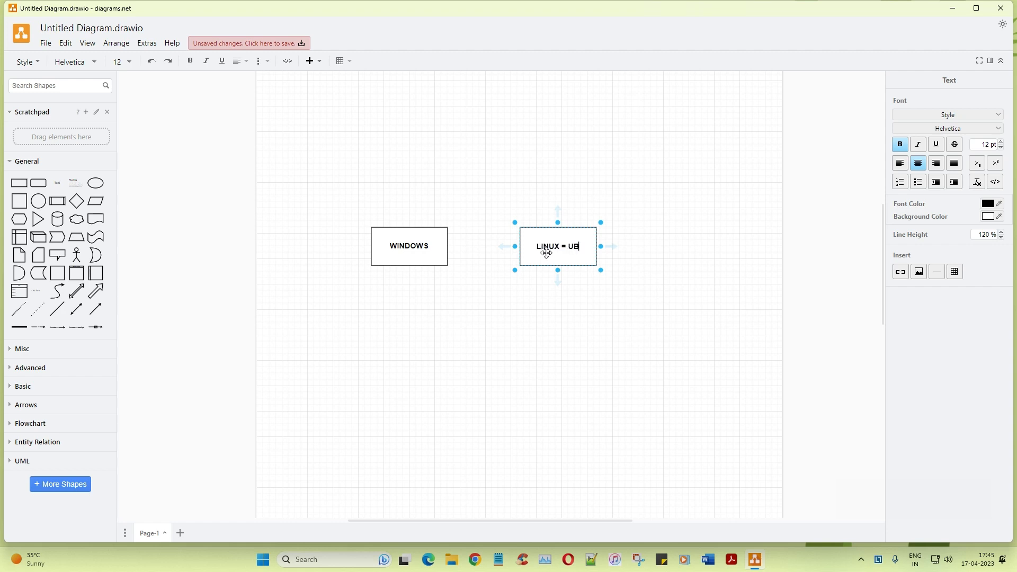
{"action": "type", "text": "NTU"}
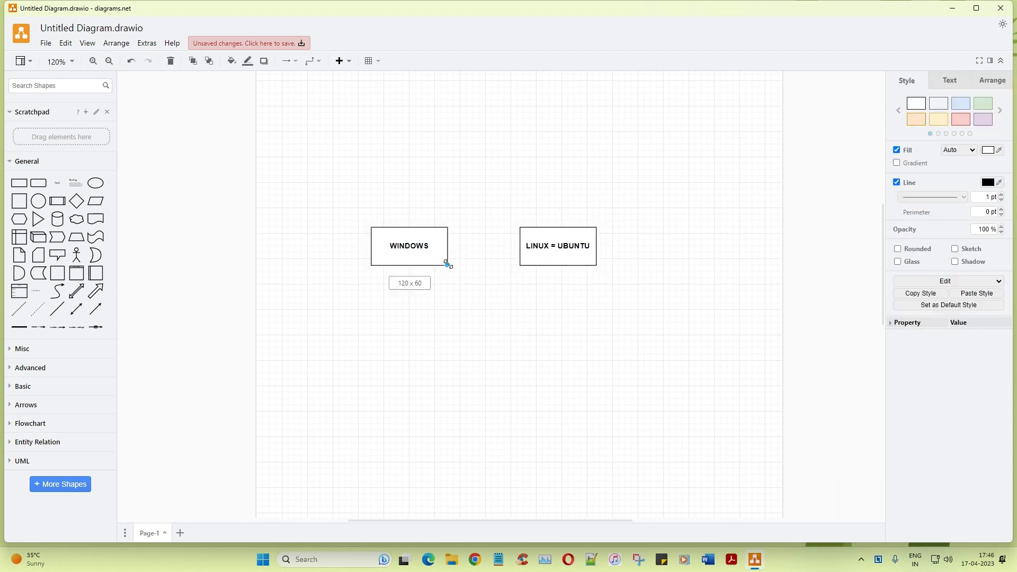
- Reposition the WINDOWS box lower and move LINUX = UBUNTU onto it, shifted right
{"action": "left_click_drag", "start_coordinate": [409, 245], "coordinate": [440, 279]}
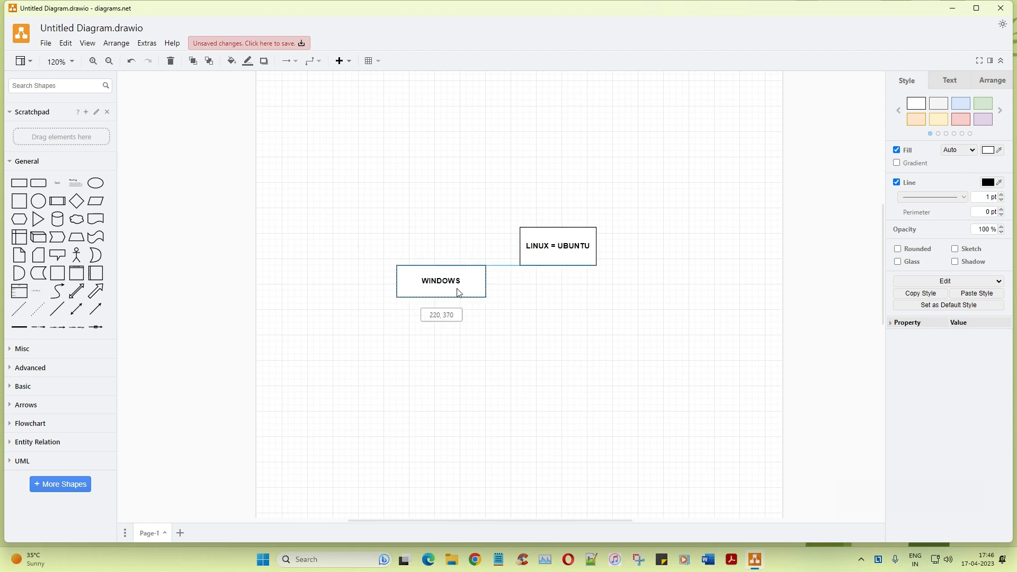
{"action": "left_click_drag", "start_coordinate": [557, 244], "coordinate": [415, 227]}
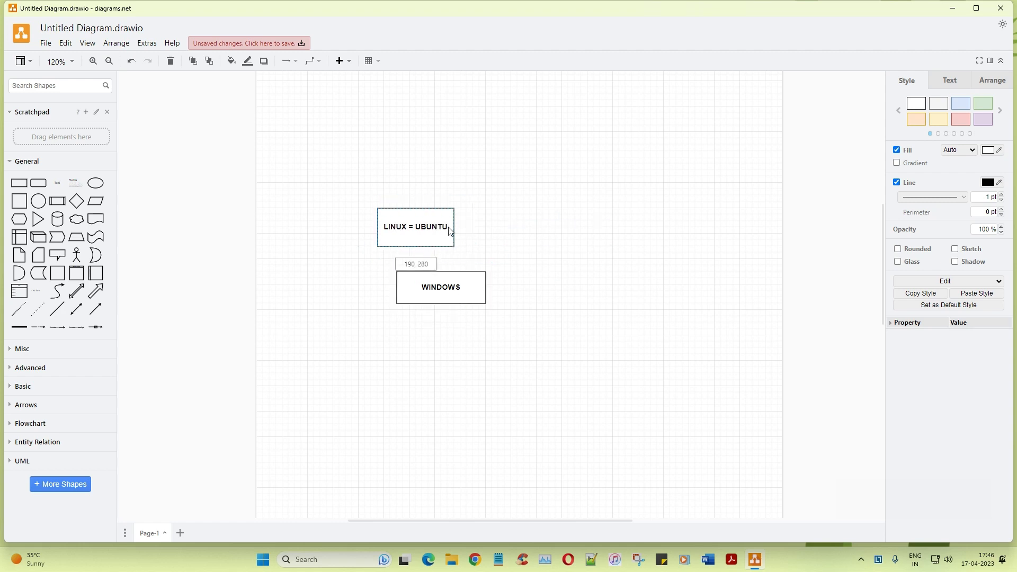
{"action": "left_click_drag", "start_coordinate": [415, 227], "coordinate": [415, 252]}
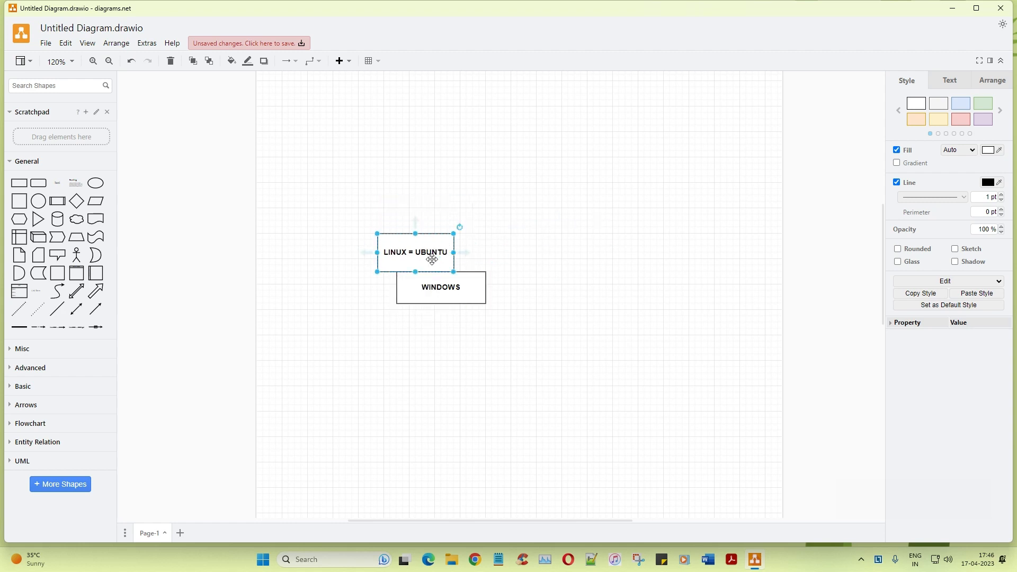
{"action": "left_click_drag", "start_coordinate": [415, 252], "coordinate": [465, 252]}
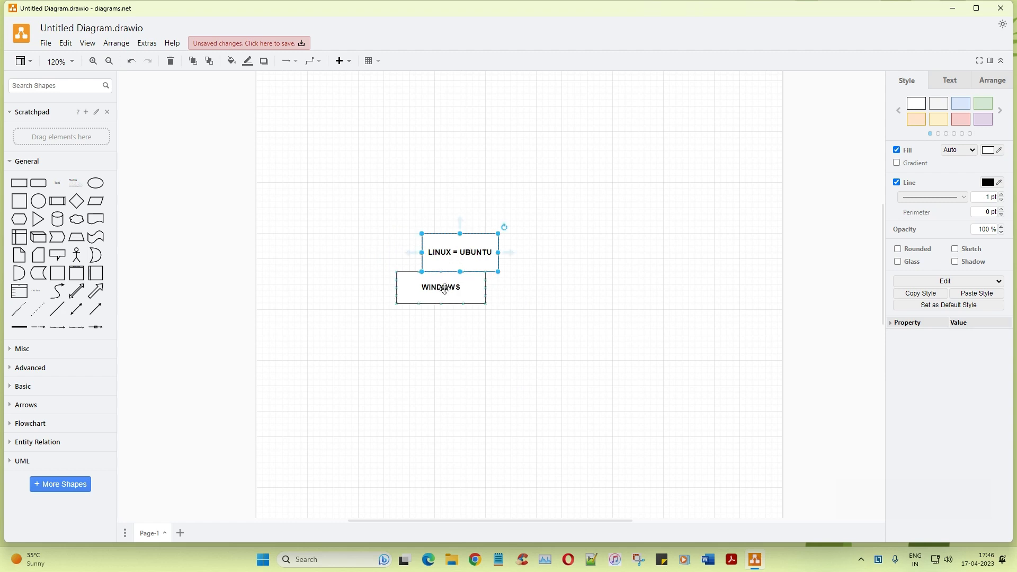
- Enlarge the WINDOWS box so LINUX = UBUNTU sits inside its bottom-right corner
{"action": "left_click", "coordinate": [441, 287]}
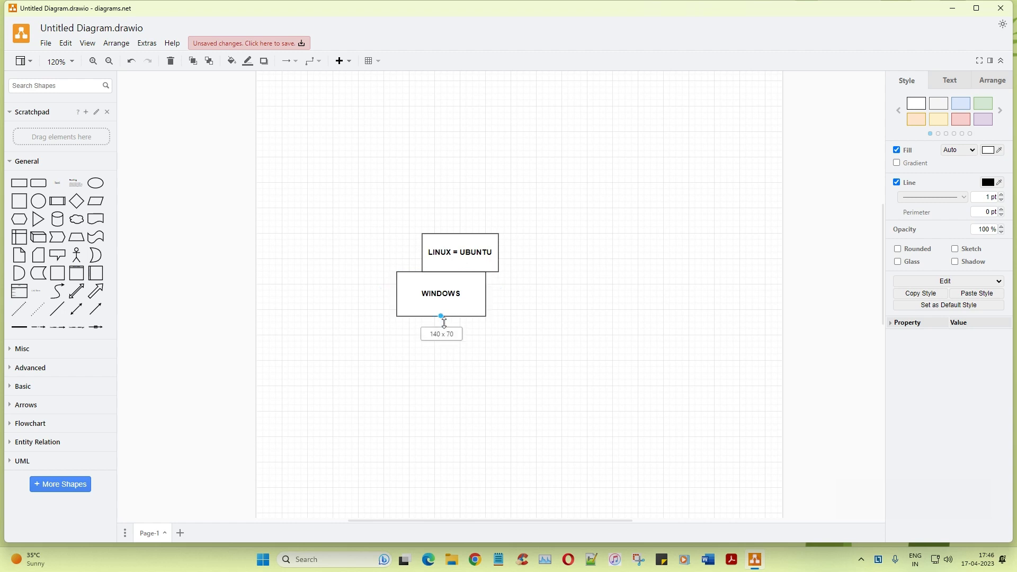
{"action": "left_click_drag", "start_coordinate": [484, 316], "coordinate": [585, 355]}
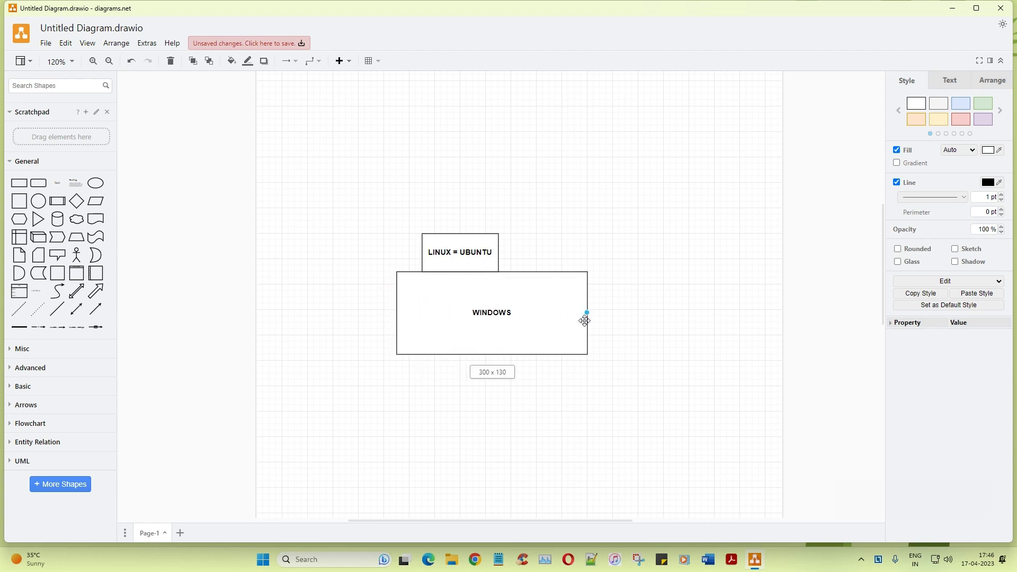
{"action": "left_click_drag", "start_coordinate": [459, 252], "coordinate": [550, 335]}
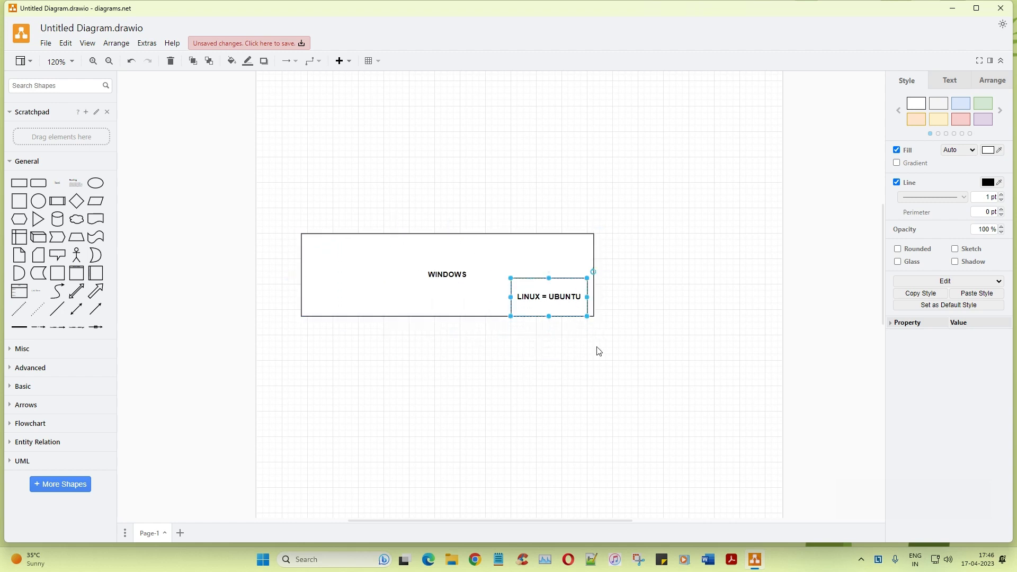
{"action": "mouse_move", "coordinate": [607, 351]}
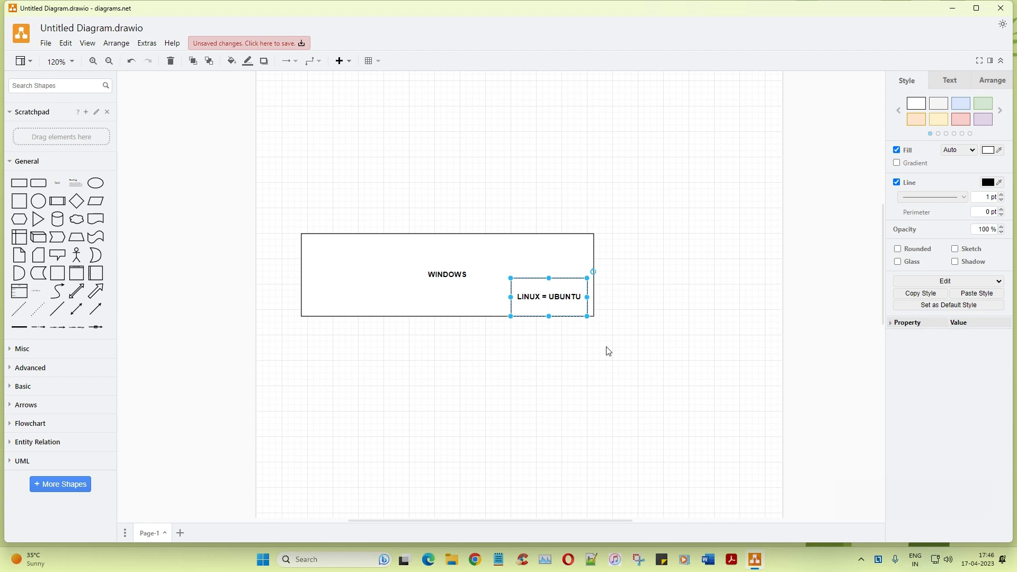
{"action": "mouse_move", "coordinate": [10, 181]}
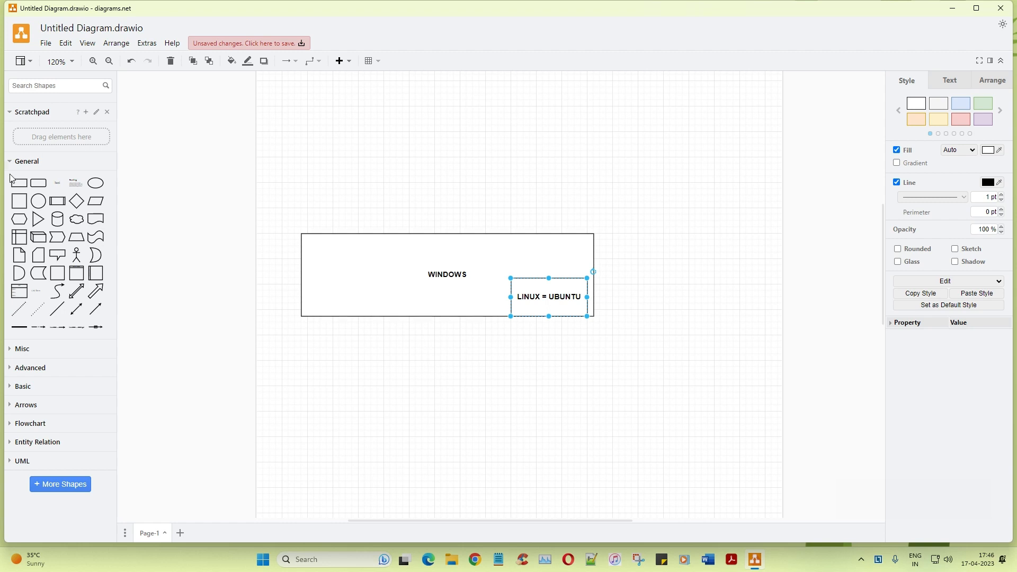
- Add a new rectangle above the WINDOWS box and label it WSL
{"action": "left_click_drag", "start_coordinate": [548, 296], "coordinate": [397, 158]}
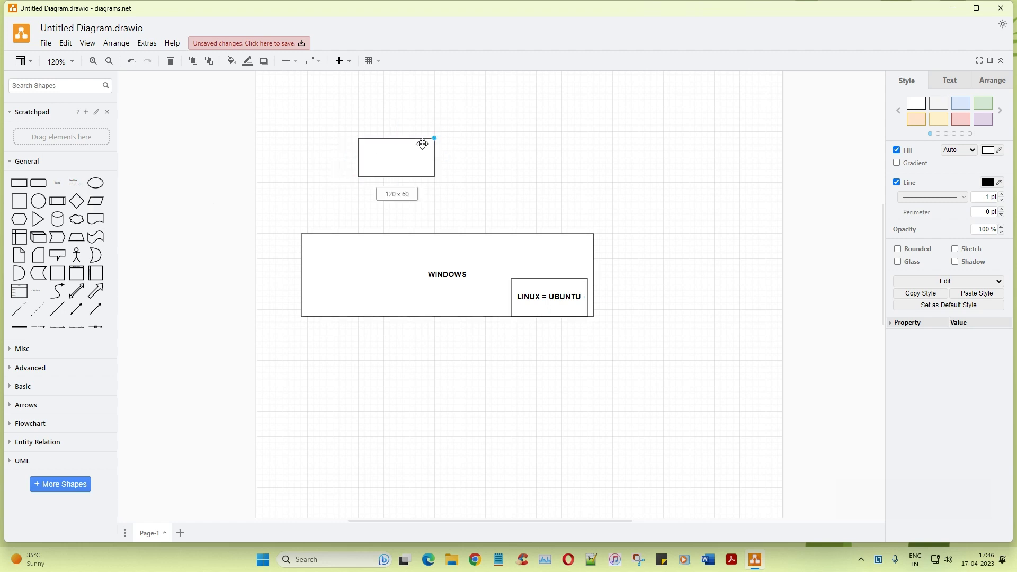
{"action": "double_click", "coordinate": [396, 157]}
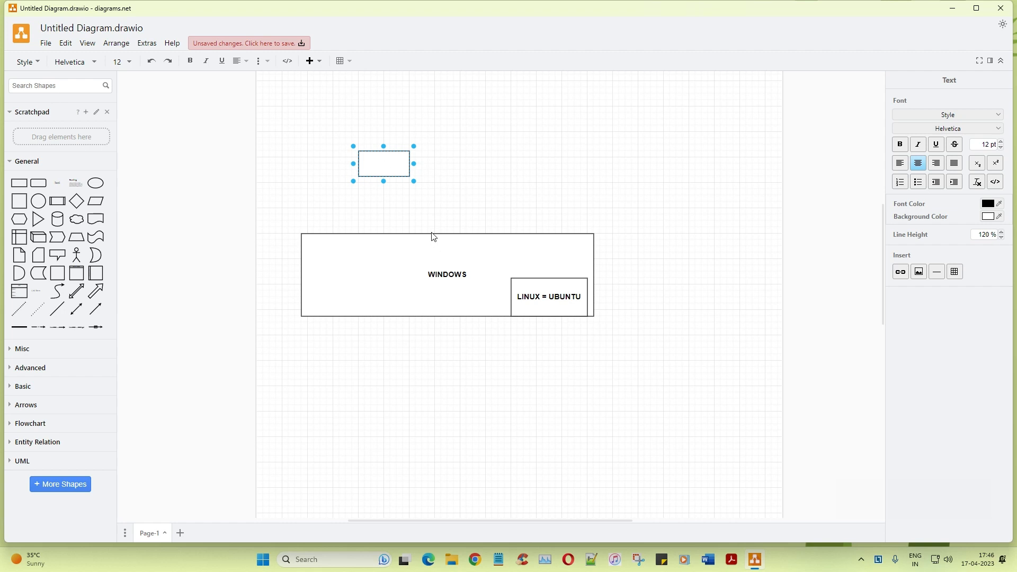
{"action": "type", "text": "WSL"}
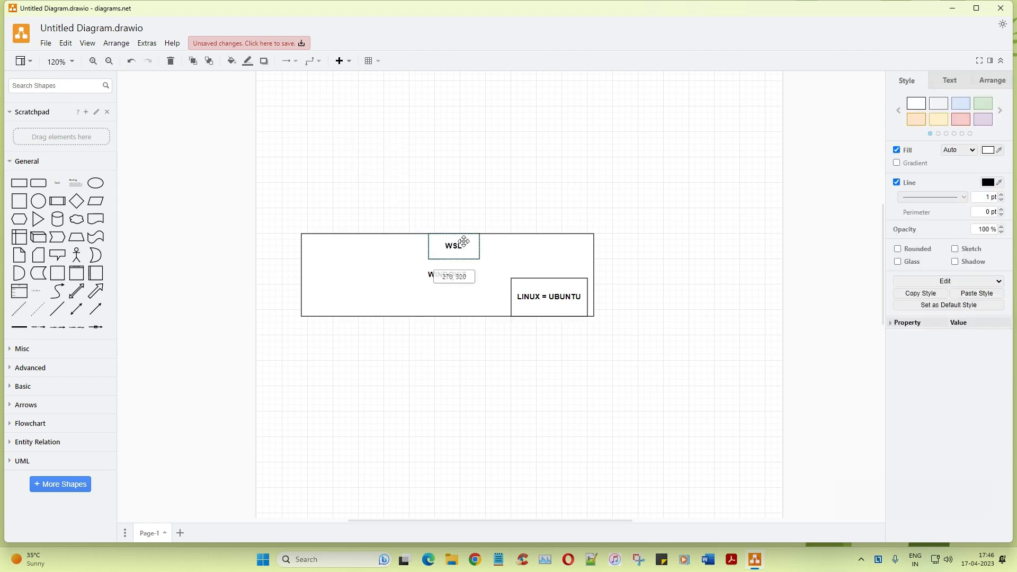
- Move the WSL box into WINDOWS, flush on top of the LINUX = UBUNTU box
{"action": "left_click_drag", "start_coordinate": [453, 246], "coordinate": [554, 265]}
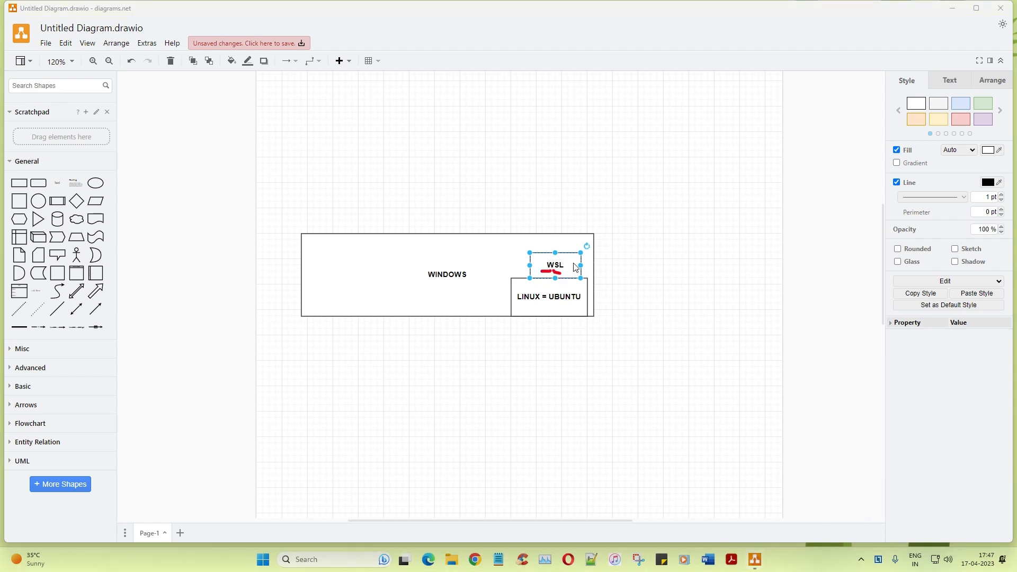
{"action": "left_click_drag", "start_coordinate": [584, 244], "coordinate": [571, 288]}
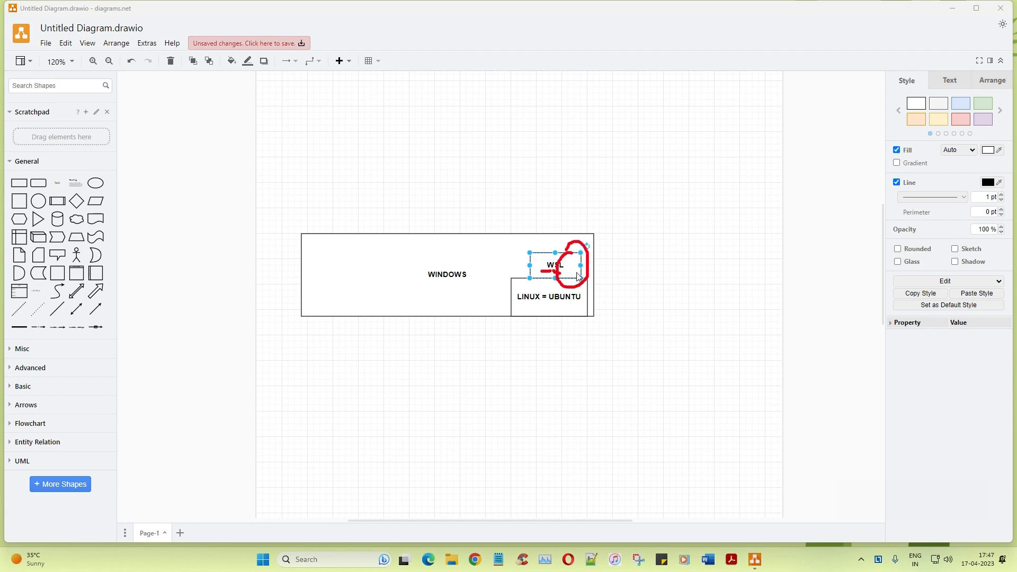
{"action": "mouse_move", "coordinate": [440, 198]}
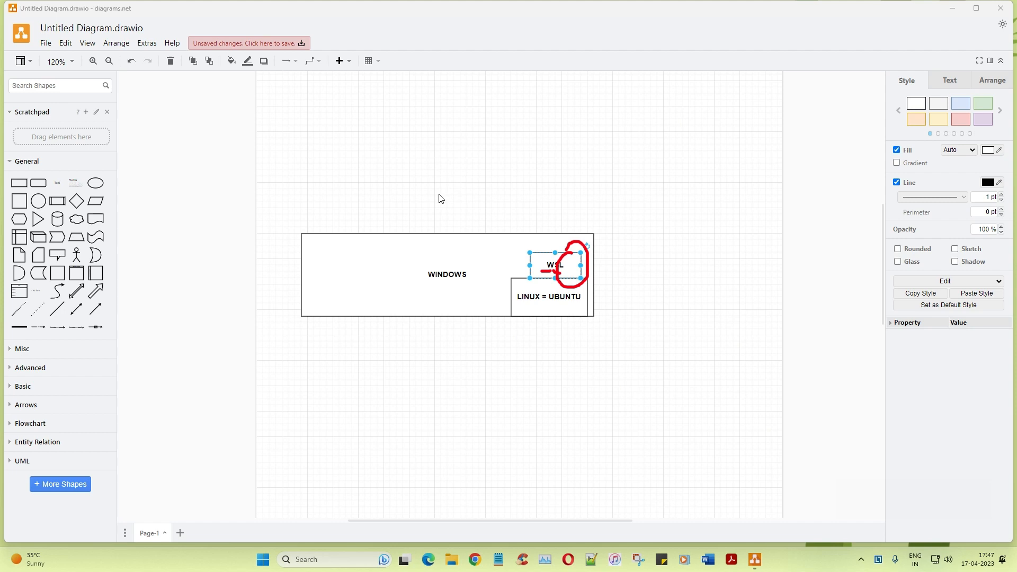
{"action": "mouse_move", "coordinate": [435, 188]}
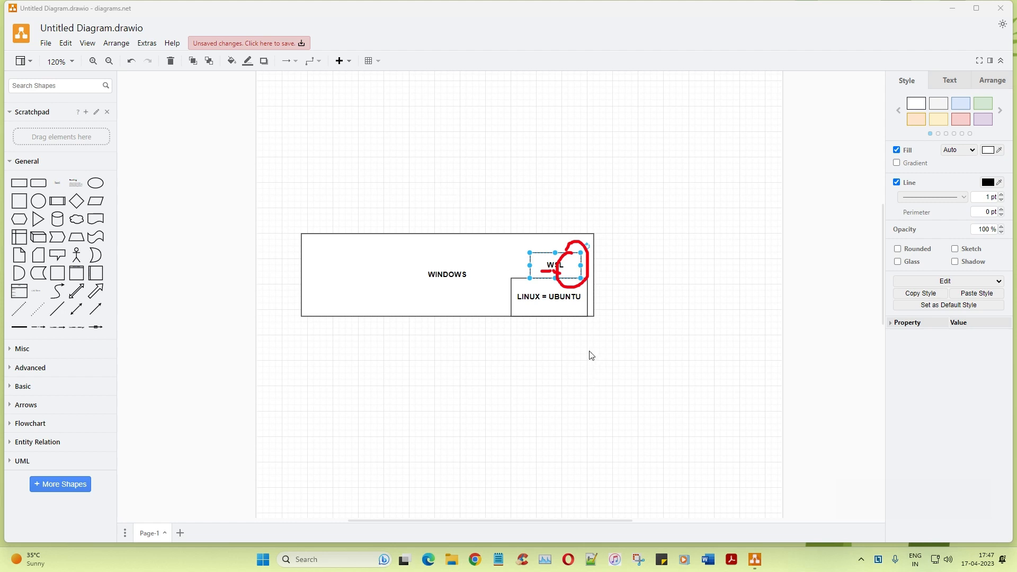
{"action": "mouse_move", "coordinate": [846, 509]}
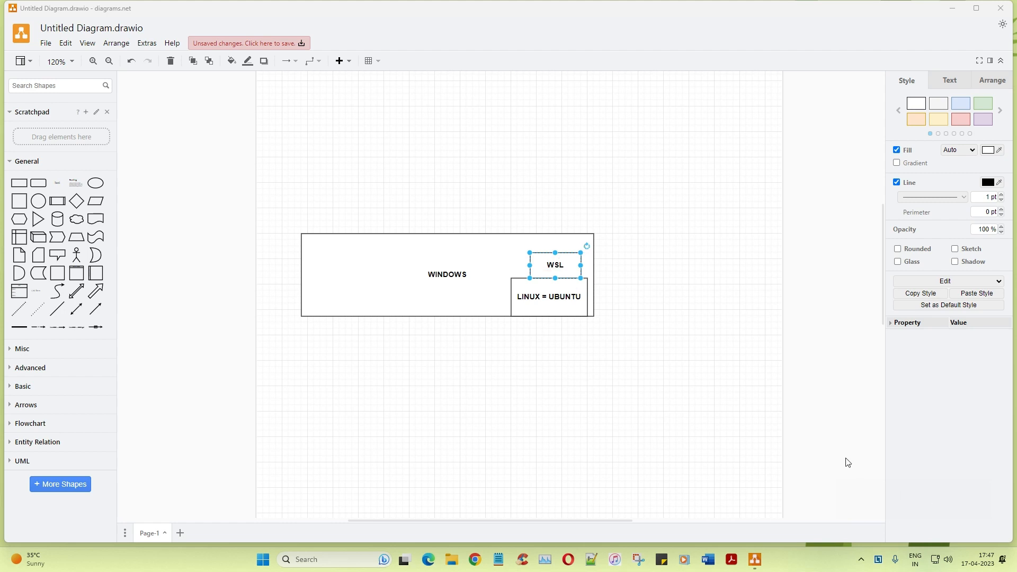
{"action": "mouse_move", "coordinate": [845, 451]}
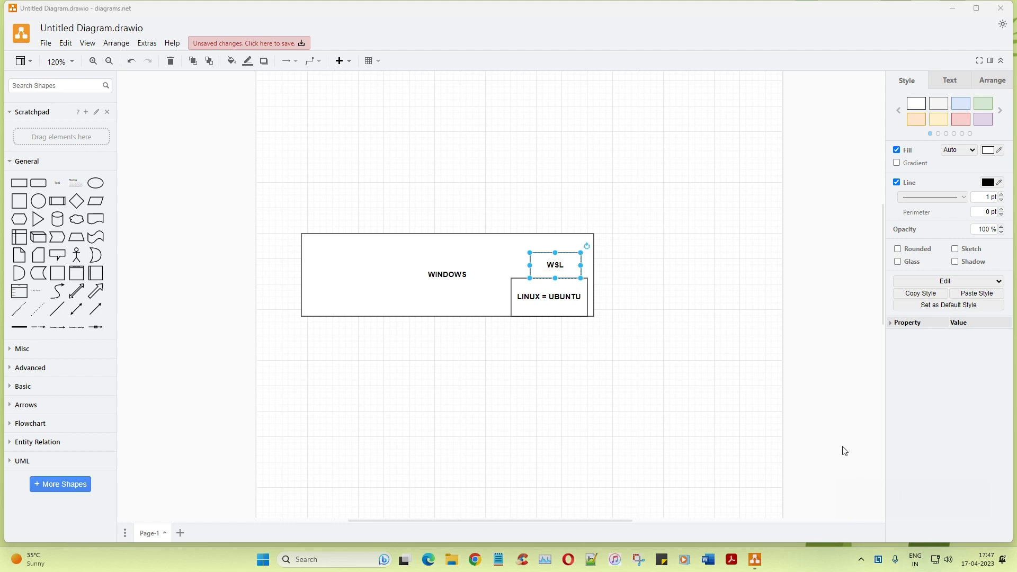
{"action": "mouse_move", "coordinate": [754, 436]}
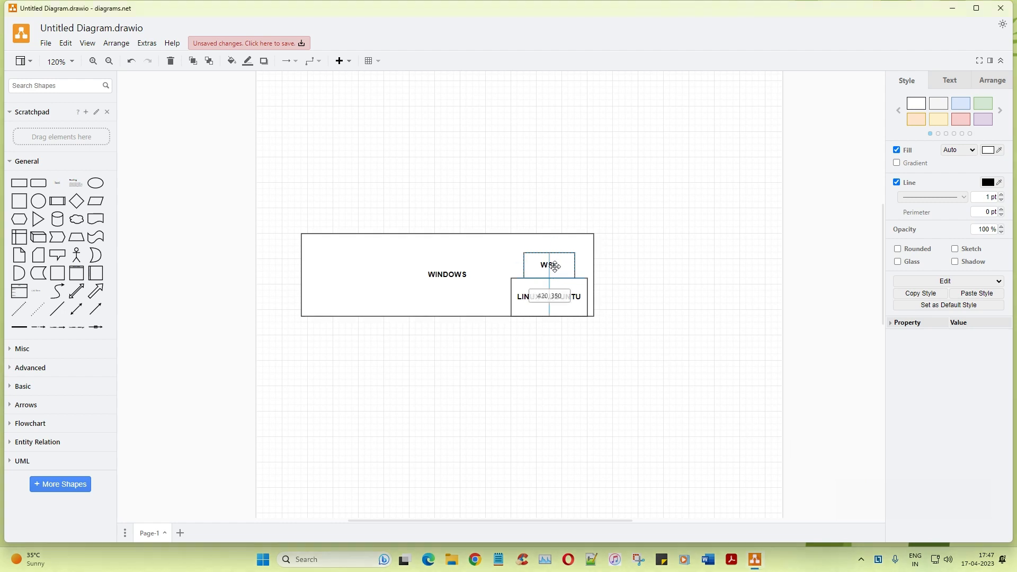
{"action": "left_click_drag", "start_coordinate": [549, 266], "coordinate": [537, 266]}
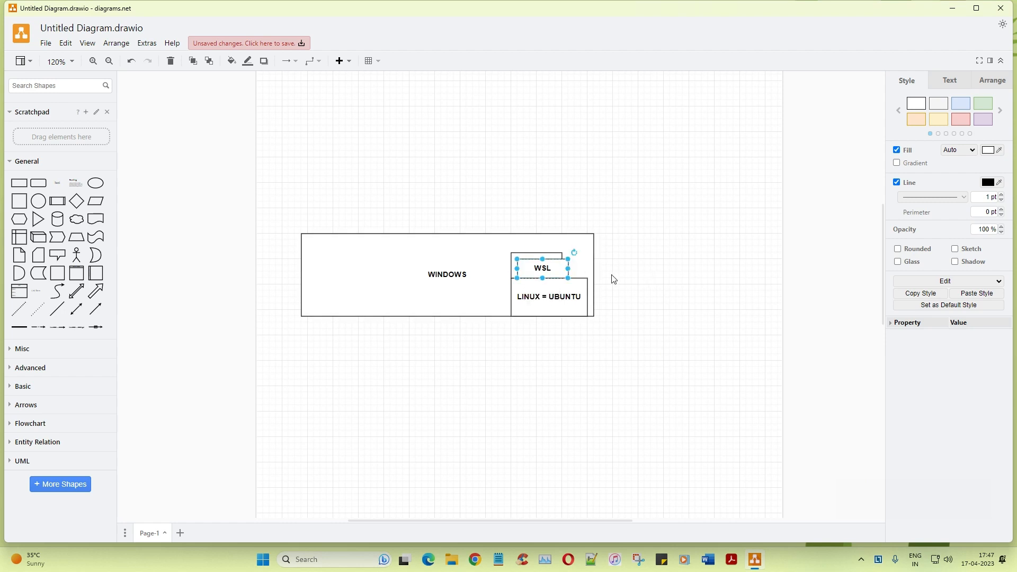
{"action": "left_click_drag", "start_coordinate": [541, 268], "coordinate": [676, 265]}
{"action": "type", "text": "POW"}
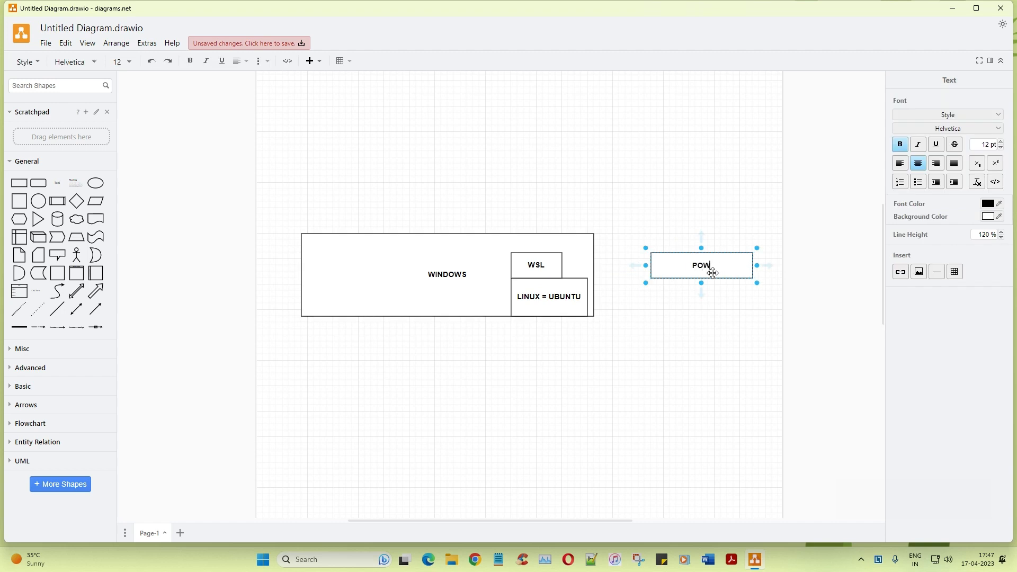
- Complete the POWERSHELL label and draw a connector from it to the WSL / LINUX = UBUNTU boxes
{"action": "type", "text": "ERSHELL"}
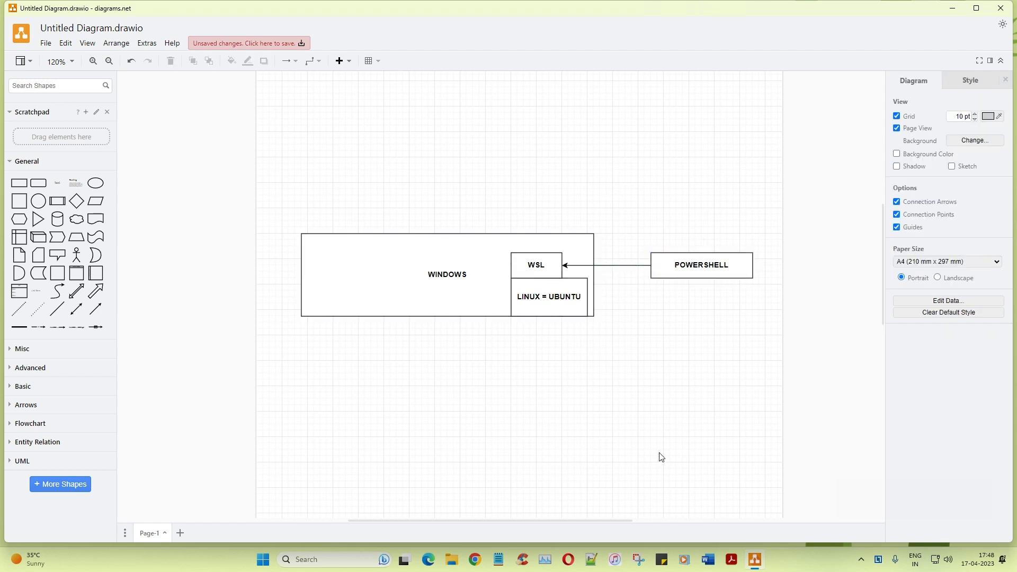
{"action": "left_click", "coordinate": [700, 265]}
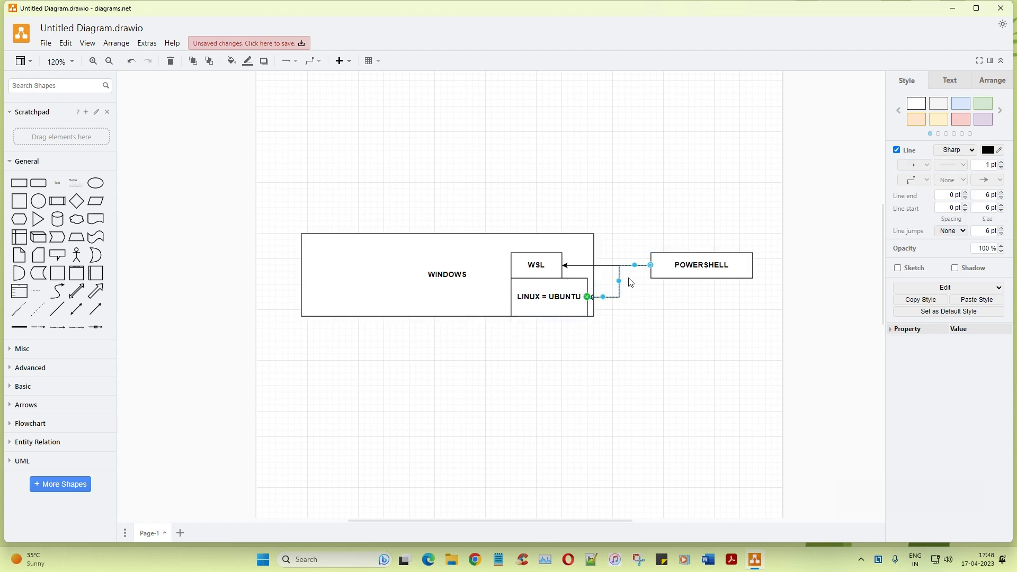
{"action": "left_click", "coordinate": [703, 412]}
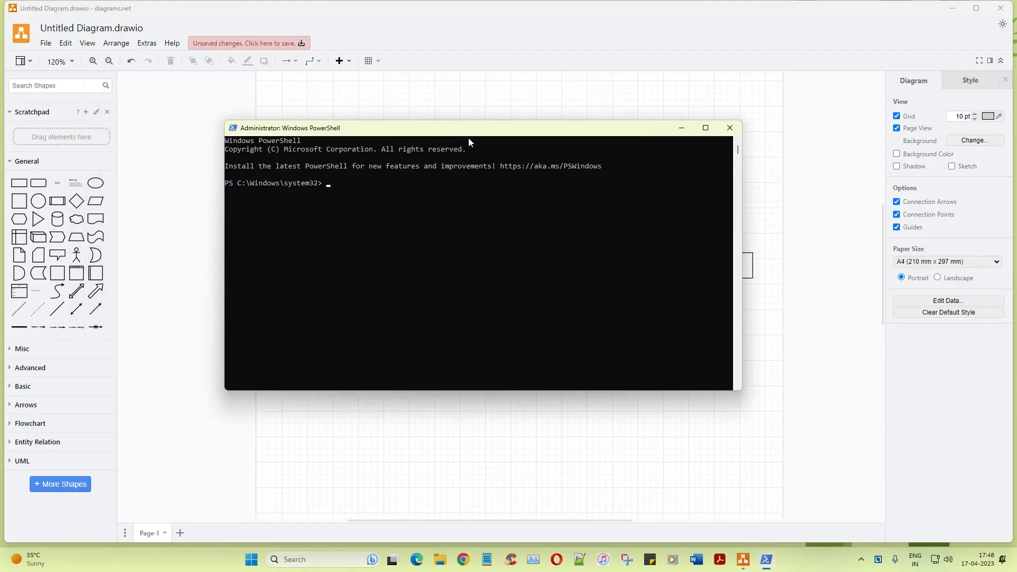
- Run wsl --install -d Unbuntu in admin PowerShell, failing on the misspelled distribution name
{"action": "type", "text": "wl"}
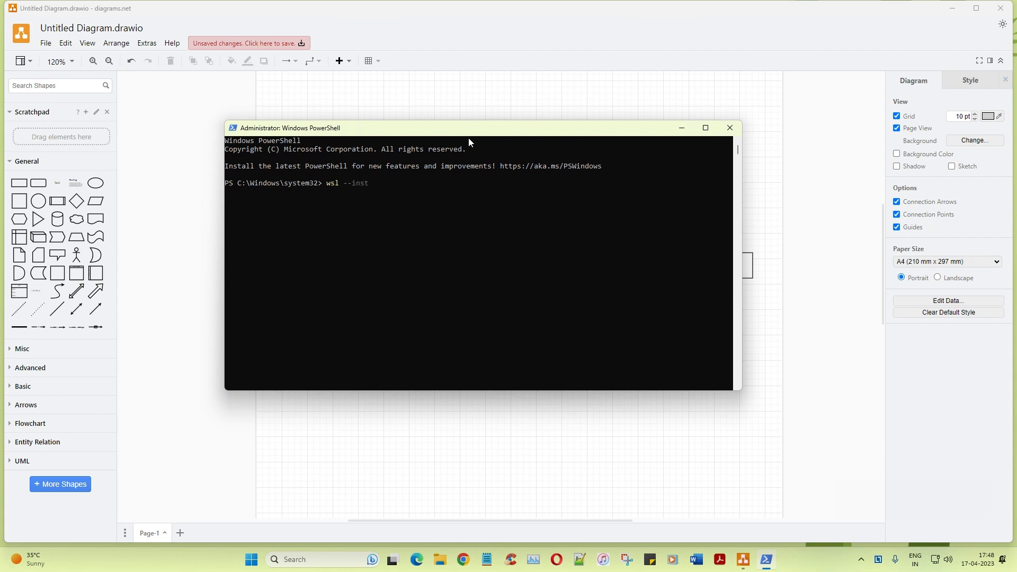
{"action": "type", "text": "all -d"}
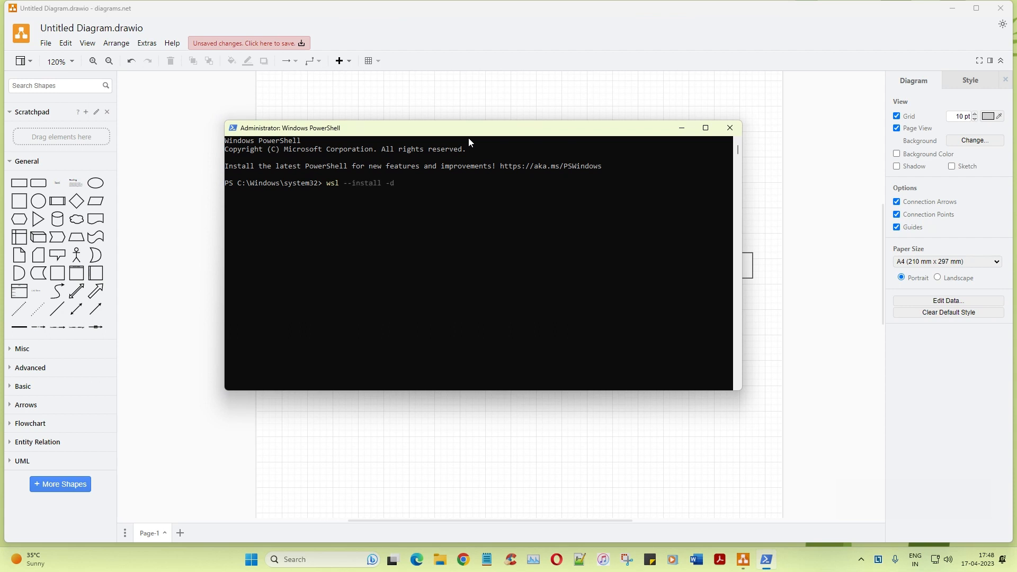
{"action": "type", "text": "Unbu"}
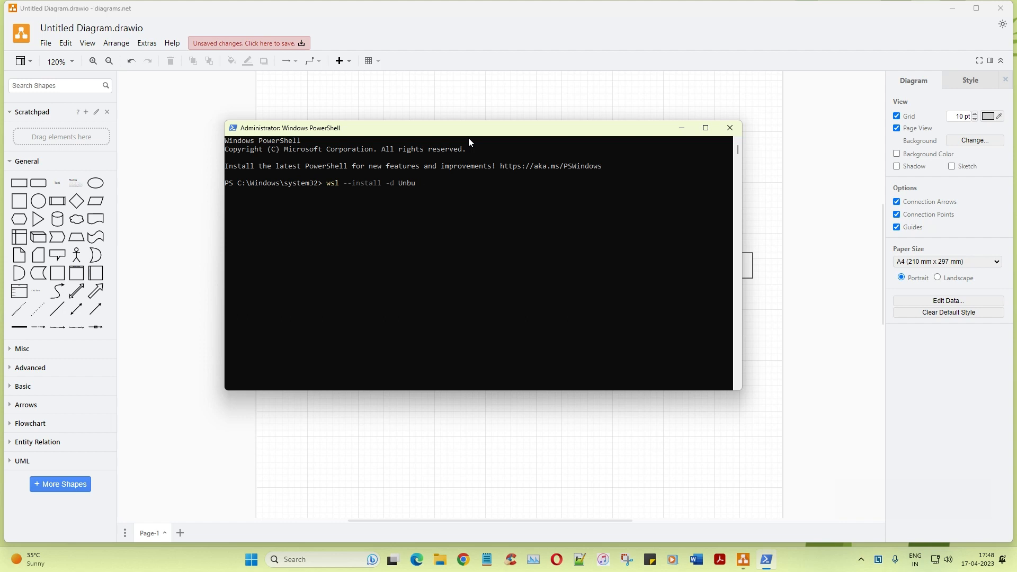
{"action": "type", "text": "ntu"}
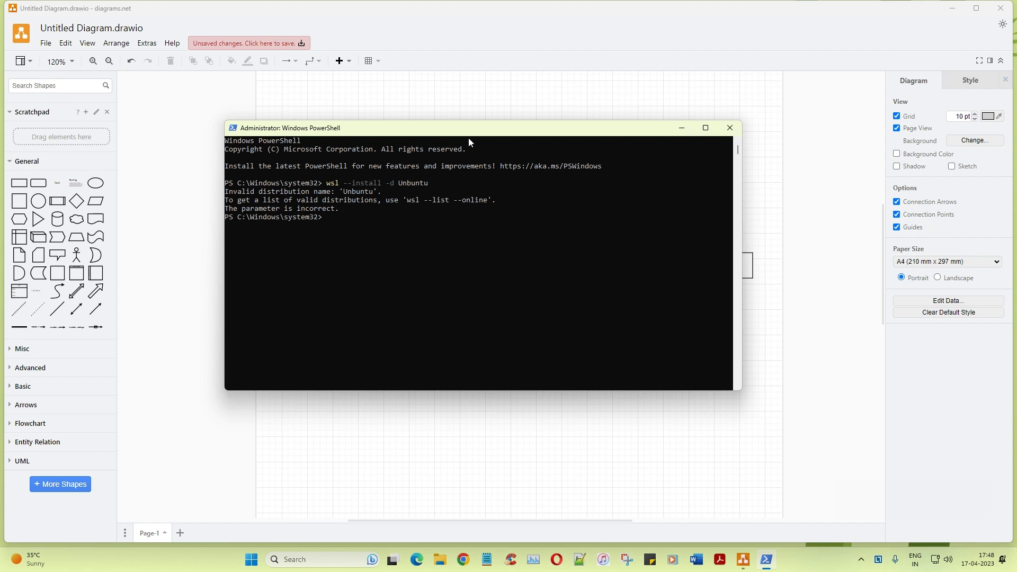
{"action": "type", "text": "wsl --install -d Unbuntu"}
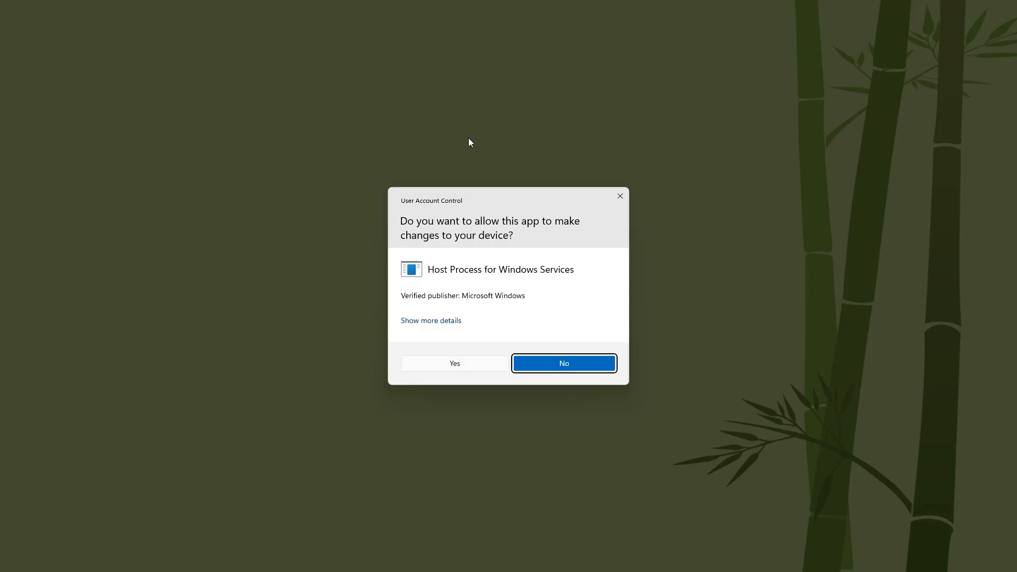
- Approve the UAC prompt so wsl --install -d Ubuntu installs WSL and Ubuntu, pending reboot
{"action": "left_click", "coordinate": [454, 364]}
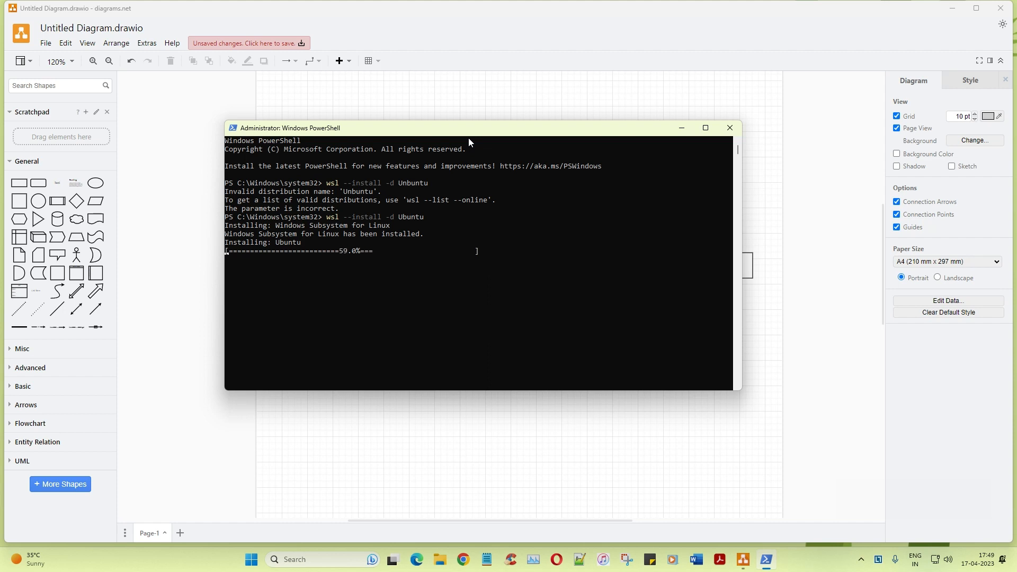
{"action": "left_click", "coordinate": [250, 559]}
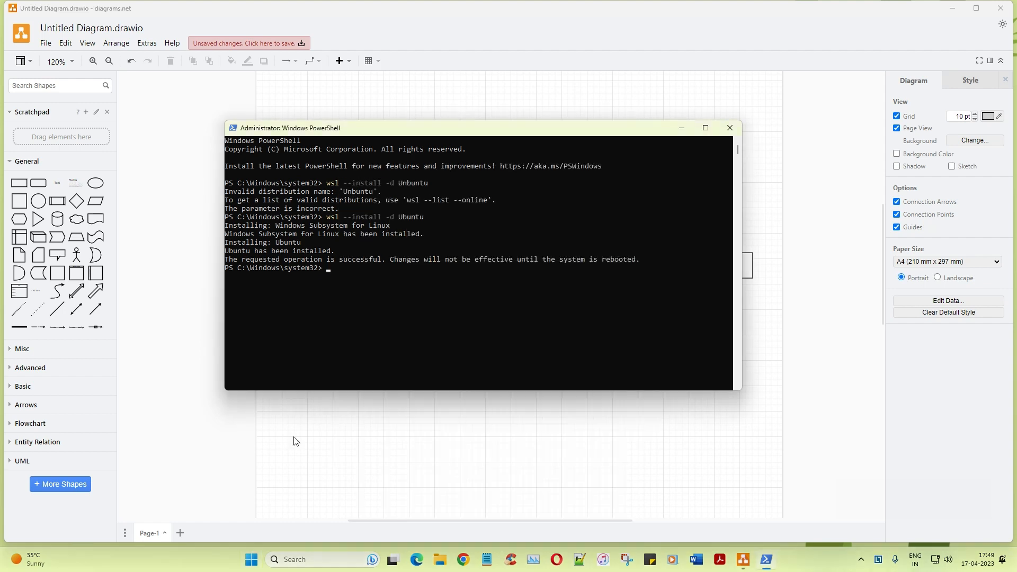
{"action": "left_click", "coordinate": [250, 559]}
{"action": "type", "text": "add"}
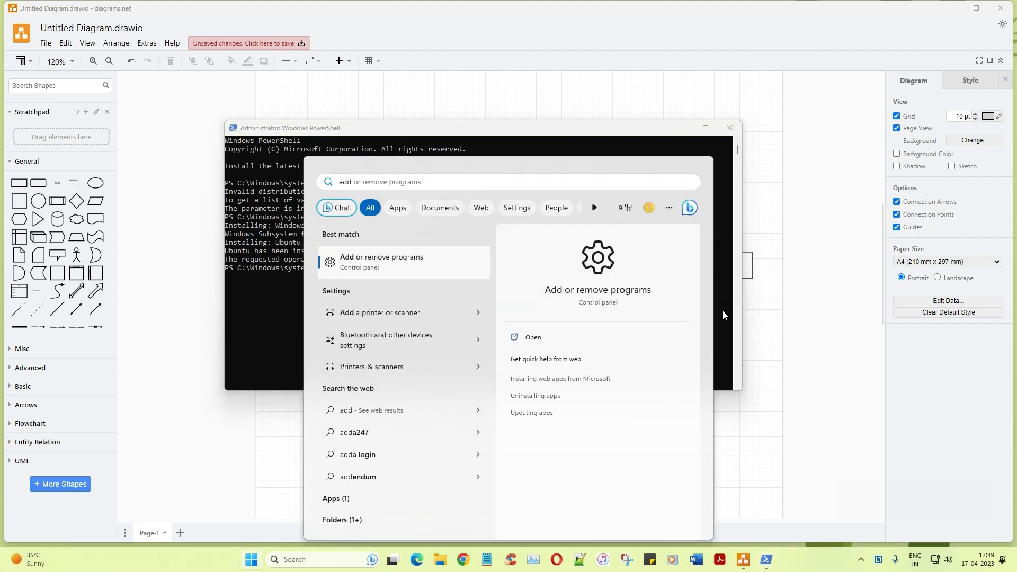
{"action": "mouse_move", "coordinate": [418, 272]}
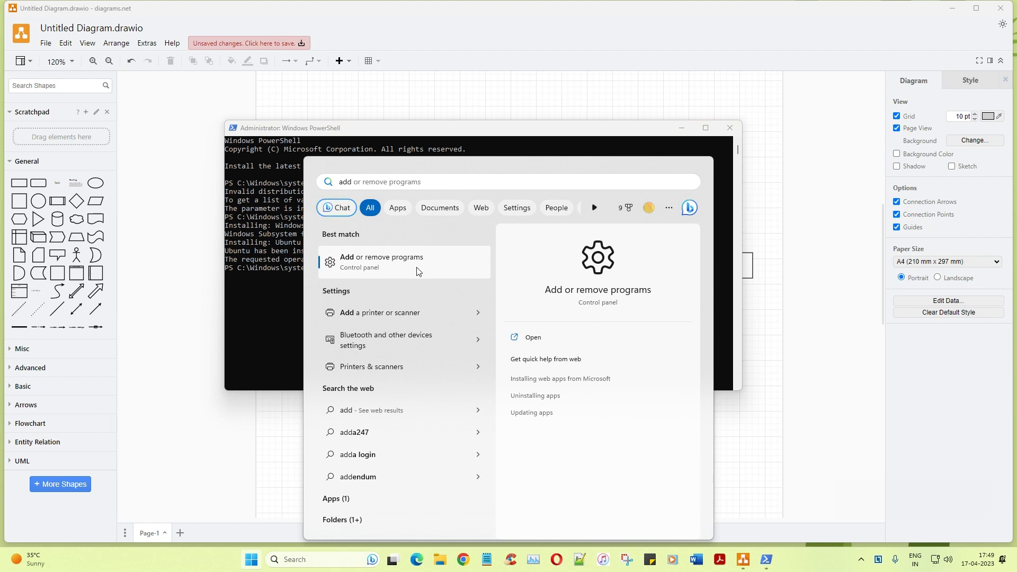
- Open the Add or remove programs best match from the Start menu search
{"action": "left_click", "coordinate": [383, 261]}
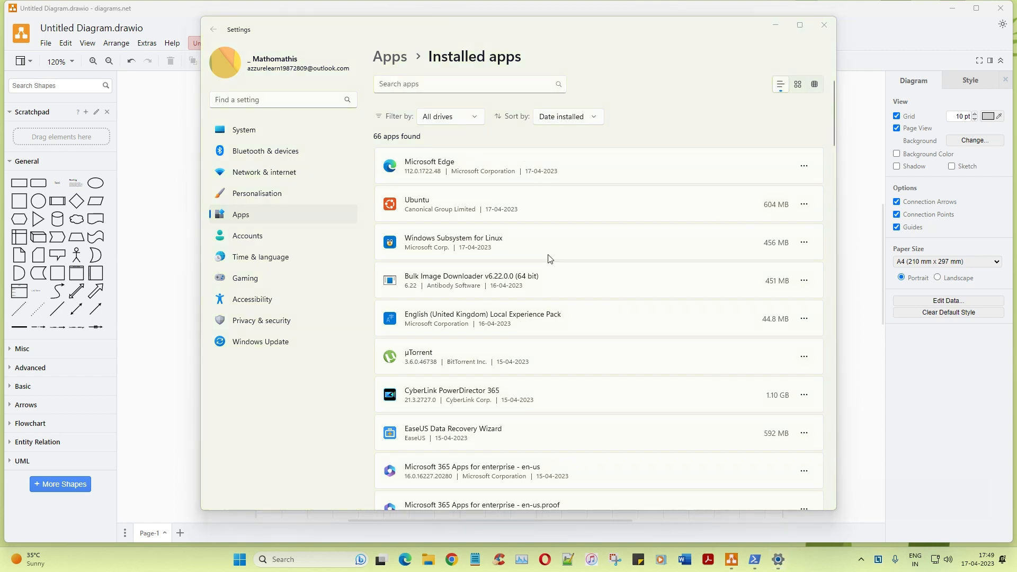
- Check Ubuntu and Windows Subsystem for Linux in Installed apps, then close Settings
{"action": "left_click_drag", "start_coordinate": [549, 259], "coordinate": [668, 281]}
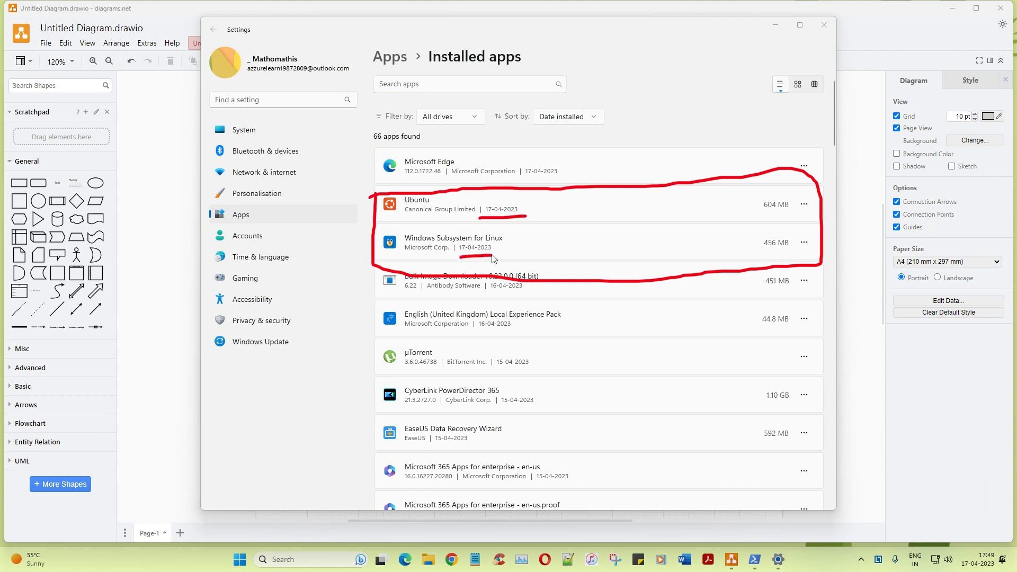
{"action": "mouse_move", "coordinate": [812, 225]}
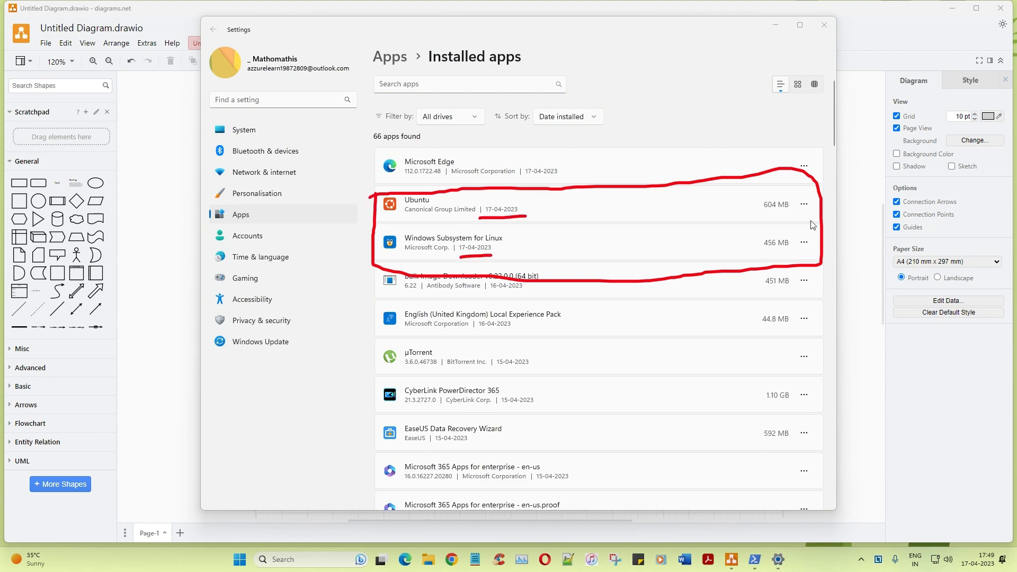
{"action": "left_click", "coordinate": [804, 241]}
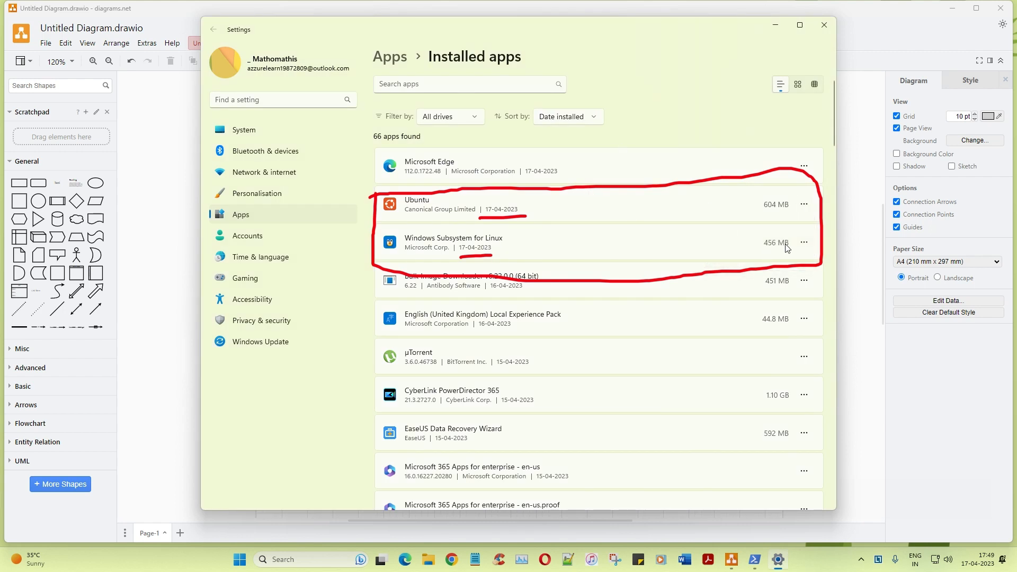
{"action": "left_click", "coordinate": [803, 243]}
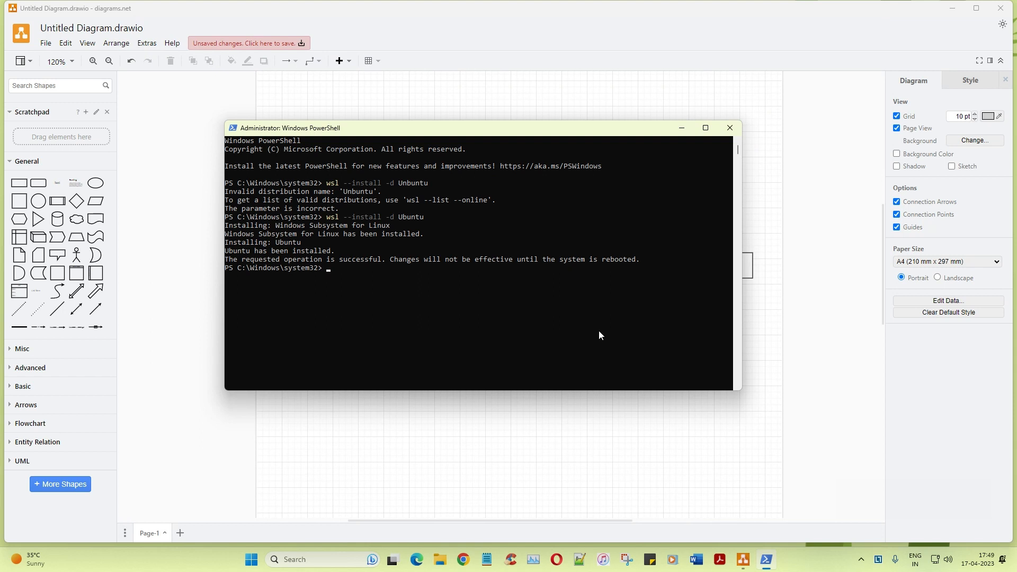
{"action": "mouse_move", "coordinate": [667, 422]}
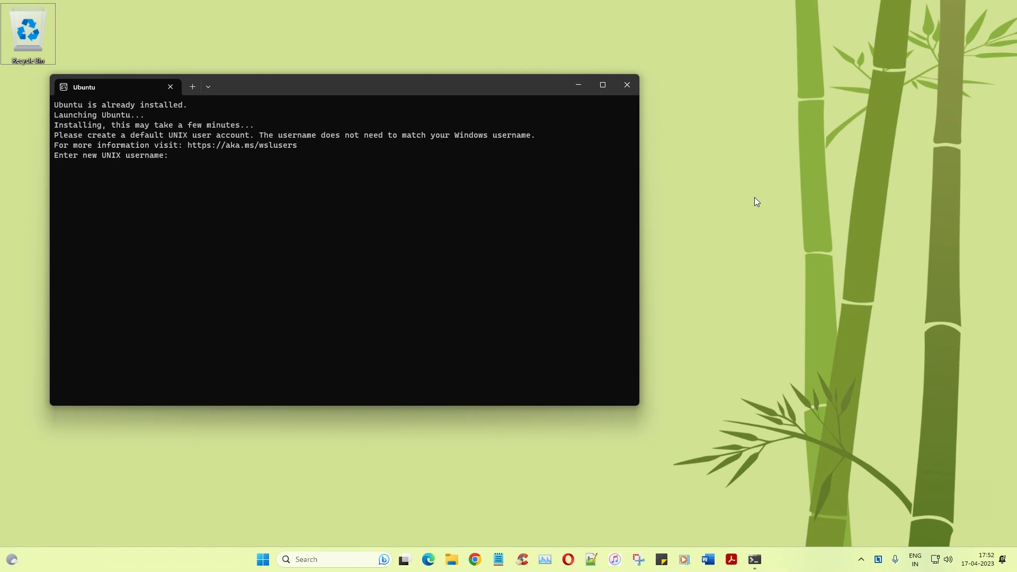
{"action": "mouse_move", "coordinate": [787, 114]}
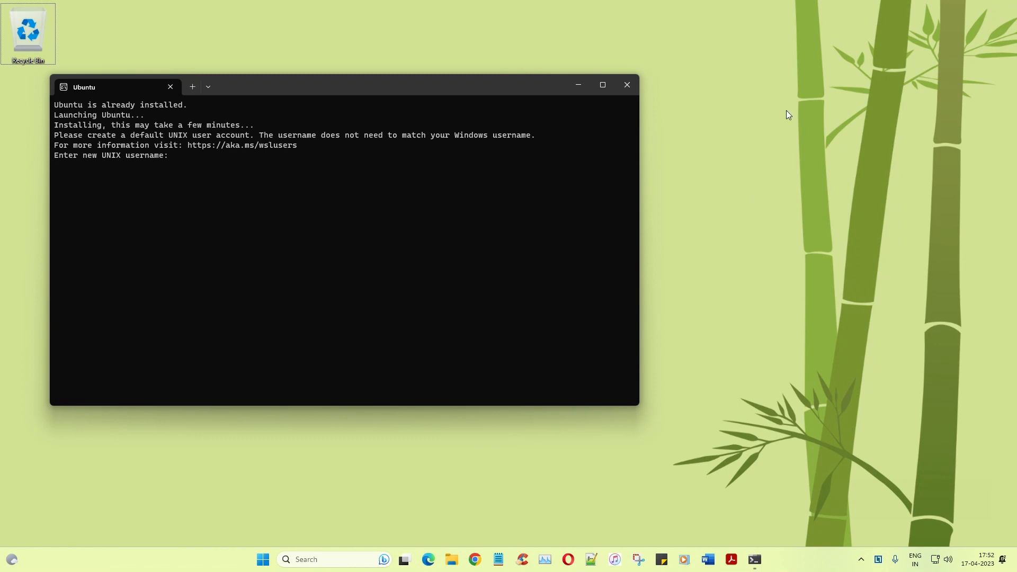
{"action": "mouse_move", "coordinate": [863, 517]}
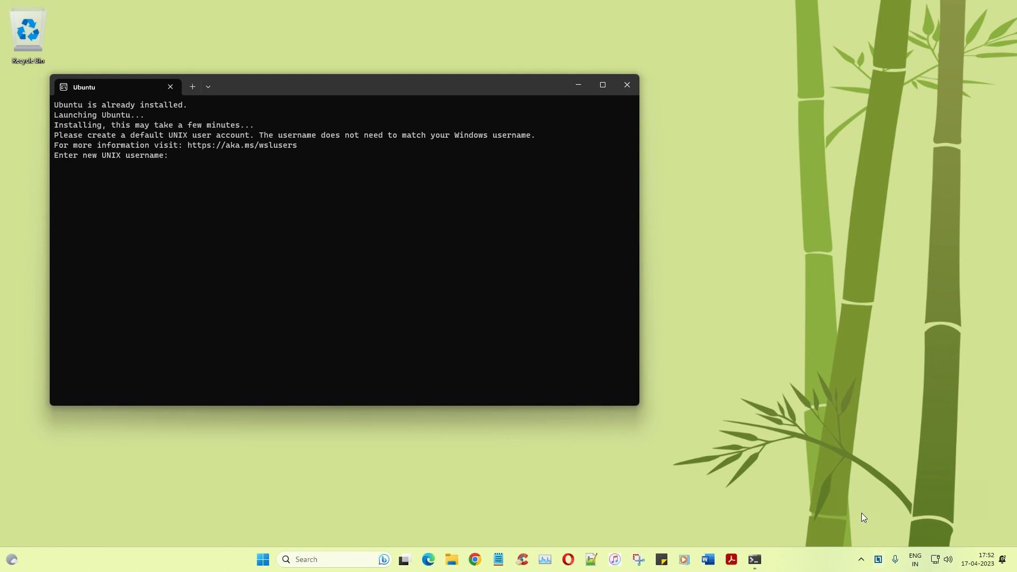
{"action": "mouse_move", "coordinate": [84, 71]}
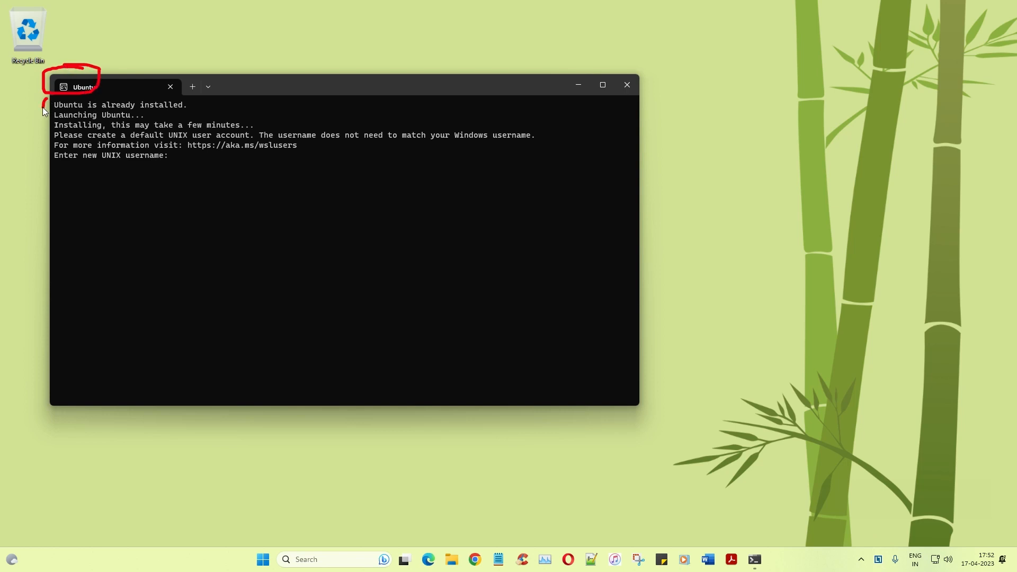
{"action": "mouse_move", "coordinate": [47, 124]}
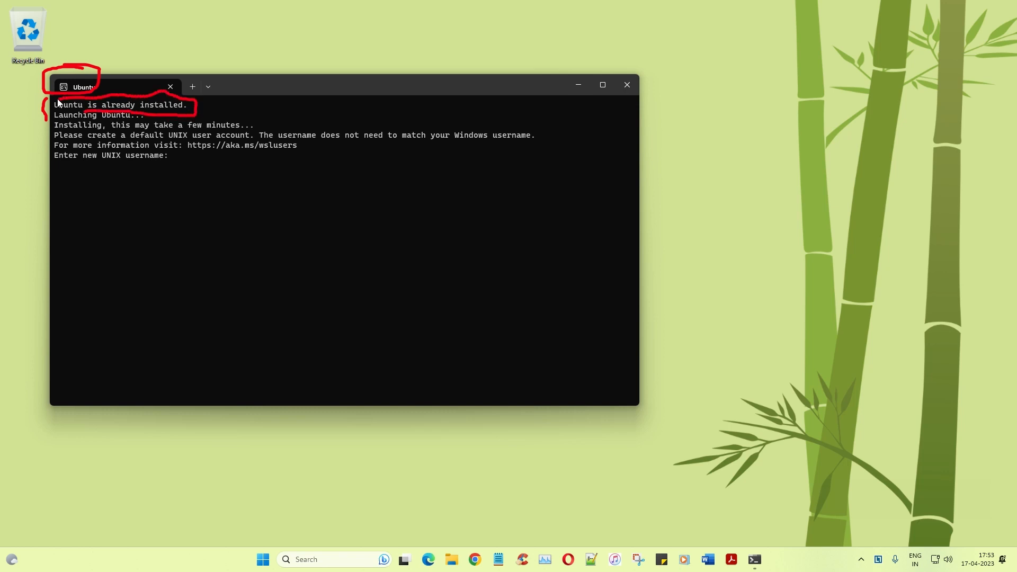
{"action": "mouse_move", "coordinate": [47, 124]}
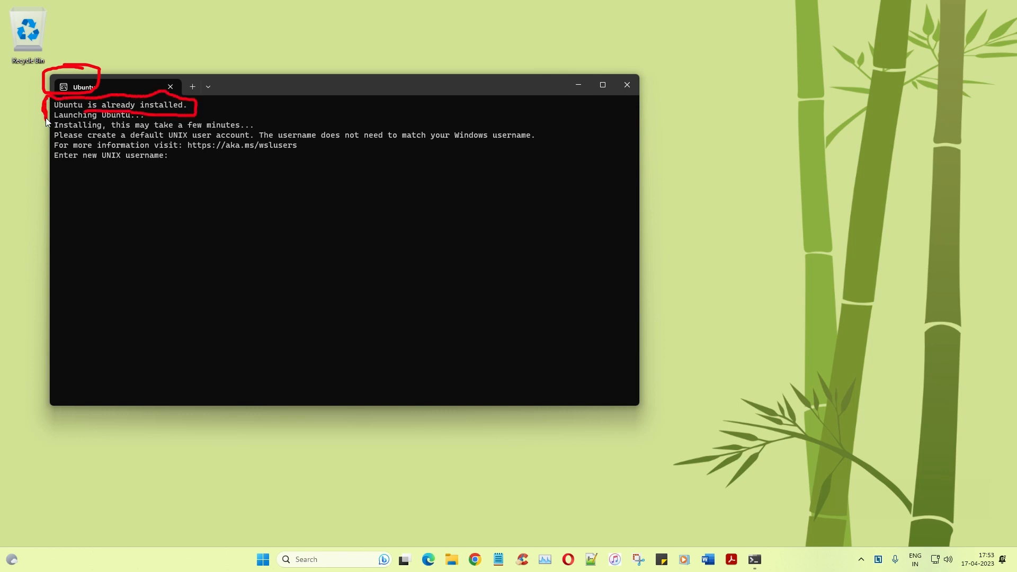
{"action": "mouse_move", "coordinate": [45, 146]}
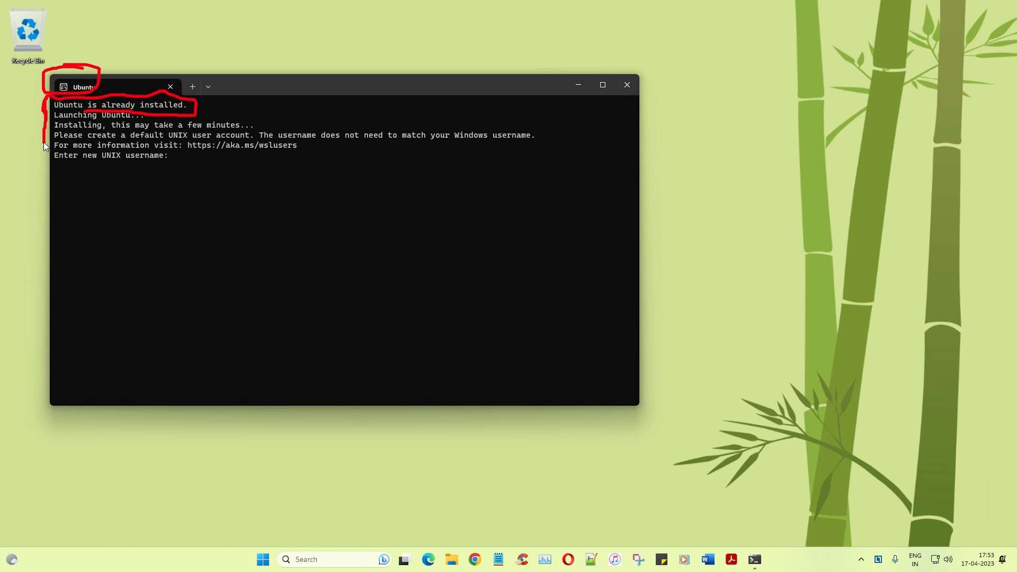
{"action": "mouse_move", "coordinate": [237, 138]}
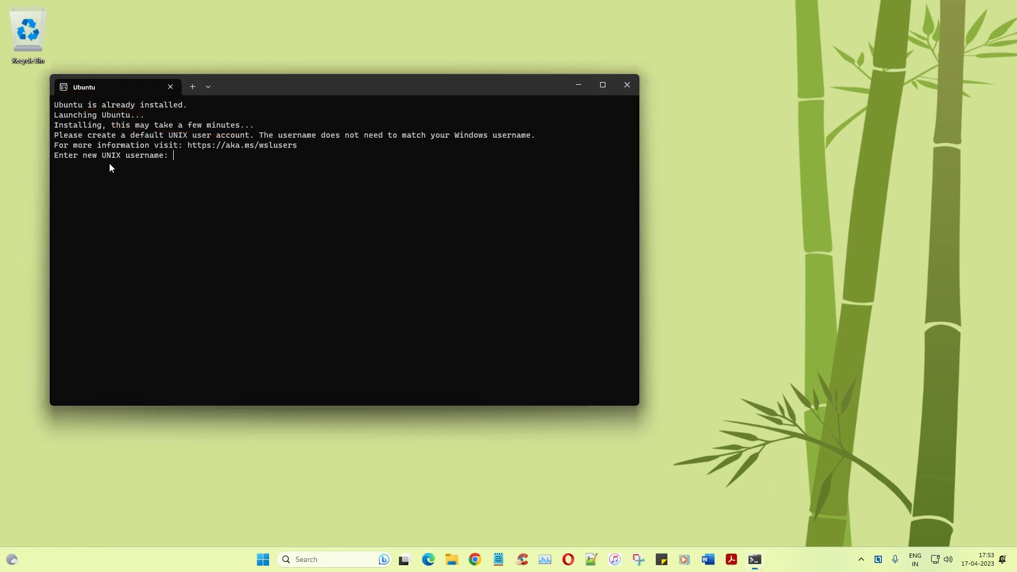
- Answer Ubuntu's first-run prompts (typing integrationanarchy) to create the default UNIX user and password
{"action": "type", "text": "i"}
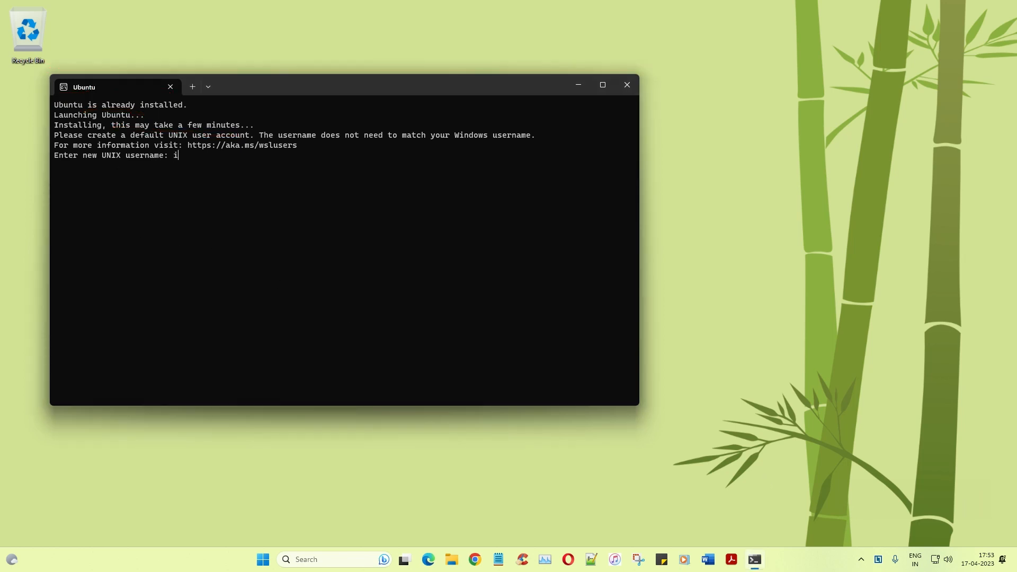
{"action": "type", "text": "ntegrat"}
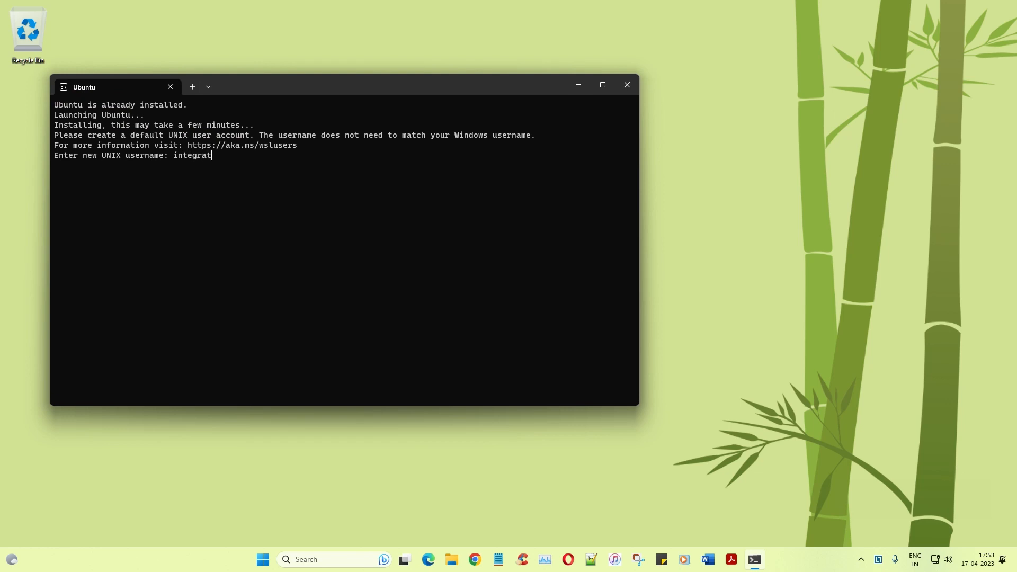
{"action": "type", "text": "ionanarchy"}
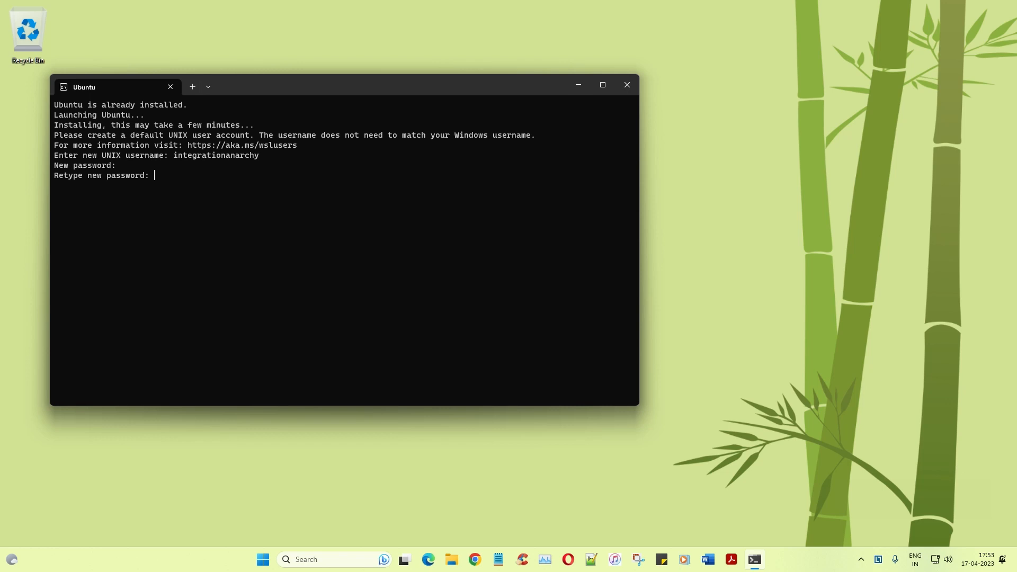
{"action": "key", "text": "enter"}
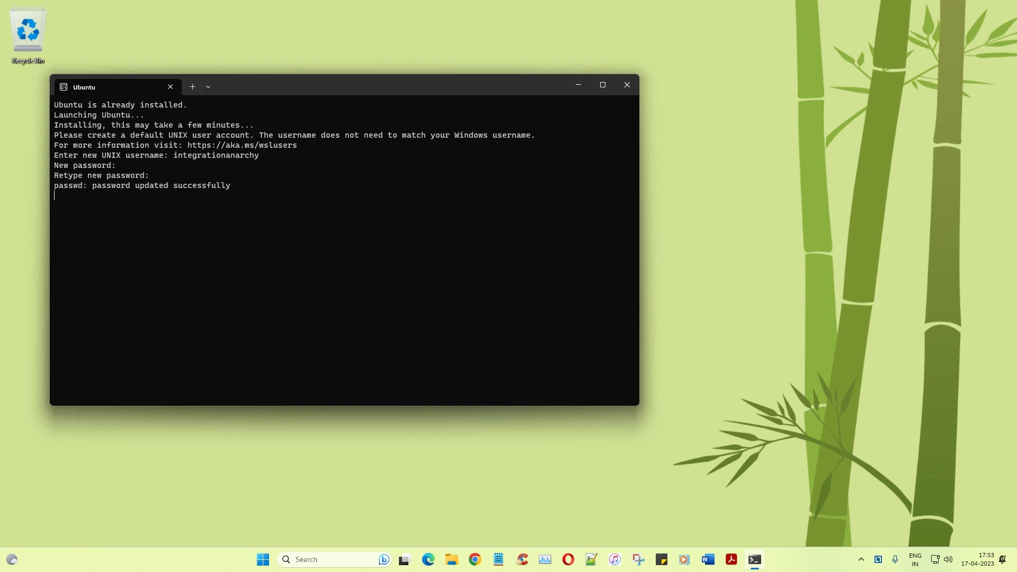
{"action": "key", "text": "enter"}
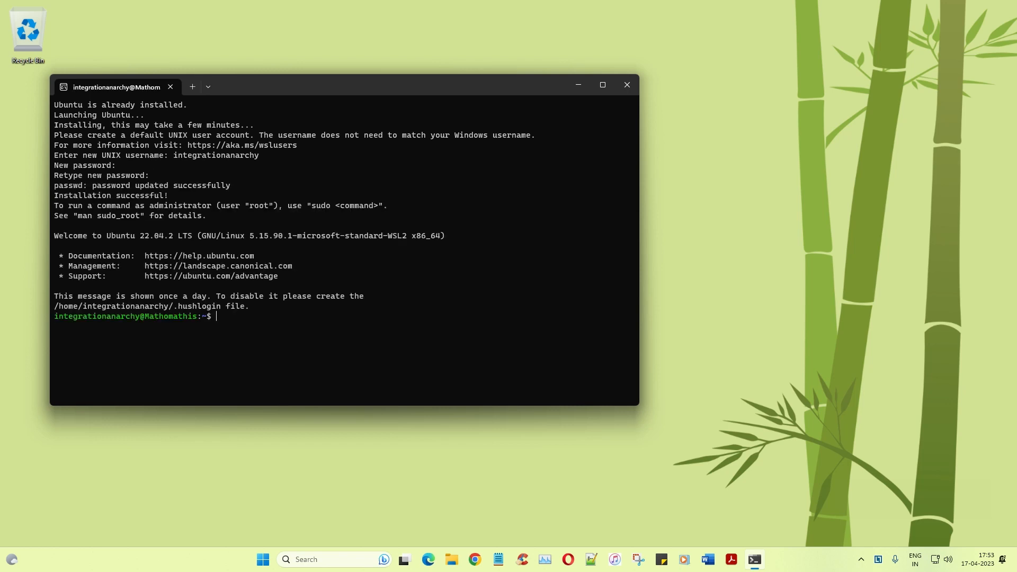
{"action": "mouse_move", "coordinate": [387, 96]}
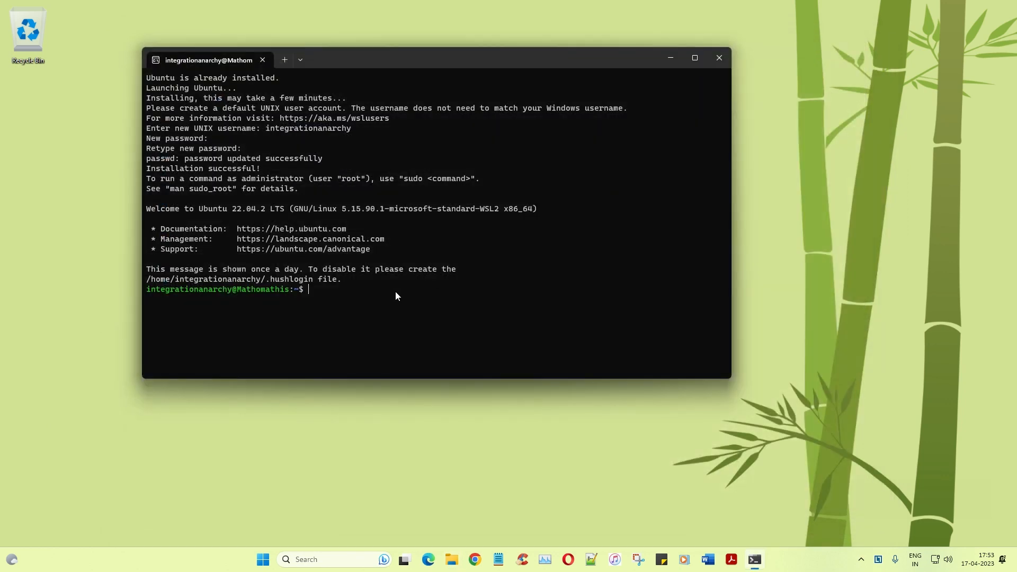
- List the empty Ubuntu home directory with ls -lrt, then begin searching for PowerShell
{"action": "type", "text": "ls -lrt"}
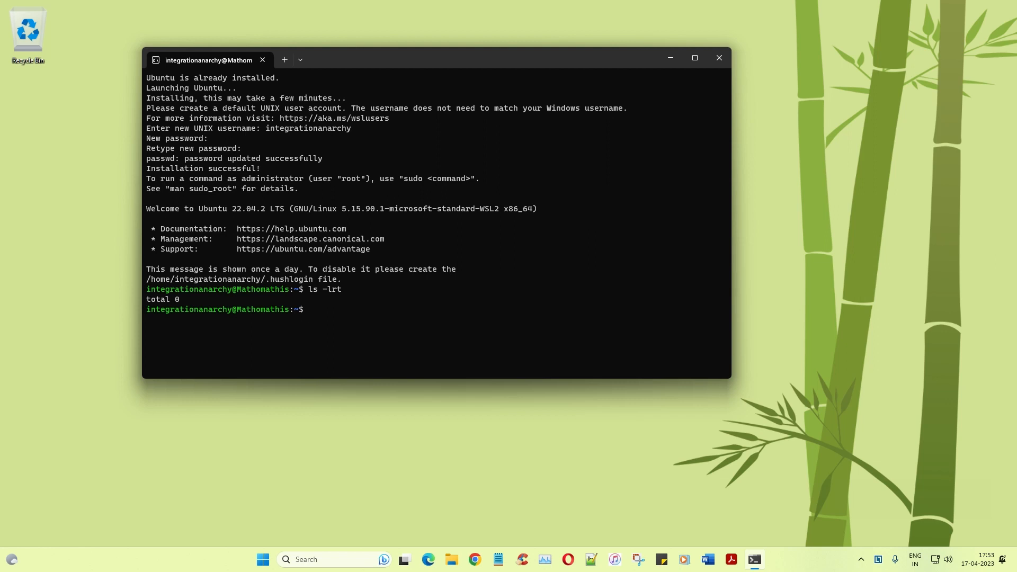
{"action": "type", "text": "powe"}
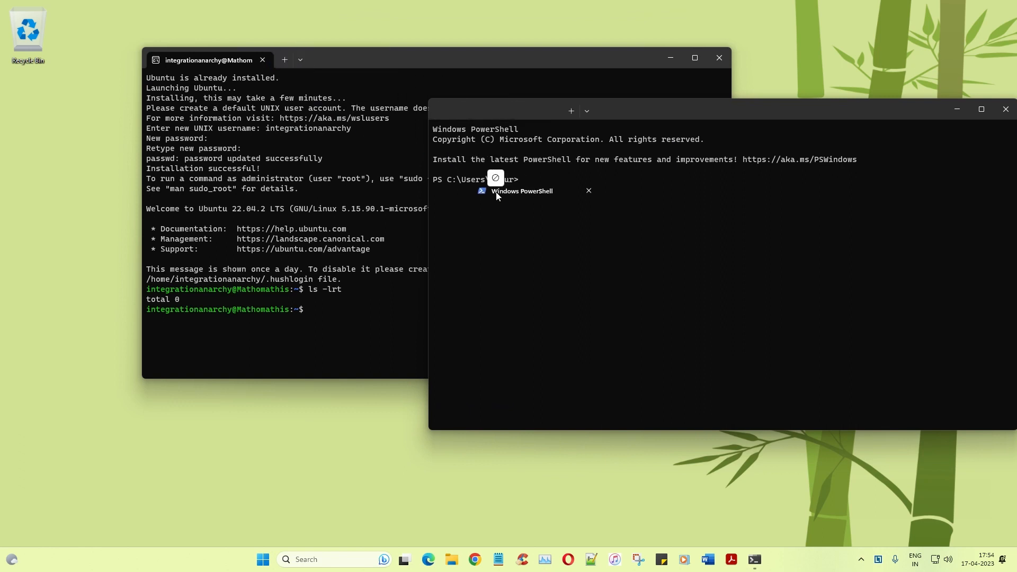
- Run wsl --status in PowerShell, reporting Ubuntu as default distribution and version 2
{"action": "type", "text": "wsl --status"}
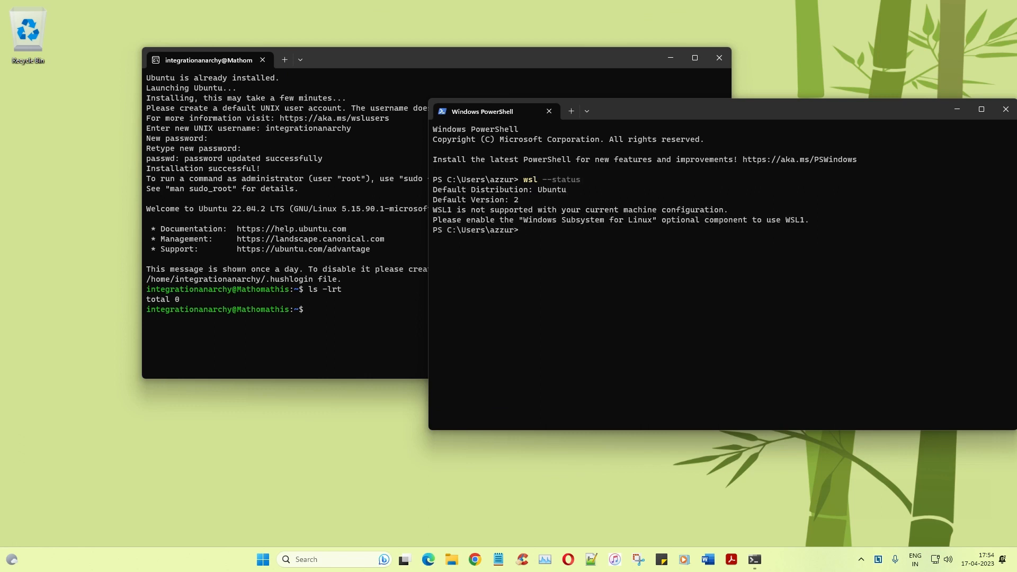
{"action": "mouse_move", "coordinate": [499, 235]}
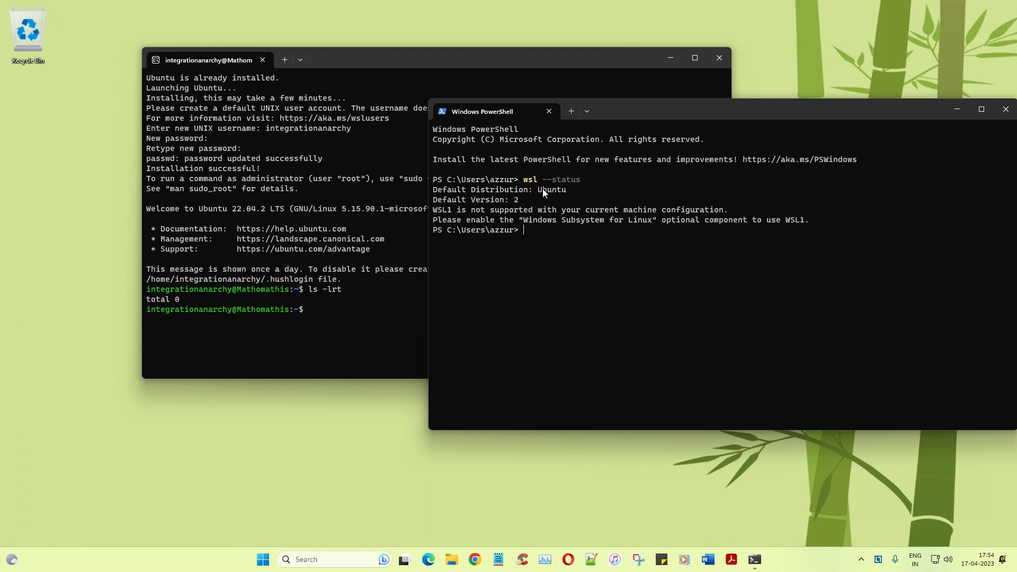
{"action": "mouse_move", "coordinate": [578, 258]}
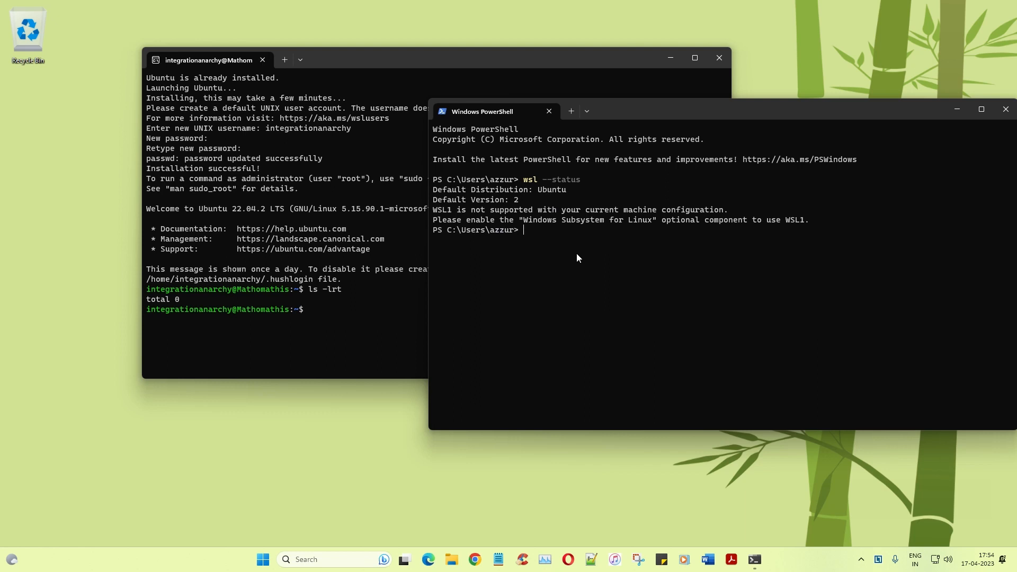
{"action": "mouse_move", "coordinate": [454, 272]}
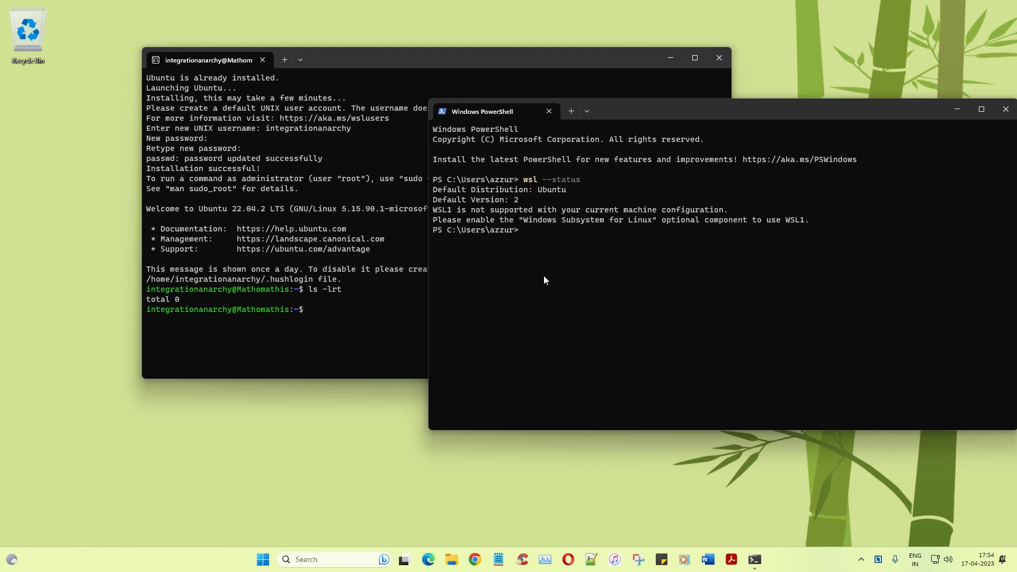
{"action": "mouse_move", "coordinate": [863, 507]}
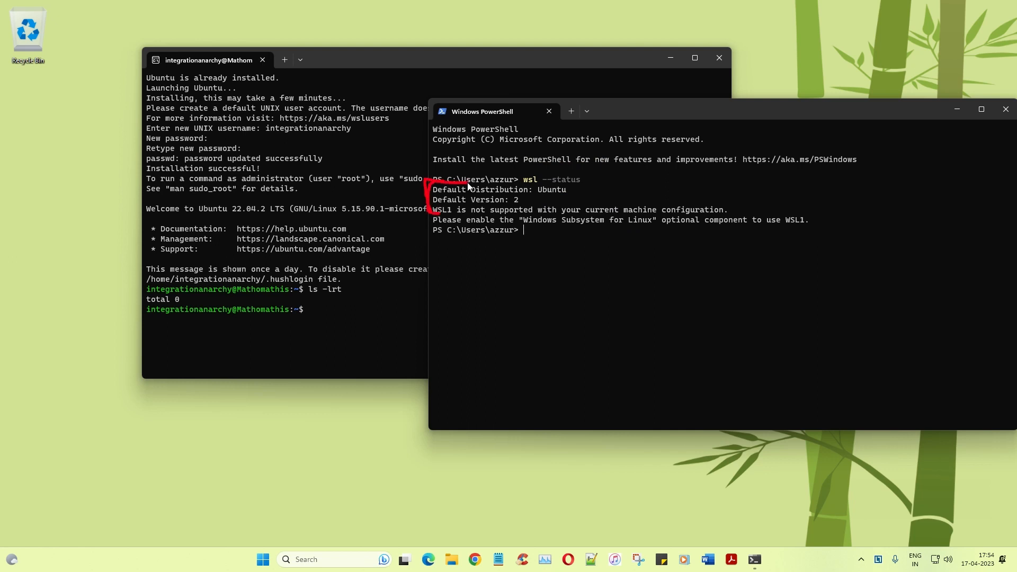
{"action": "mouse_move", "coordinate": [951, 501]}
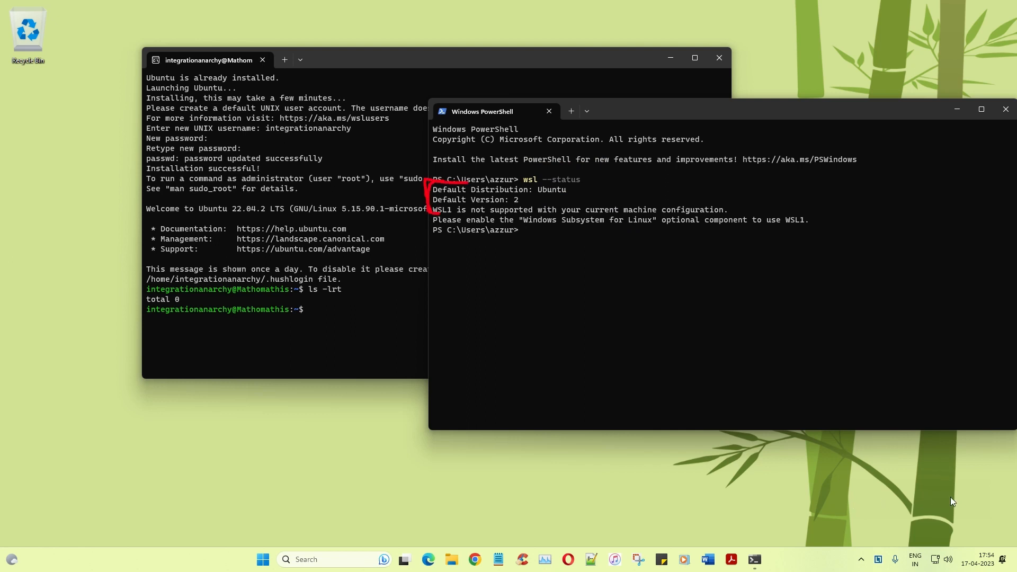
- Run wsl --update, reporting the most recent WSL is already installed
{"action": "type", "text": "wsl"}
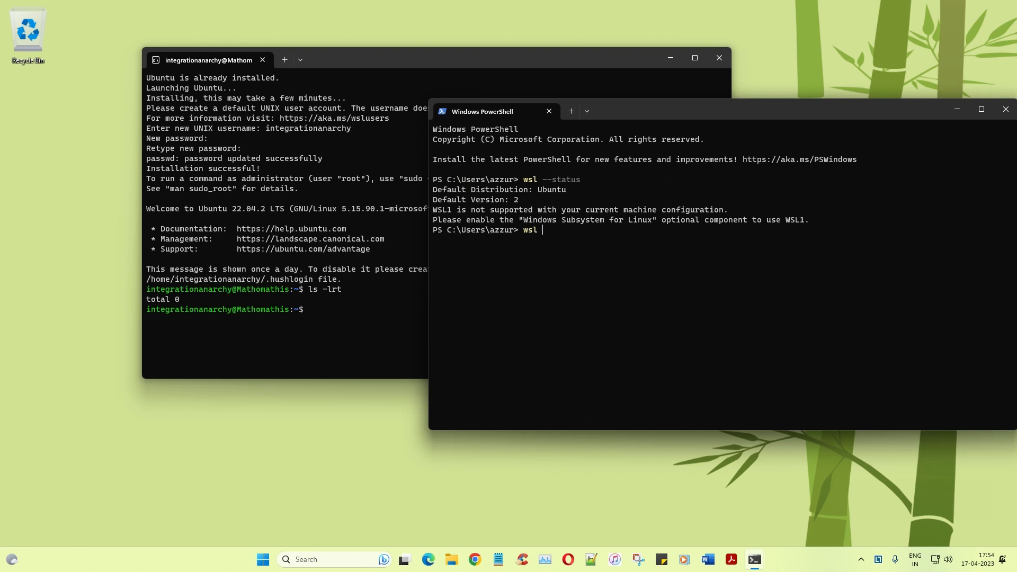
{"action": "type", "text": "--update"}
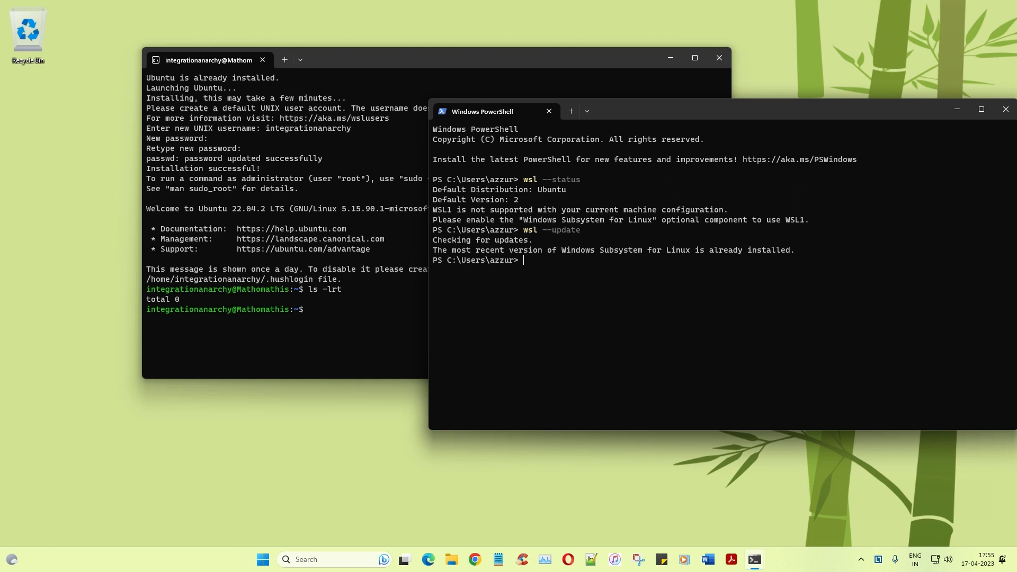
{"action": "mouse_move", "coordinate": [435, 116]}
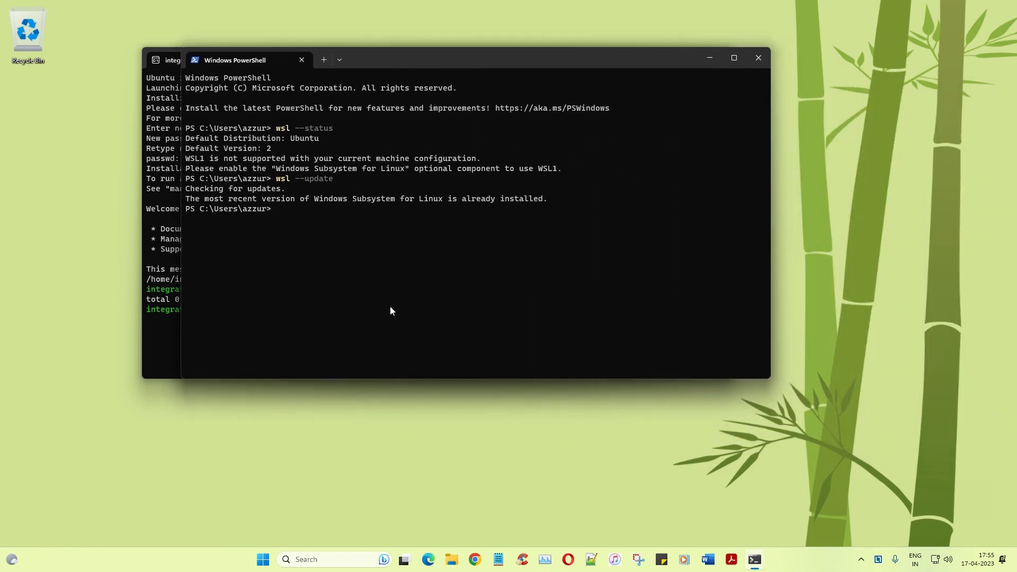
{"action": "mouse_move", "coordinate": [498, 560]}
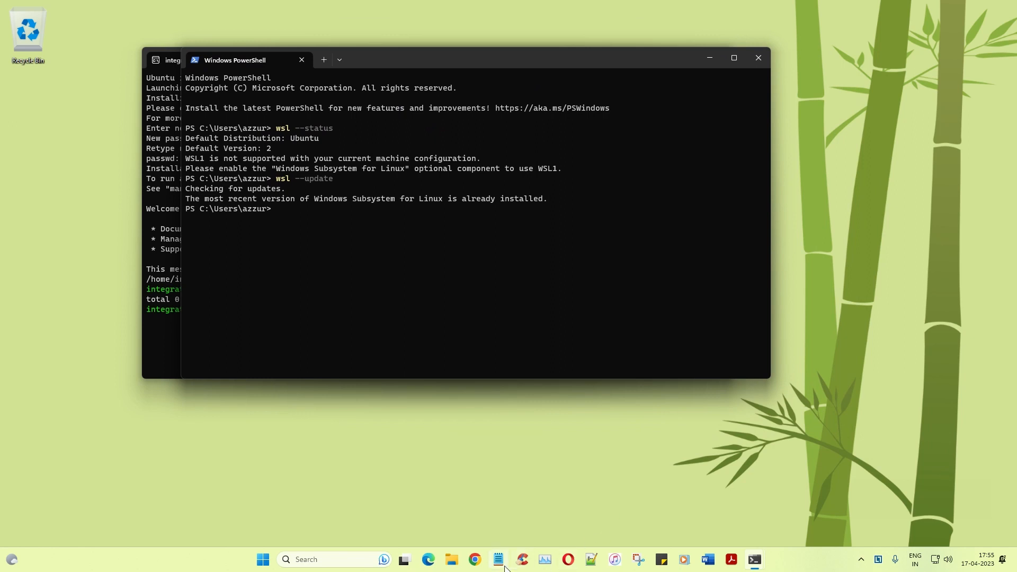
- Start a blank Notepad note with the line wsl --shutdown and begin a second wsl line
{"action": "left_click", "coordinate": [498, 559]}
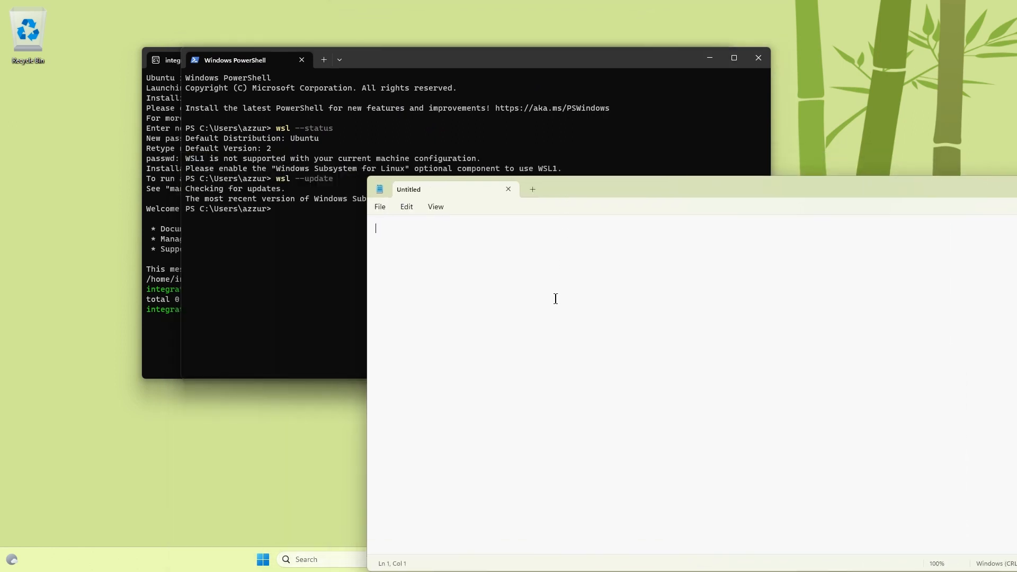
{"action": "type", "text": "wsl"}
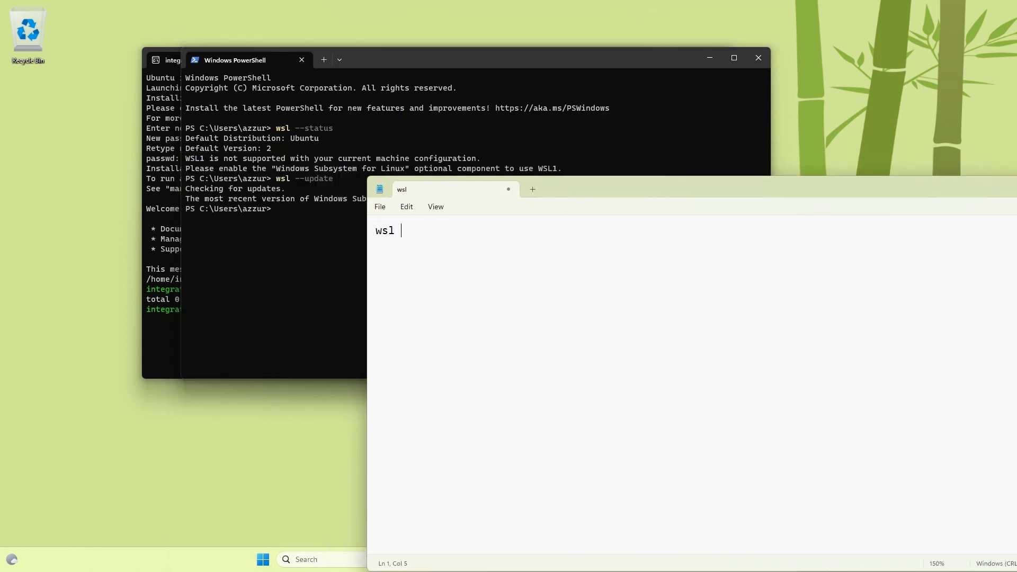
{"action": "type", "text": "--shutdown"}
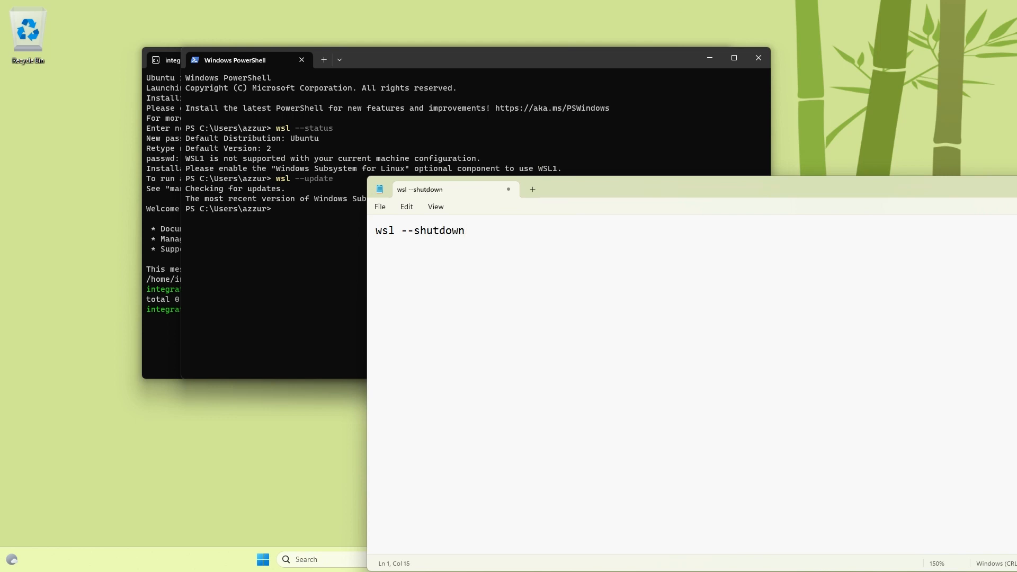
{"action": "type", "text": "\\w"}
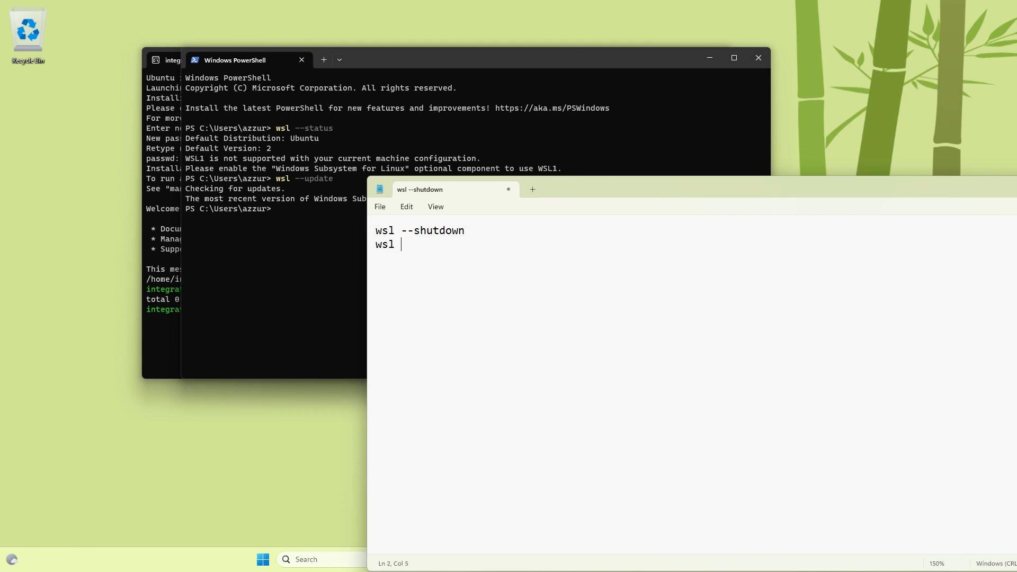
{"action": "type", "text": "u"}
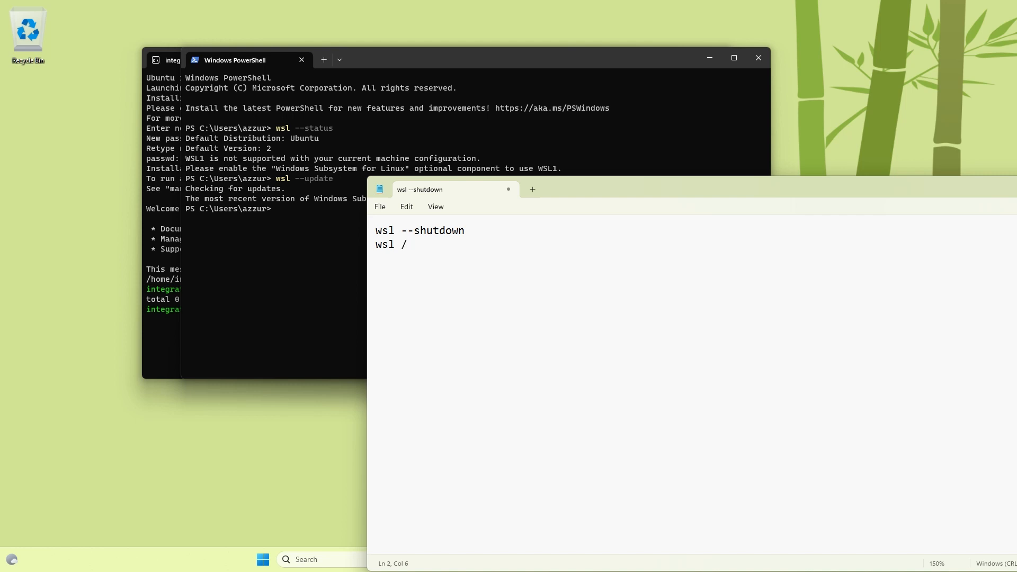
- Complete the second line as wsl --unresgiter Ubuntu, retyping the double dash
{"action": "type", "text": "unr"}
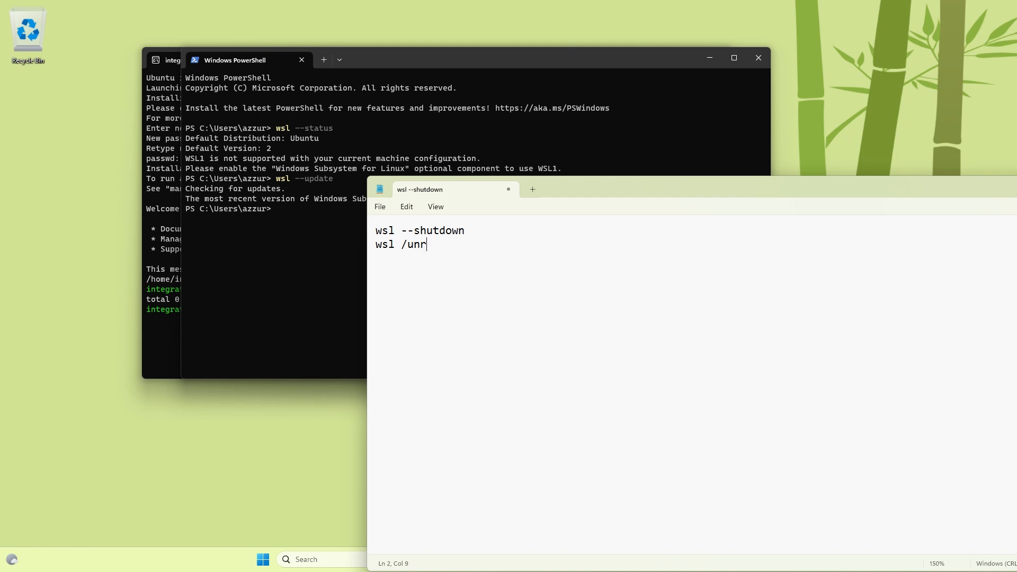
{"action": "type", "text": "esg"}
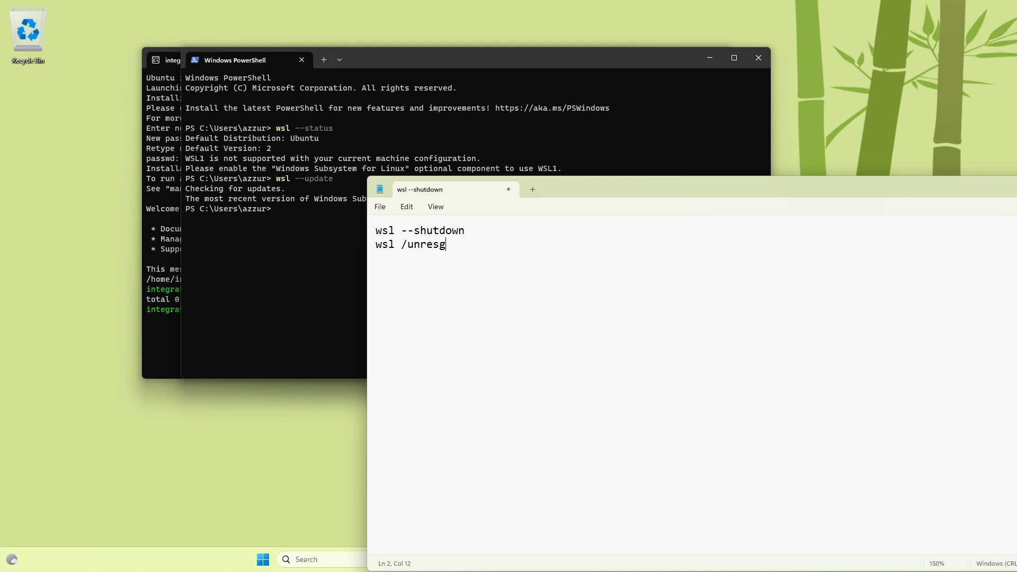
{"action": "type", "text": "iter Ub"}
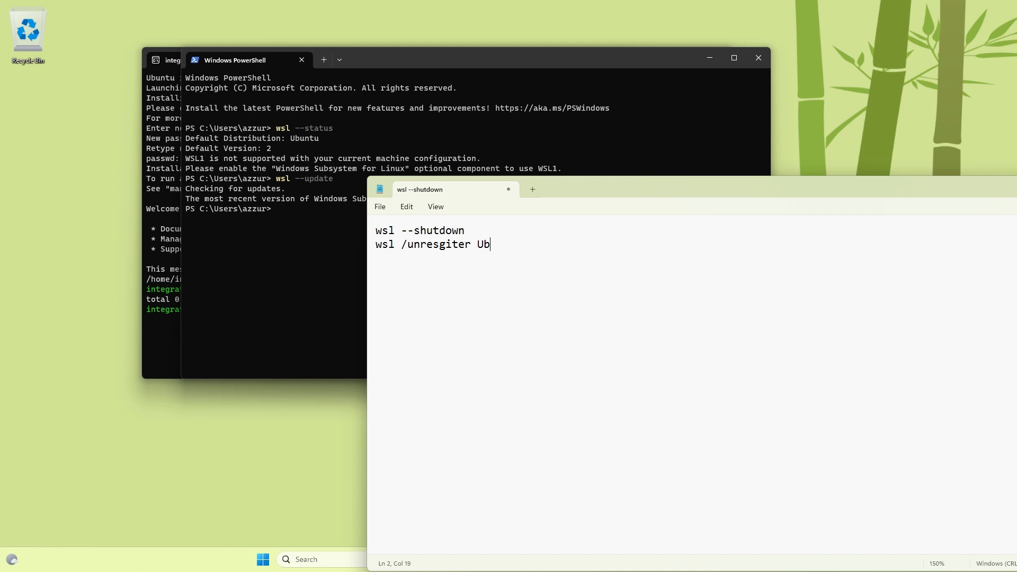
{"action": "type", "text": "untu"}
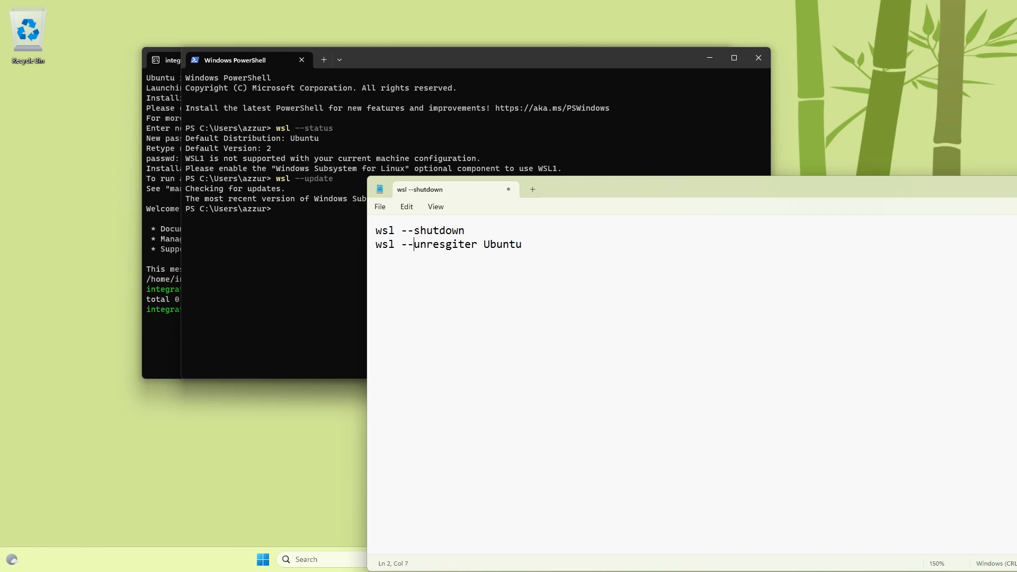
{"action": "key", "text": "Backspace"}
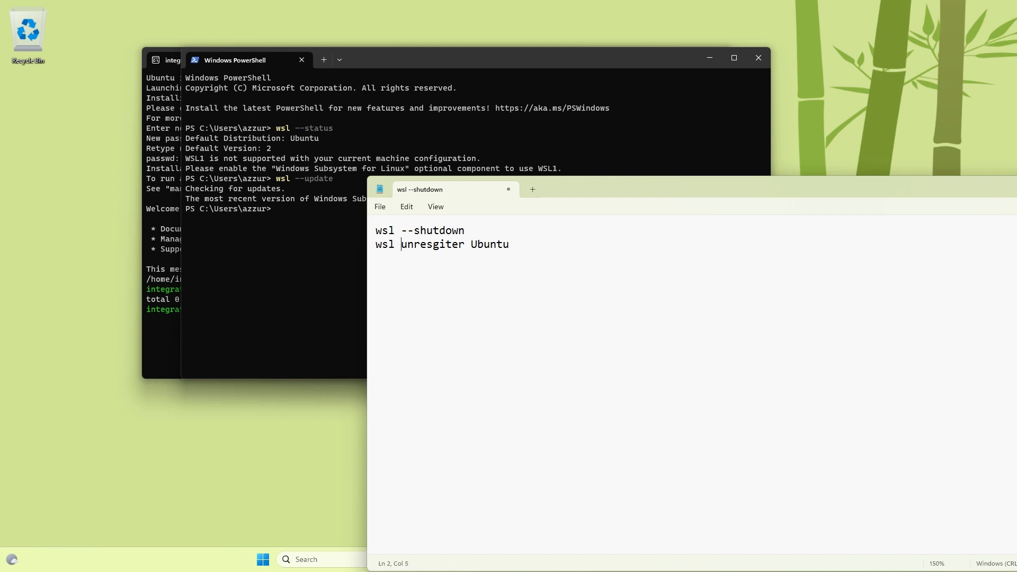
{"action": "type", "text": "--"}
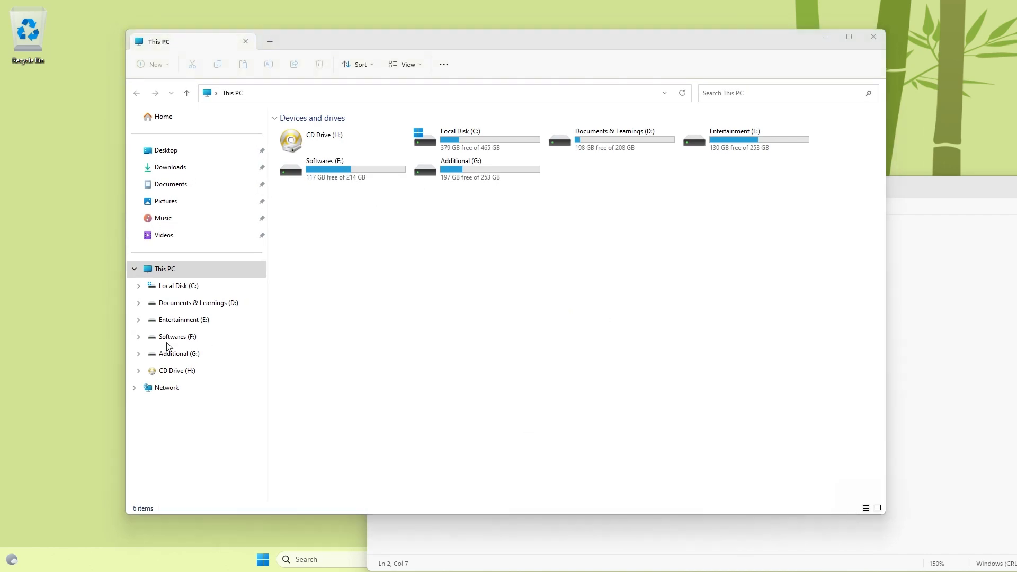
{"action": "mouse_move", "coordinate": [168, 371]}
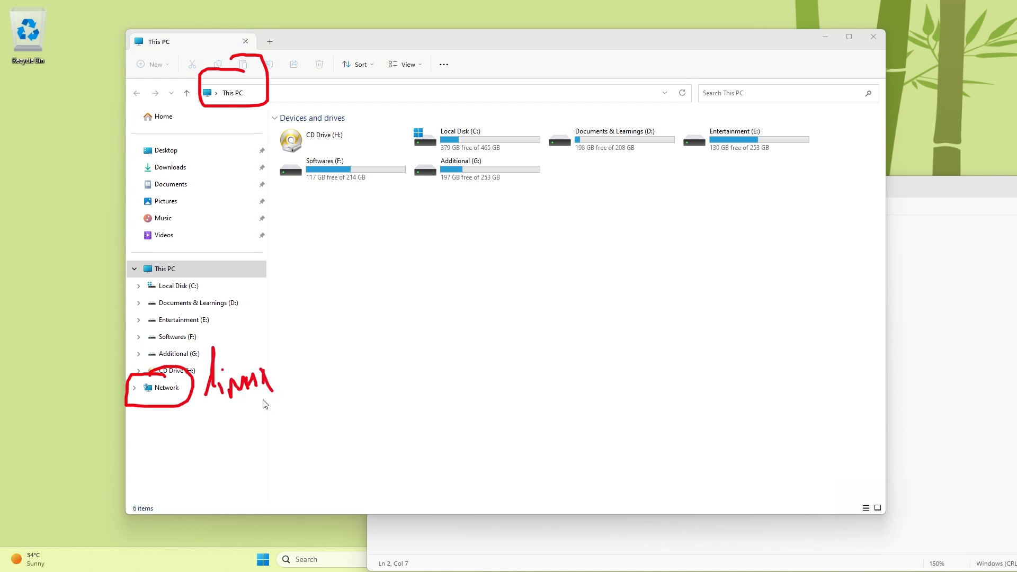
{"action": "mouse_move", "coordinate": [223, 436]}
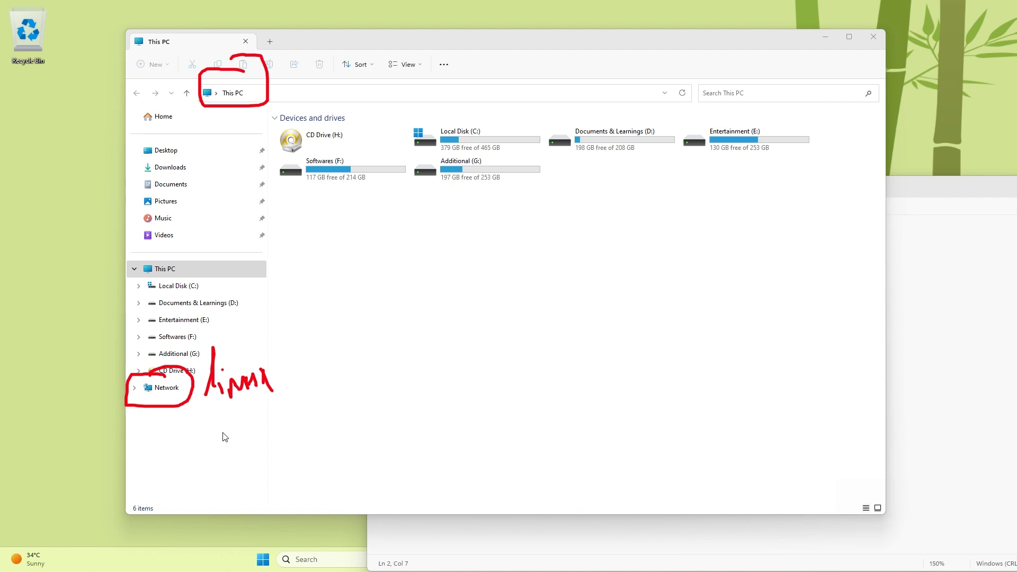
{"action": "mouse_move", "coordinate": [230, 432]}
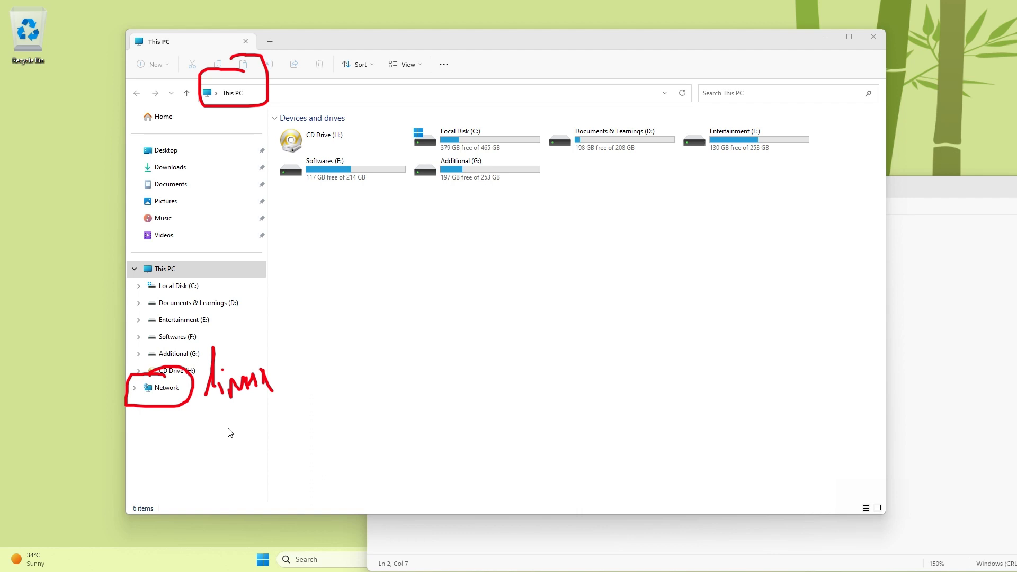
{"action": "mouse_move", "coordinate": [233, 432]}
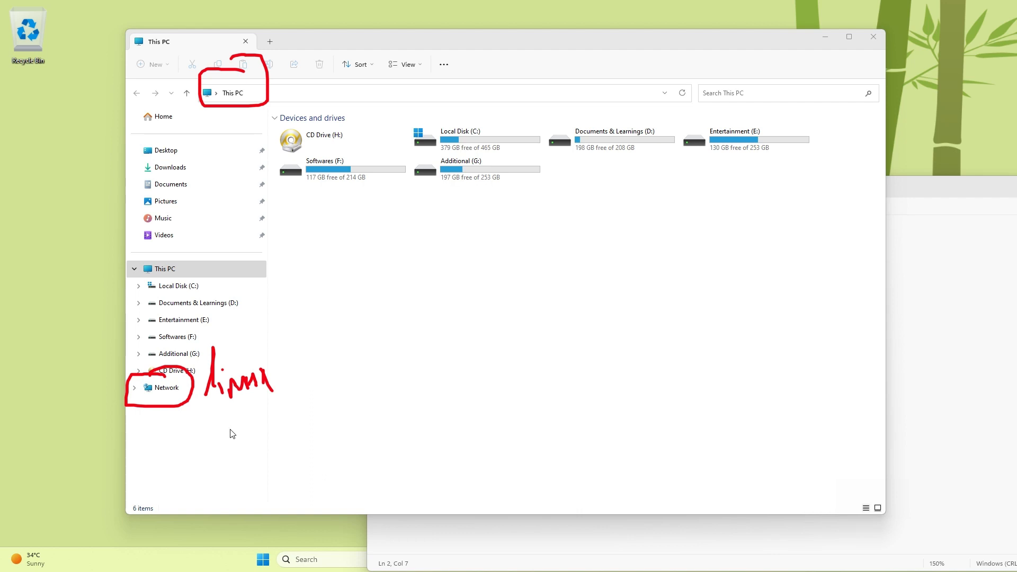
{"action": "mouse_move", "coordinate": [230, 430]}
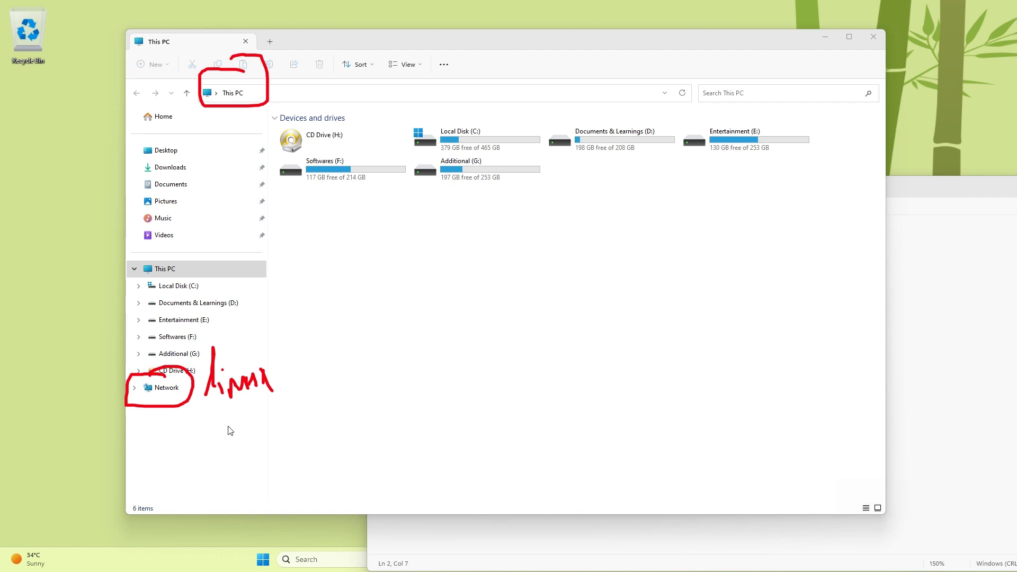
{"action": "mouse_move", "coordinate": [219, 407]}
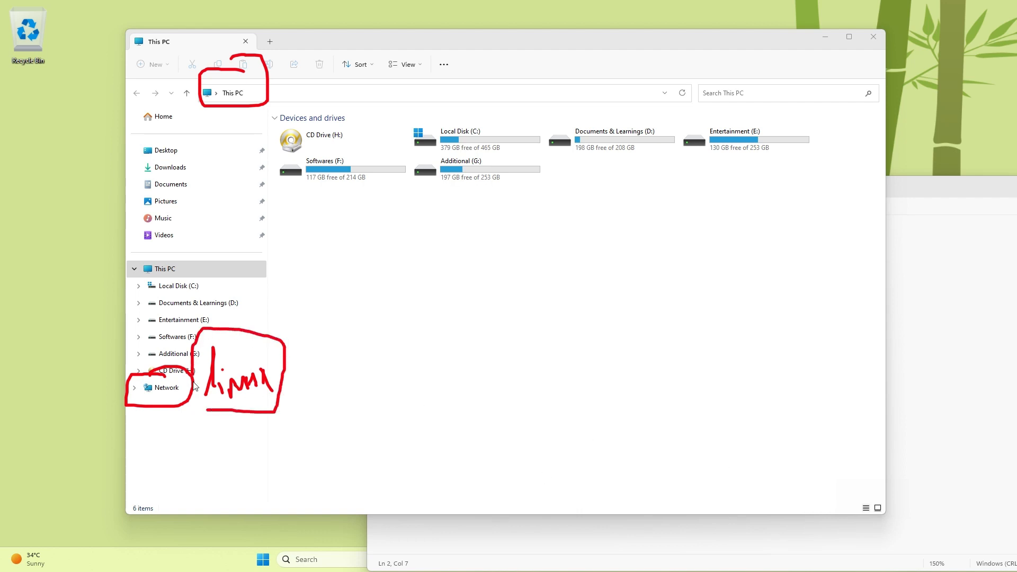
{"action": "mouse_move", "coordinate": [161, 253]}
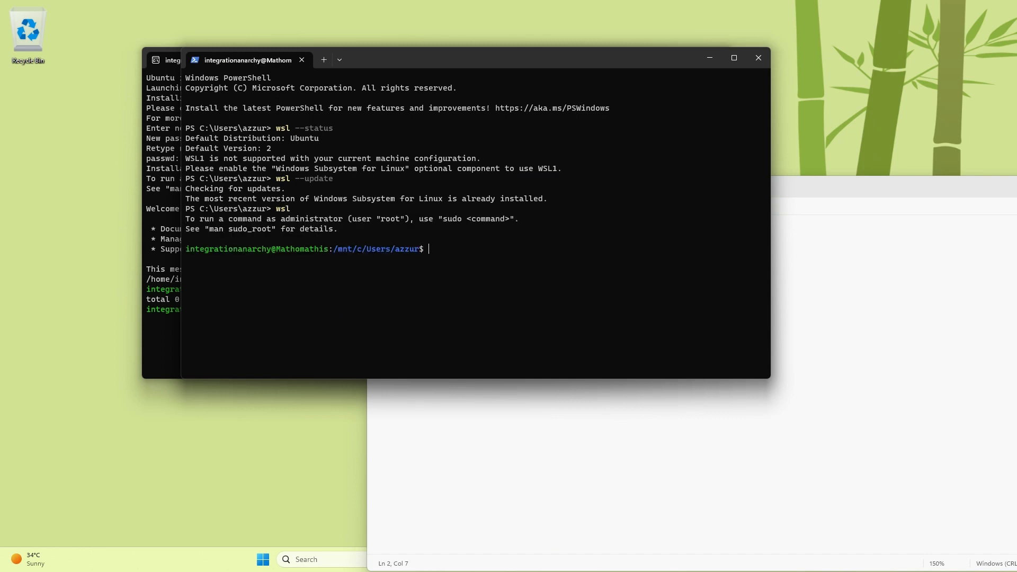
{"action": "mouse_move", "coordinate": [156, 252]}
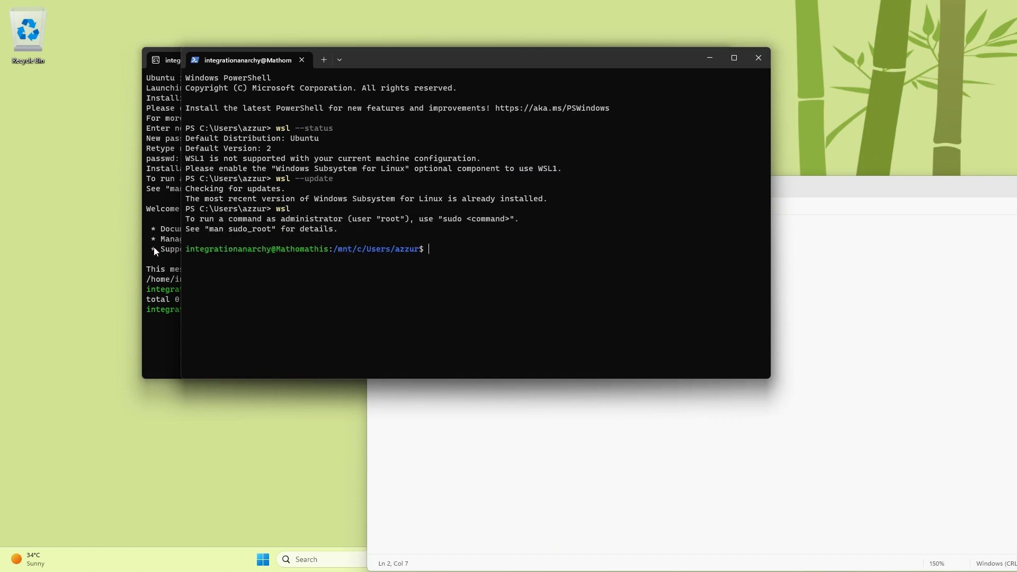
{"action": "mouse_move", "coordinate": [163, 266]}
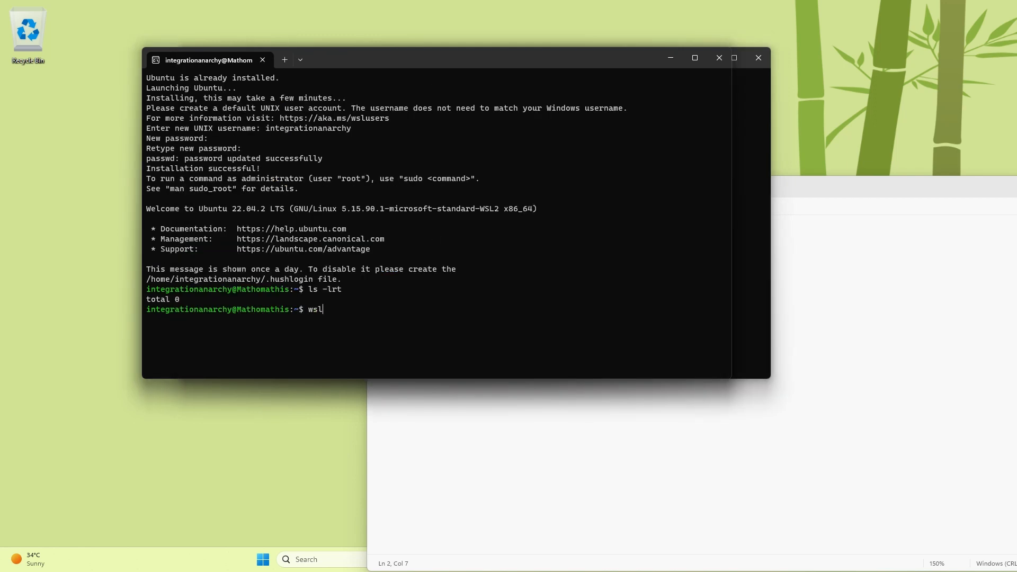
- Run wsl options in the Ubuntu shell, getting command not found, then exit to PowerShell
{"action": "left_click", "coordinate": [323, 59]}
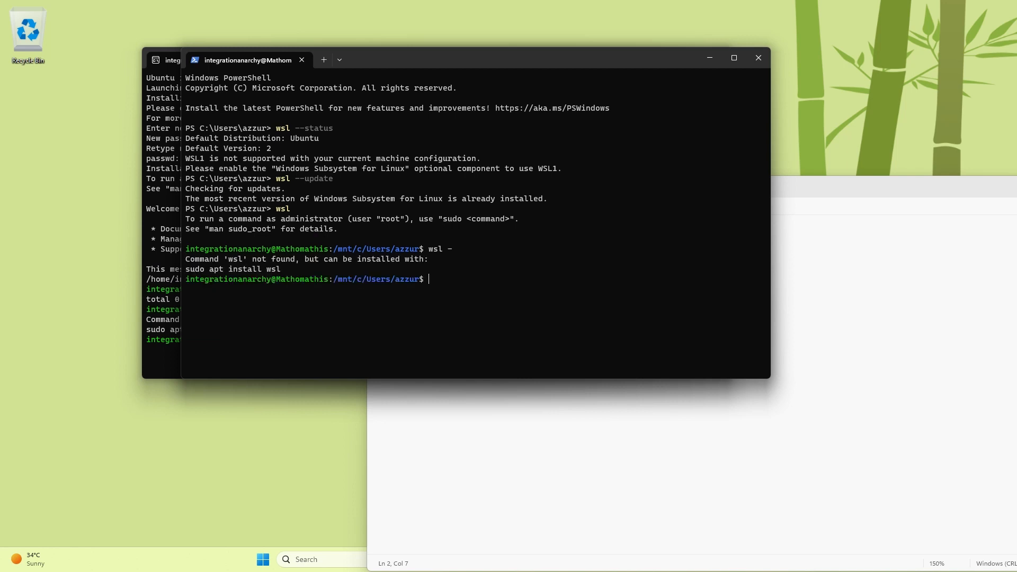
{"action": "type", "text": "wsl --options"}
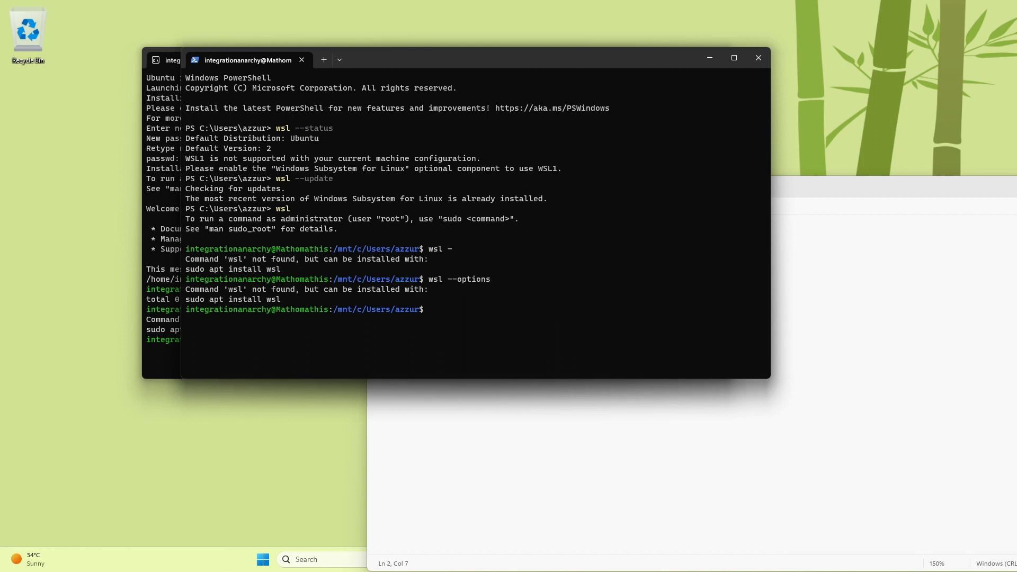
{"action": "type", "text": "exit"}
{"action": "type", "text": "w"}
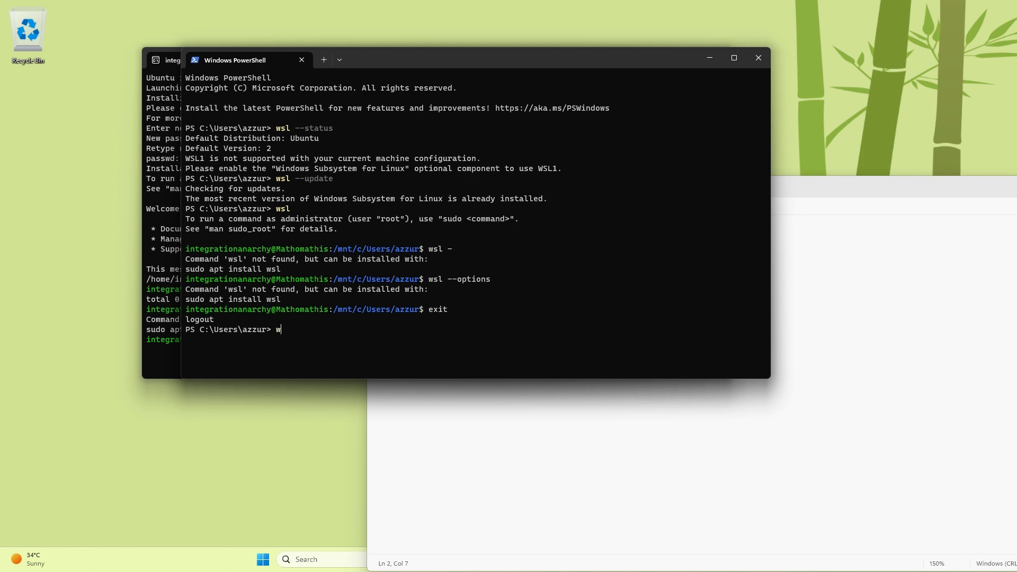
- Run wsl --options to show the help usage and enlarge the terminal window
{"action": "type", "text": "sl --options"}
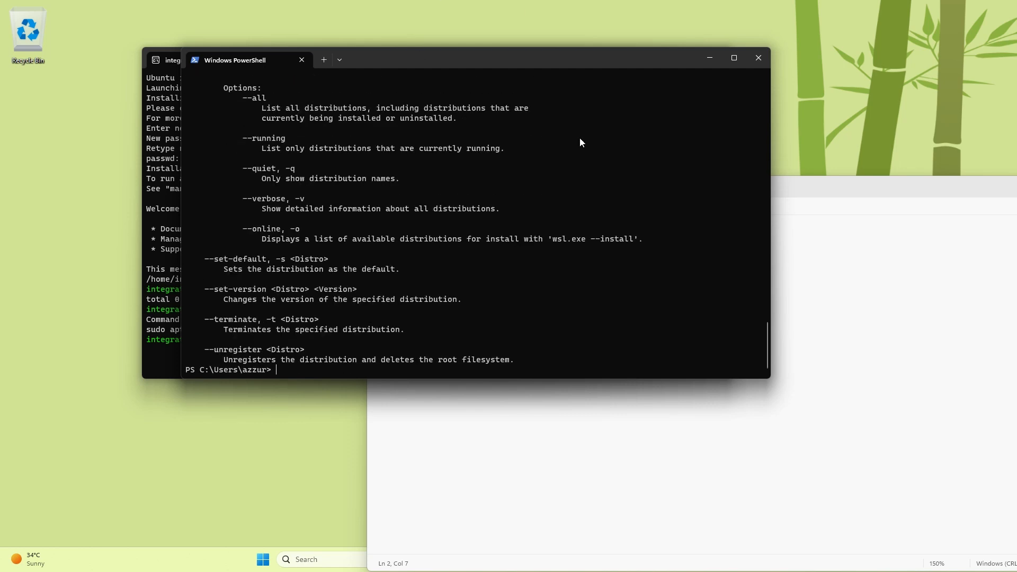
{"action": "left_click_drag", "start_coordinate": [769, 375], "coordinate": [785, 534]}
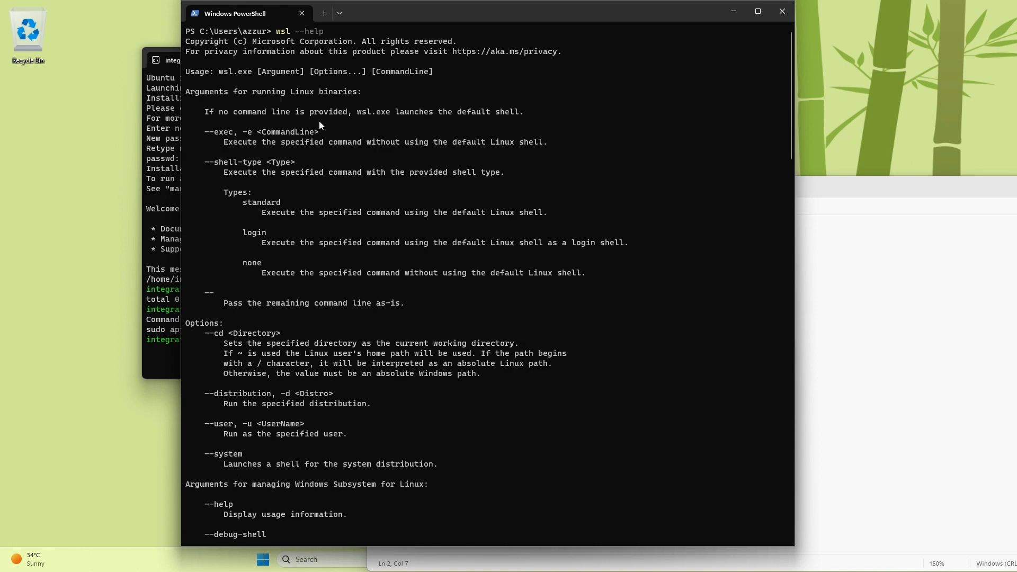
{"action": "mouse_move", "coordinate": [850, 511]}
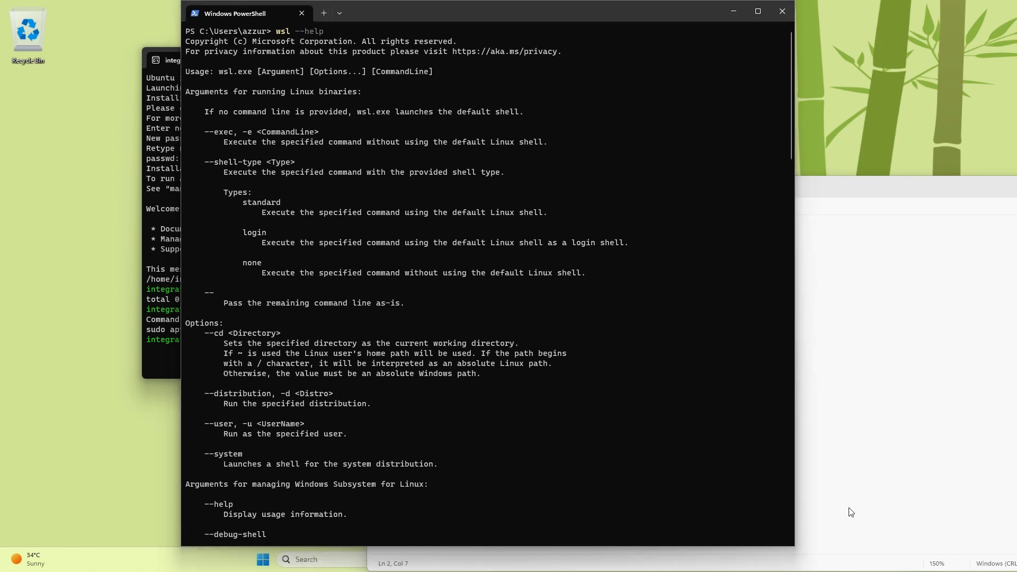
{"action": "mouse_move", "coordinate": [280, 404]}
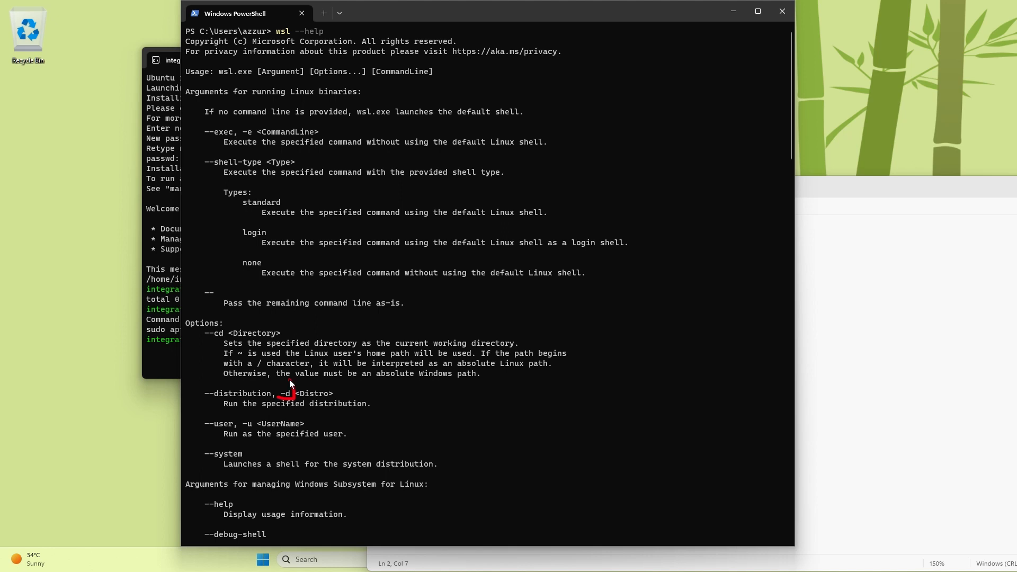
{"action": "mouse_move", "coordinate": [340, 380]}
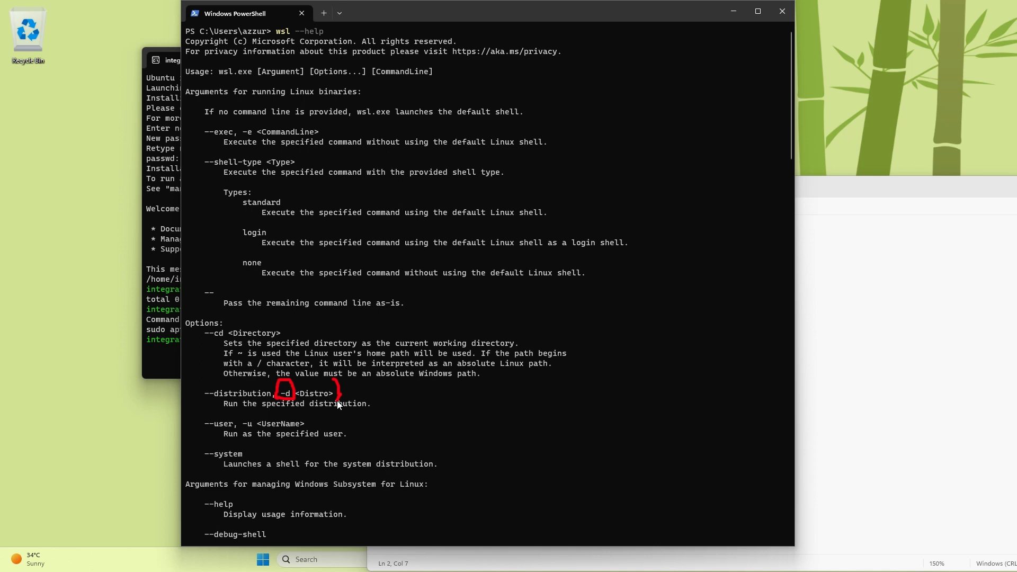
{"action": "mouse_move", "coordinate": [859, 500]}
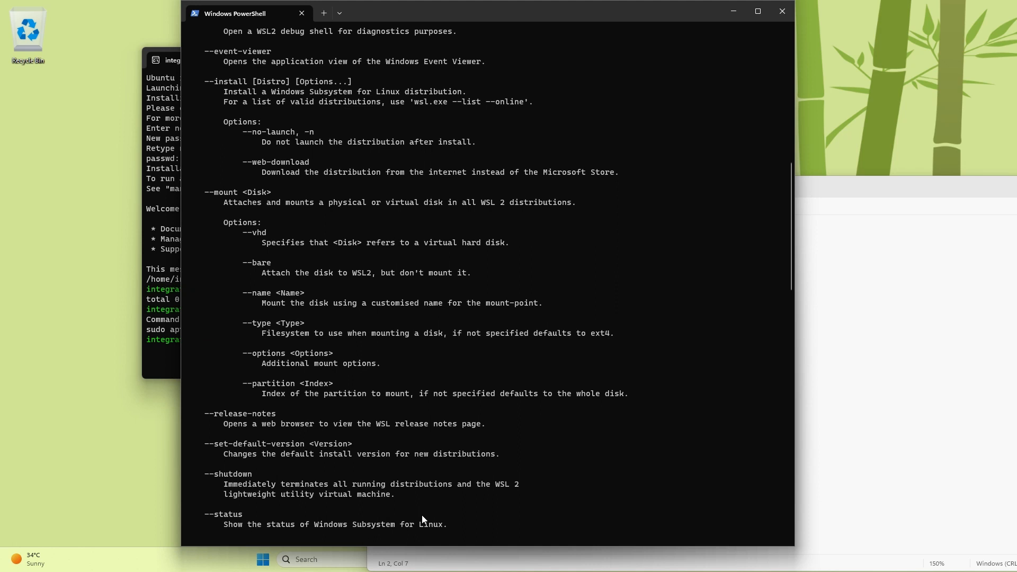
- Run wsl --list --online, then read the help down to the highlighted --mount option
{"action": "type", "text": "wsl --list"}
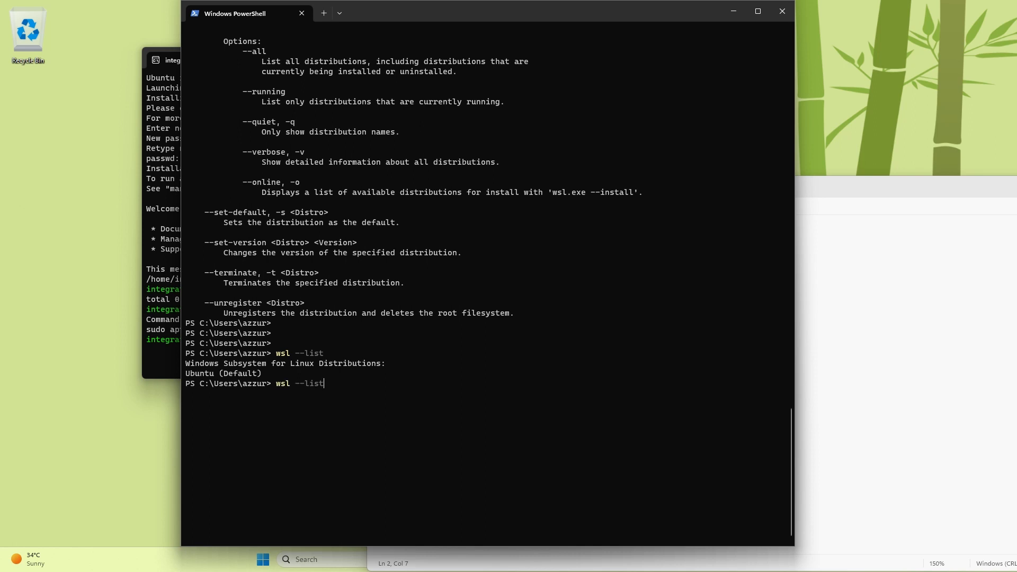
{"action": "type", "text": "--online"}
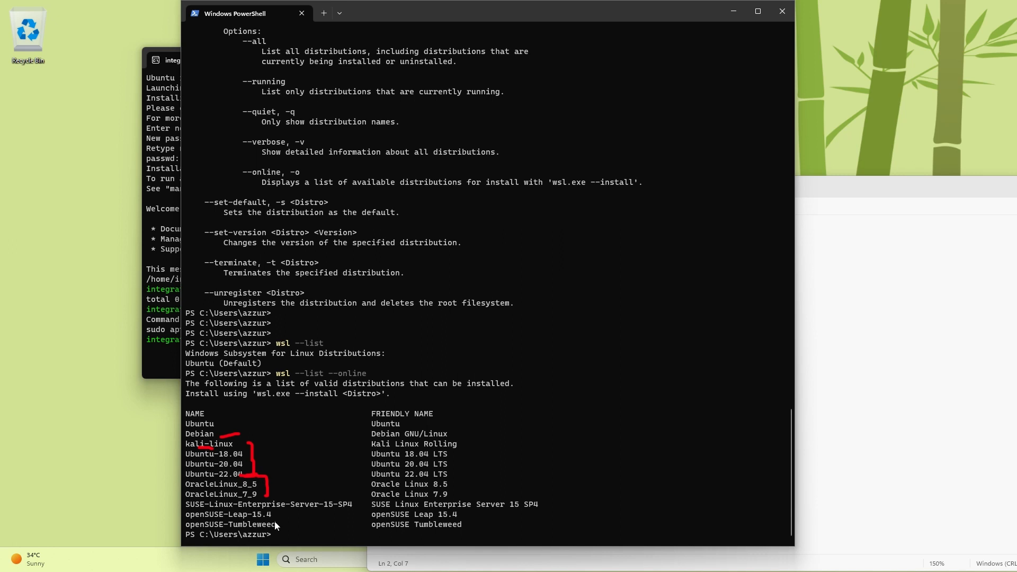
{"action": "mouse_move", "coordinate": [280, 519]}
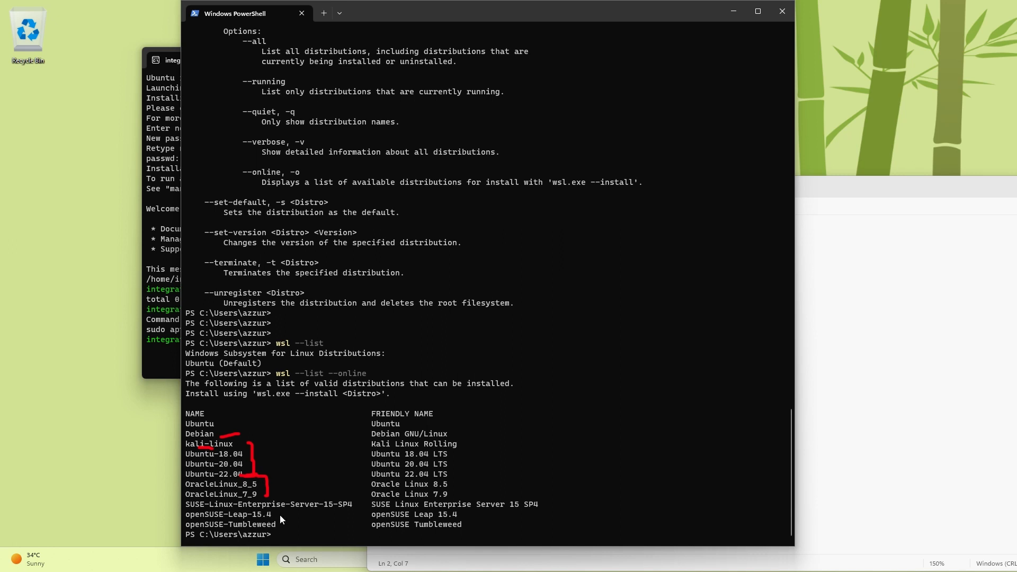
{"action": "mouse_move", "coordinate": [901, 495]}
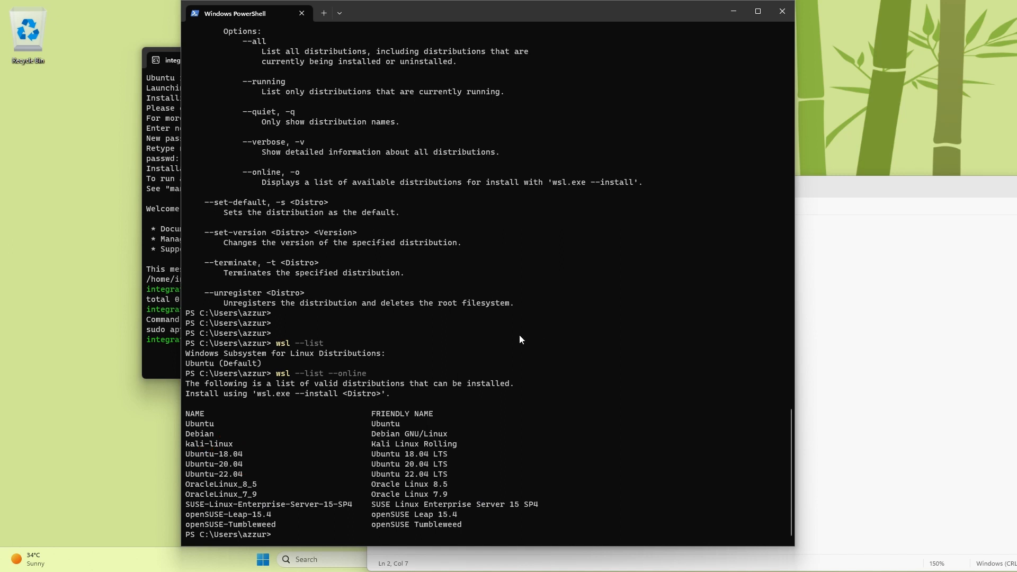
{"action": "mouse_move", "coordinate": [322, 216]}
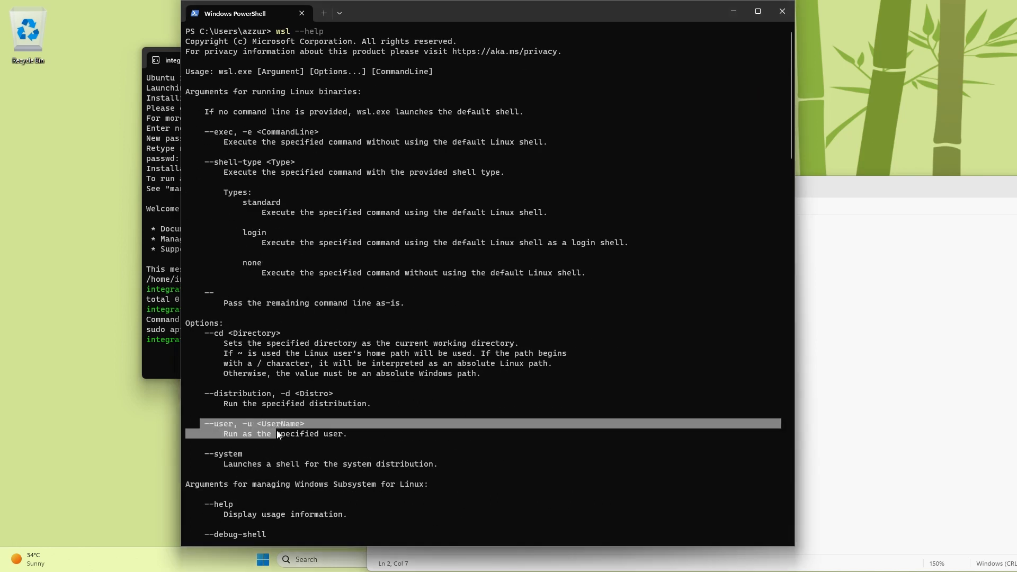
{"action": "scroll", "scroll_direction": "down", "scroll_amount": 3}
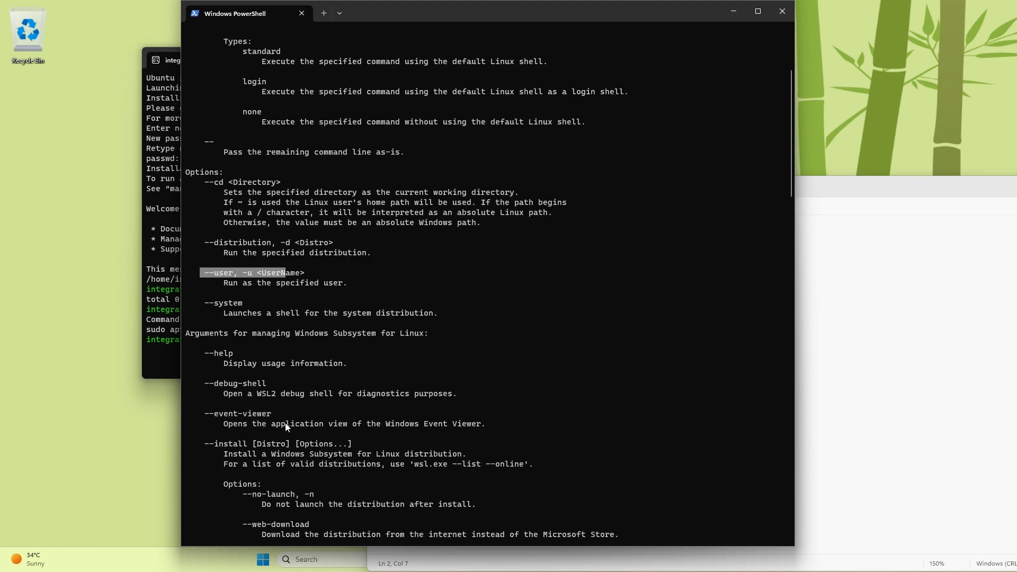
{"action": "scroll", "scroll_direction": "down", "scroll_amount": 3}
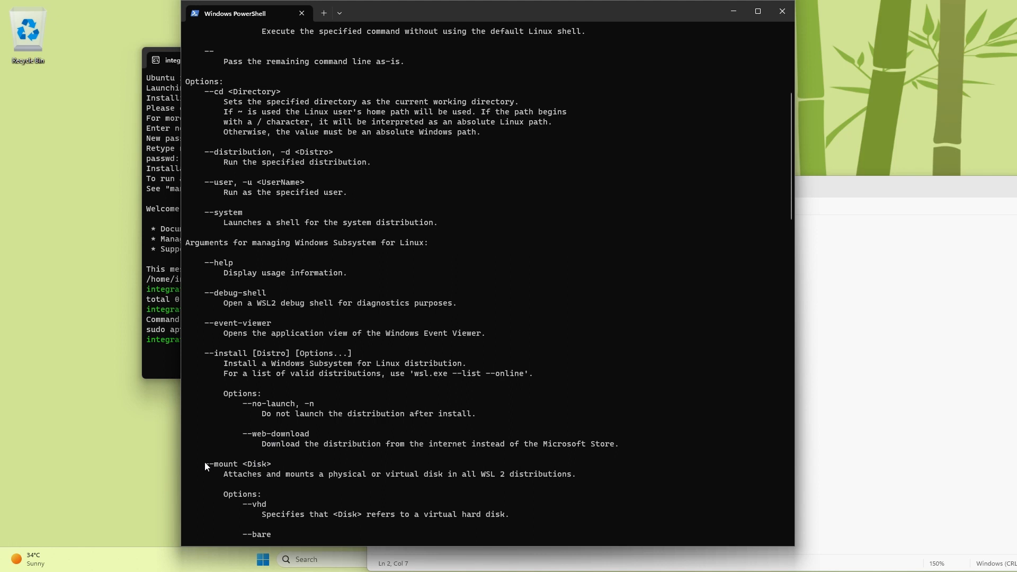
{"action": "double_click", "coordinate": [239, 464]}
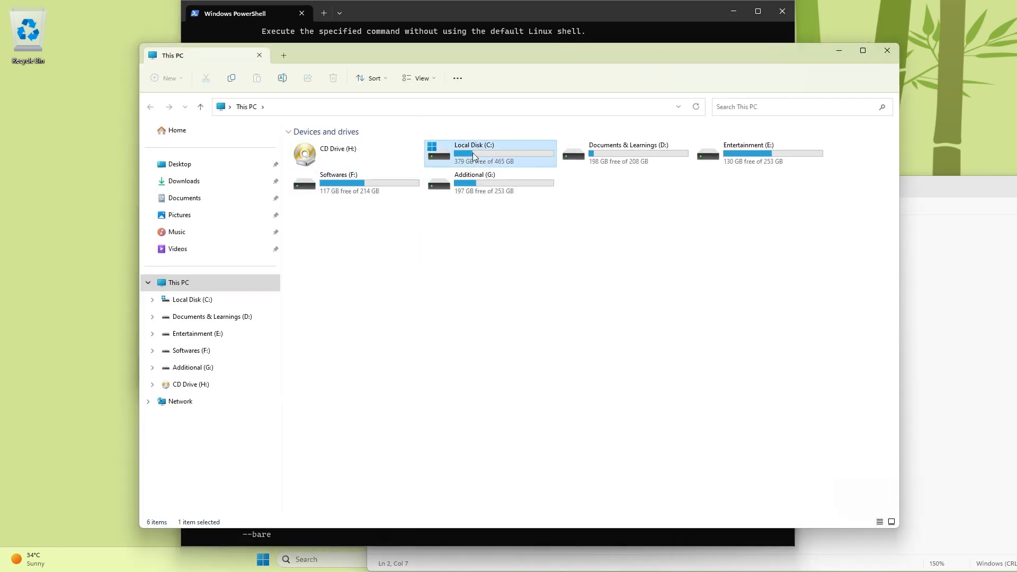
- Browse Local Disk (C:) in File Explorer to see its top-level folders
{"action": "double_click", "coordinate": [474, 152]}
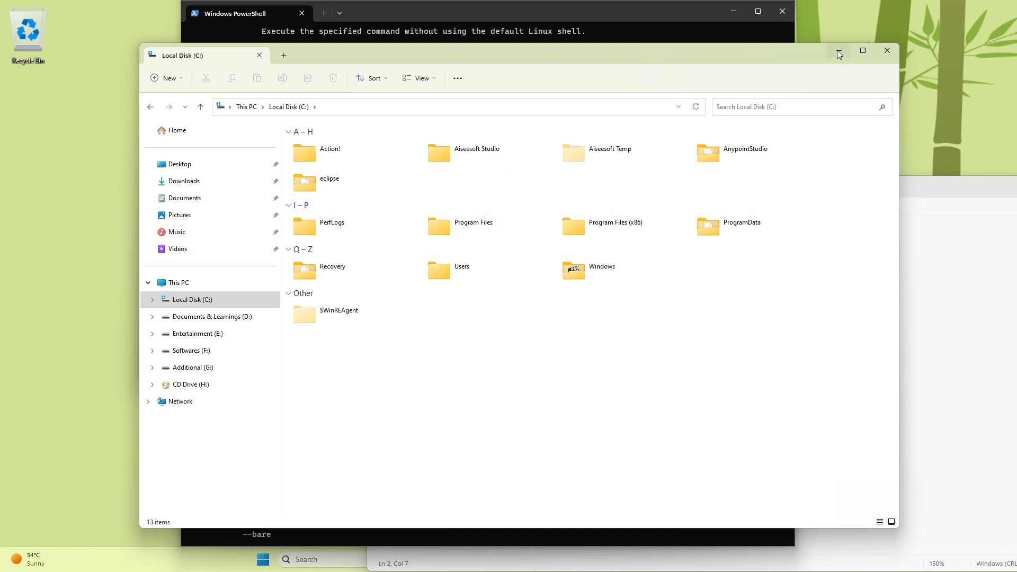
{"action": "mouse_move", "coordinate": [837, 53]}
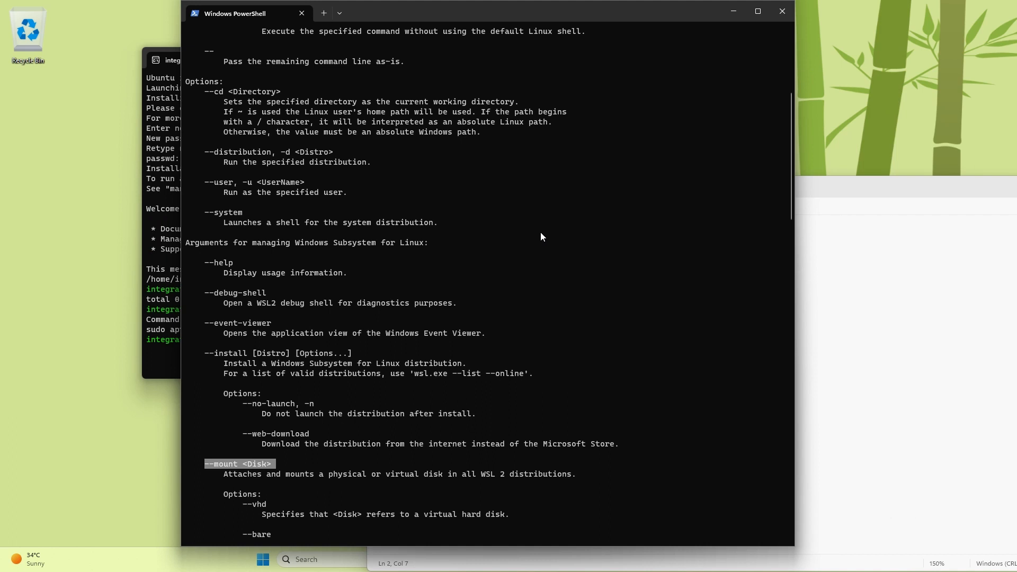
{"action": "mouse_move", "coordinate": [544, 229]}
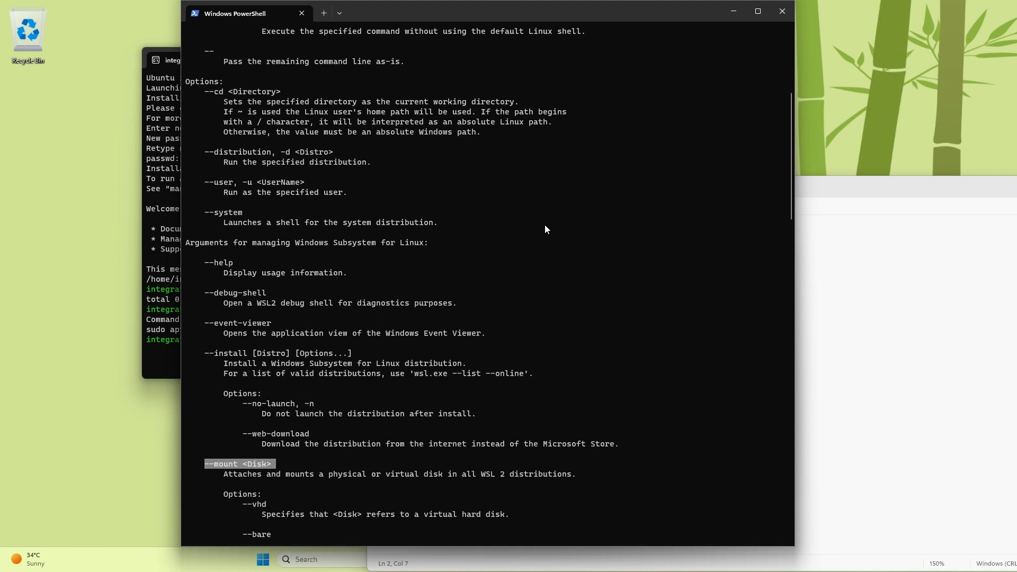
{"action": "scroll", "scroll_direction": "down", "scroll_amount": 3}
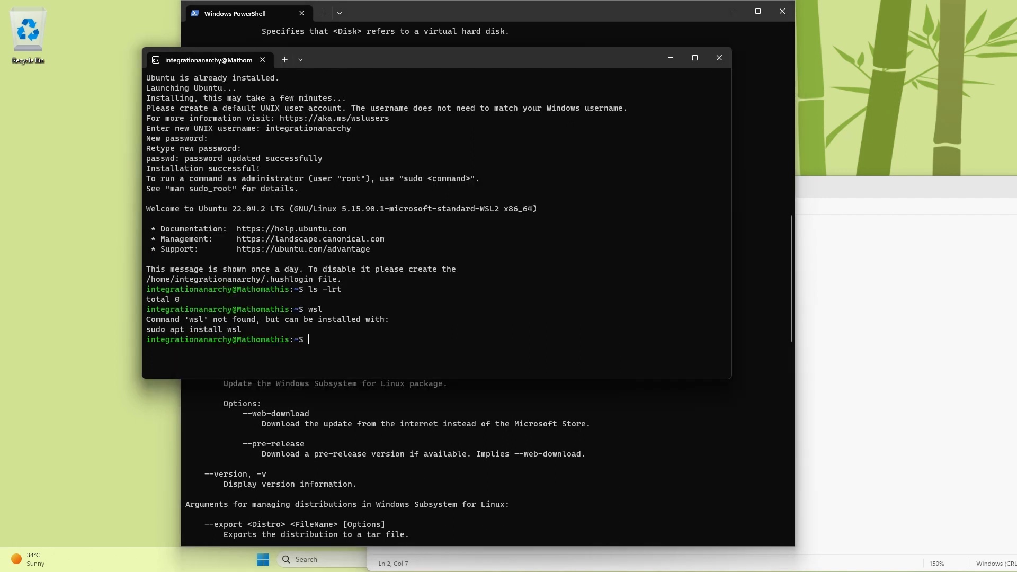
- List /mnt/c in the Ubuntu shell to match the C: drive folders, then exit
{"action": "type", "text": "cd"}
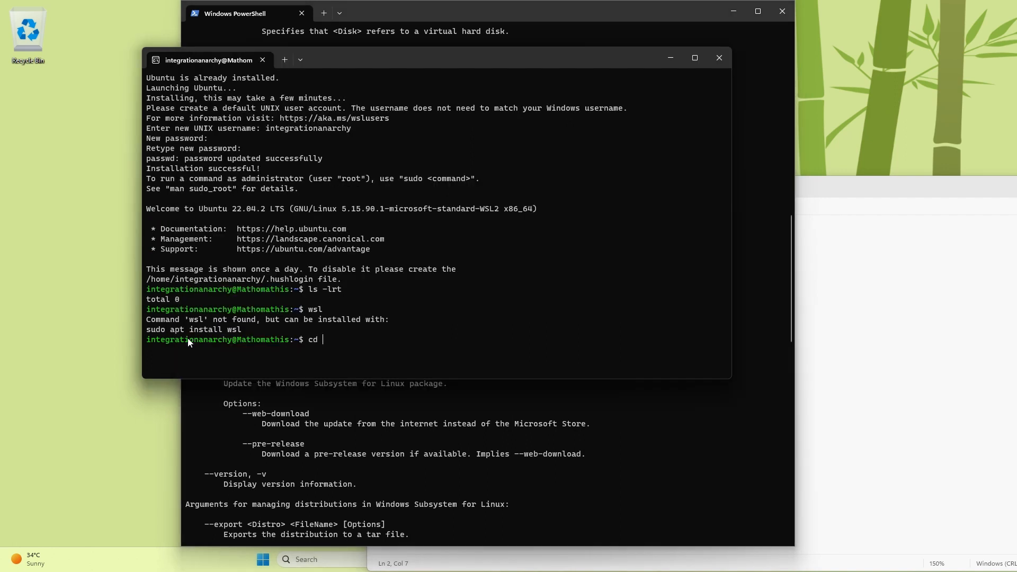
{"action": "type", "text": "/mn"}
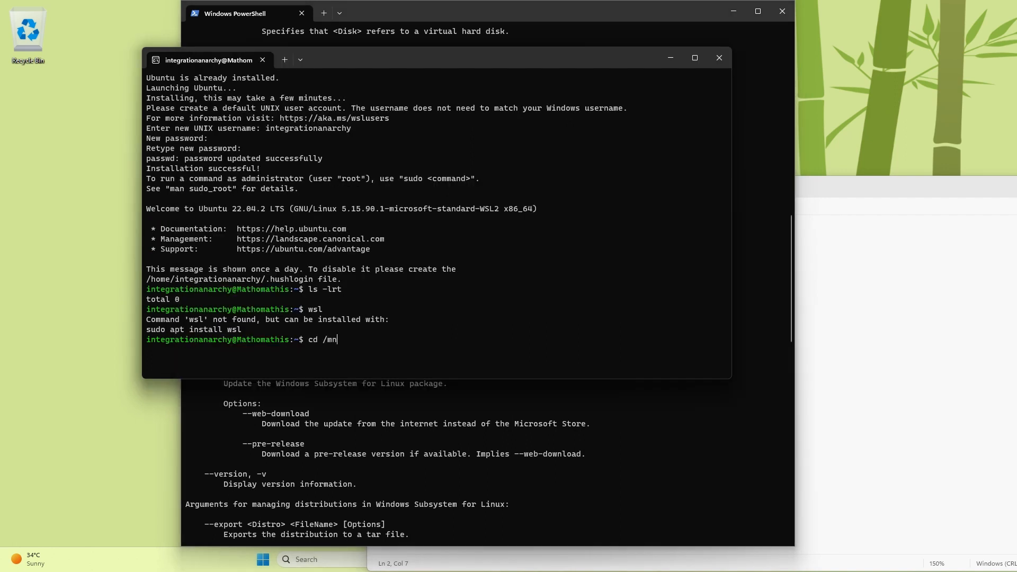
{"action": "type", "text": "t/c"}
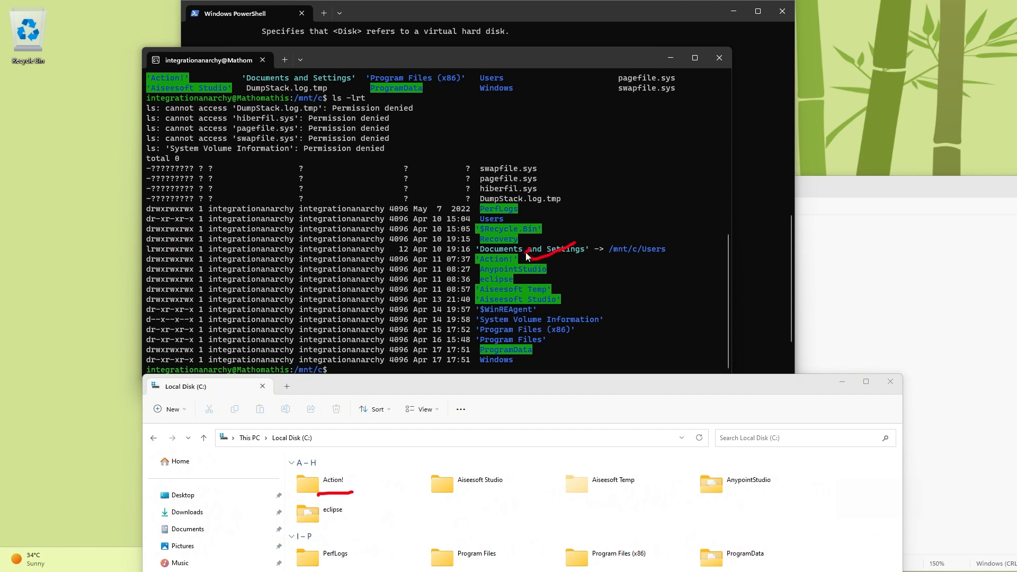
{"action": "mouse_move", "coordinate": [441, 490]}
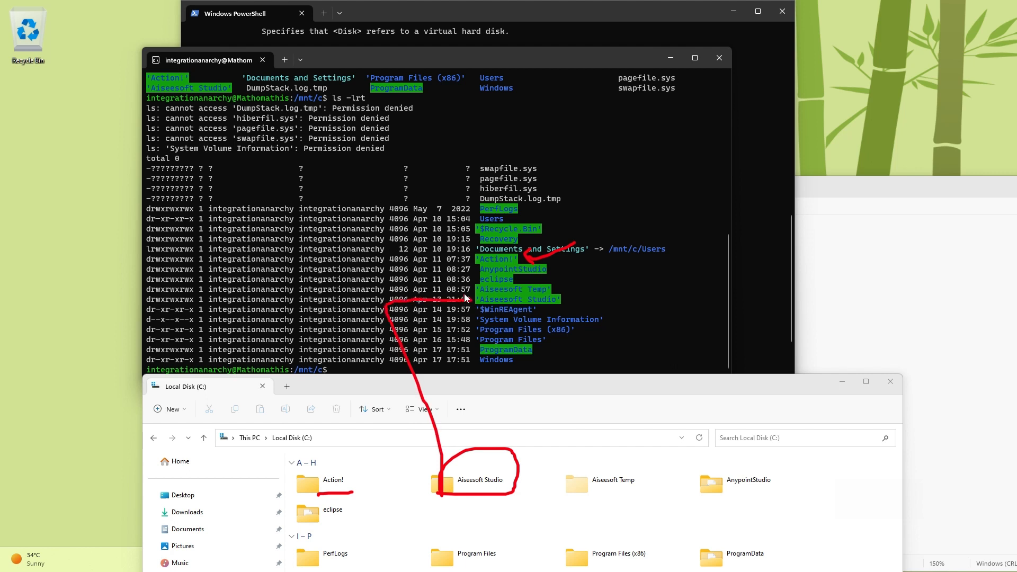
{"action": "mouse_move", "coordinate": [859, 518]}
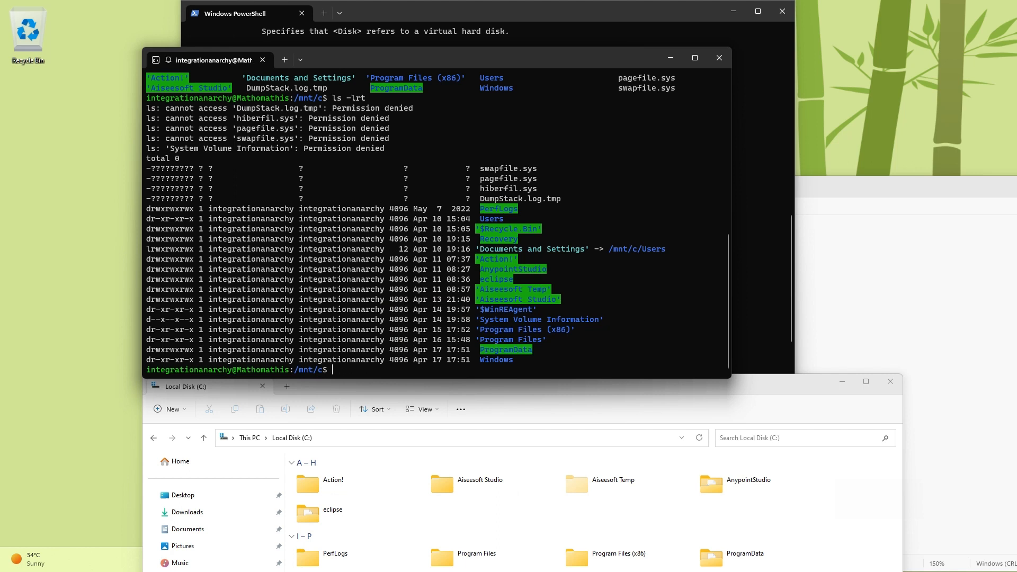
{"action": "type", "text": "ext"}
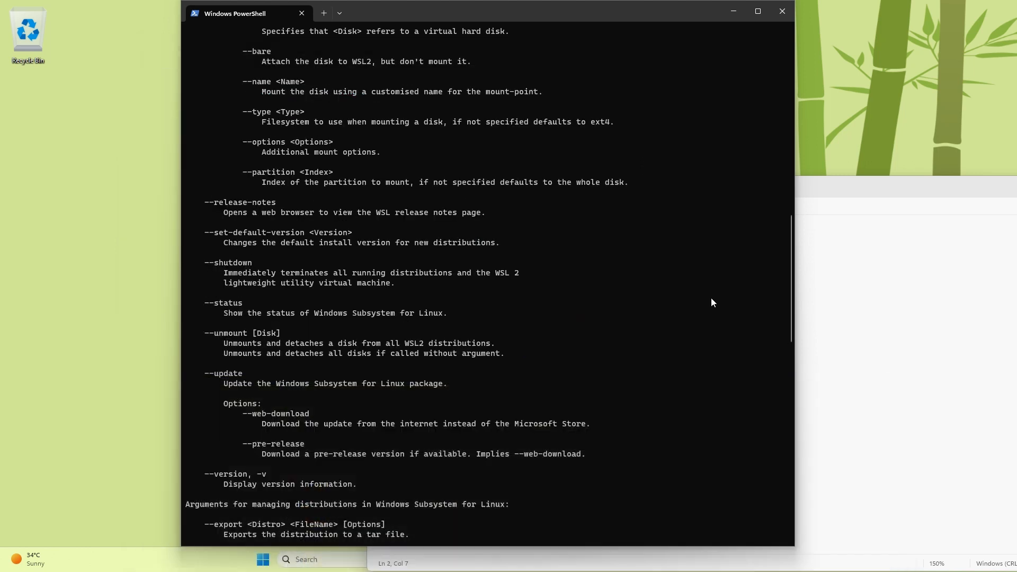
- Read the wsl help further, highlighting the --unmount and --unregister options
{"action": "left_click", "coordinate": [262, 560]}
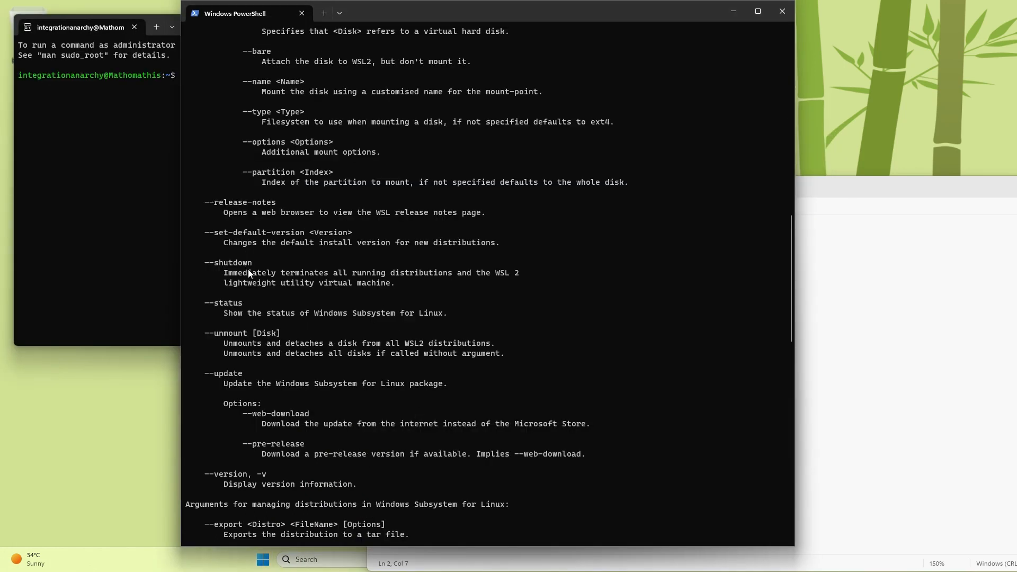
{"action": "double_click", "coordinate": [232, 262]}
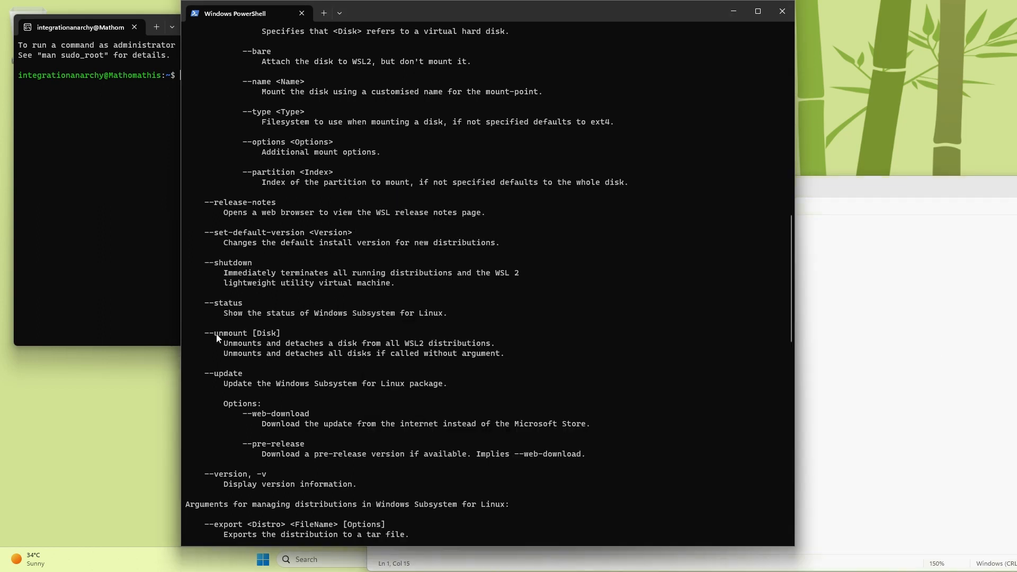
{"action": "double_click", "coordinate": [244, 332]}
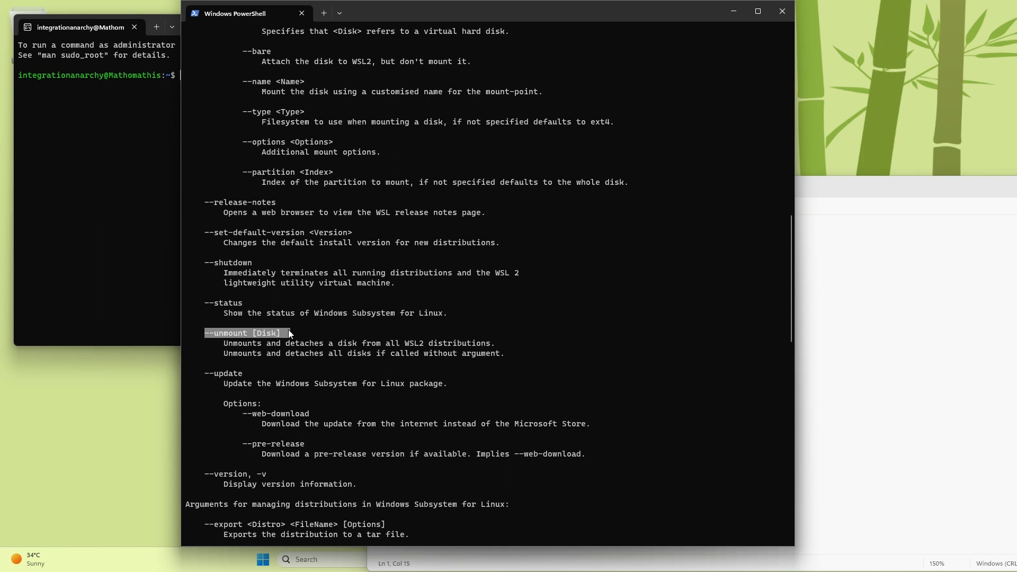
{"action": "scroll", "scroll_direction": "down", "scroll_amount": 3}
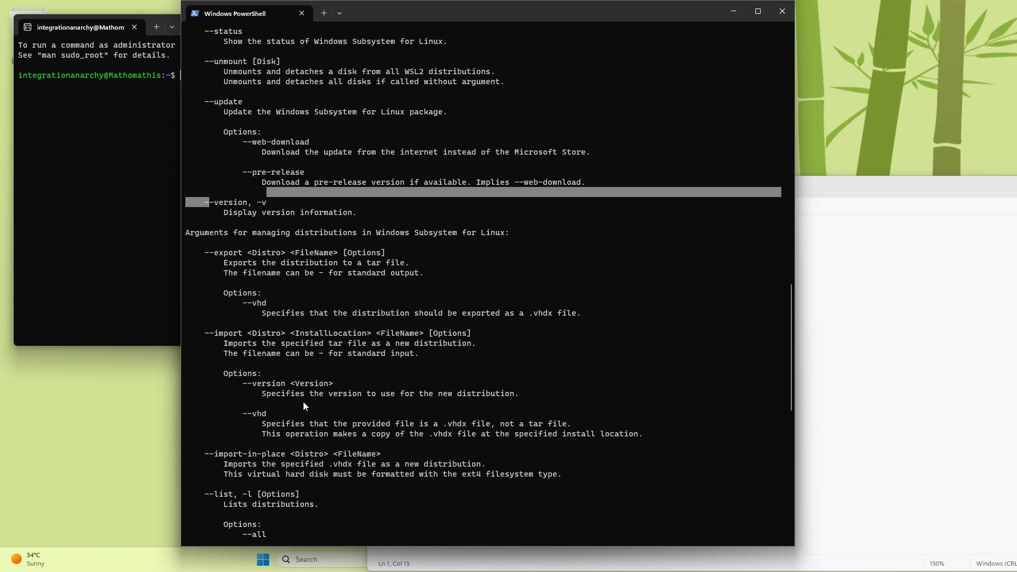
{"action": "scroll", "scroll_direction": "down", "scroll_amount": 3}
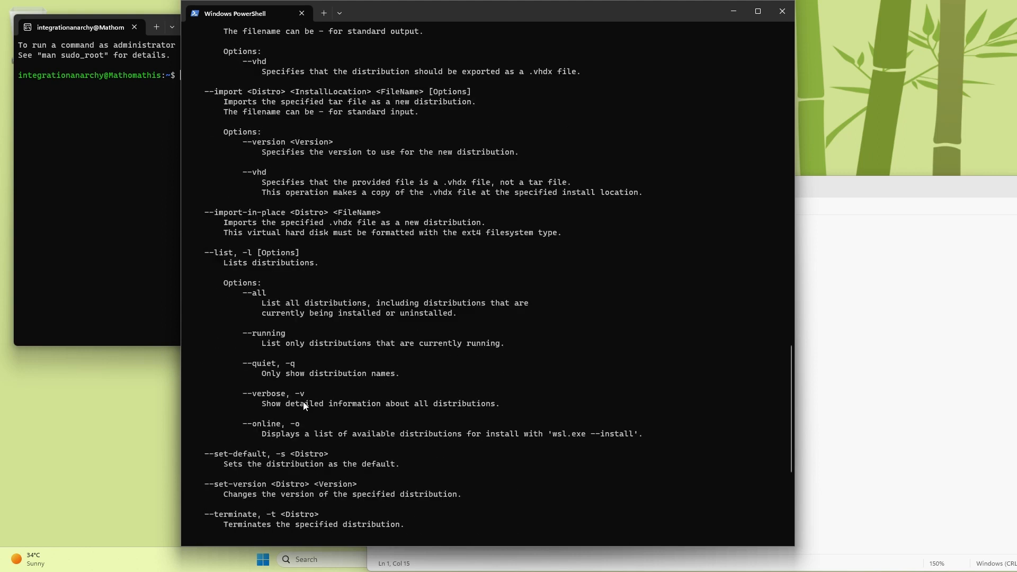
{"action": "scroll", "scroll_direction": "down", "scroll_amount": 3}
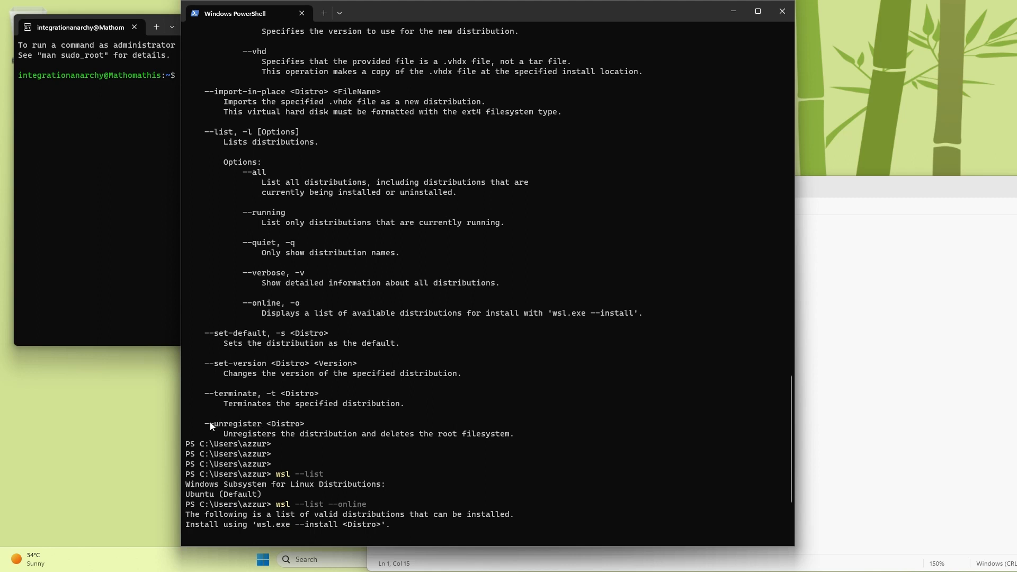
{"action": "double_click", "coordinate": [238, 424]}
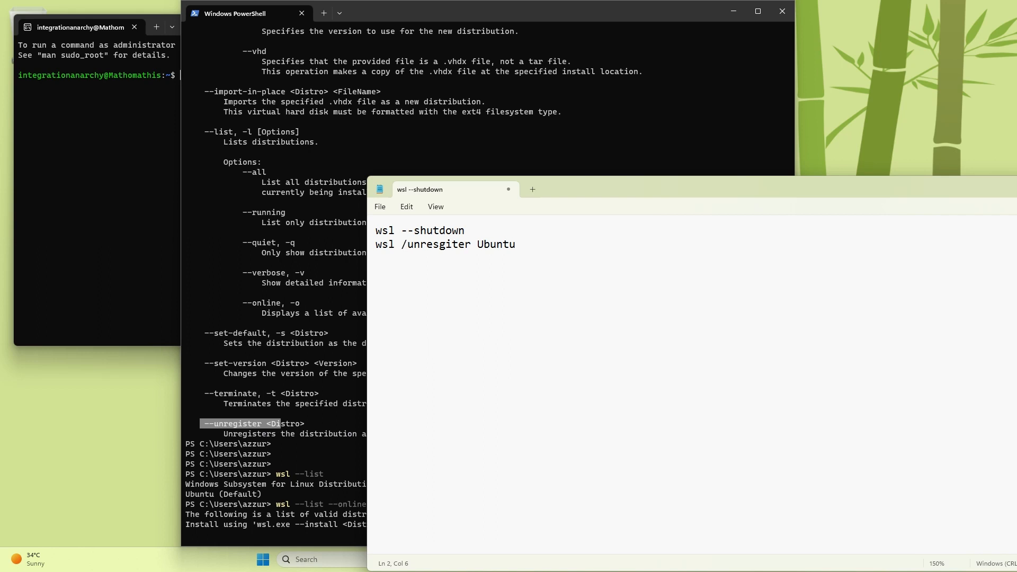
- Replace the slash before unresgiter with a double dash in the Notepad note
{"action": "key", "text": "Backspace"}
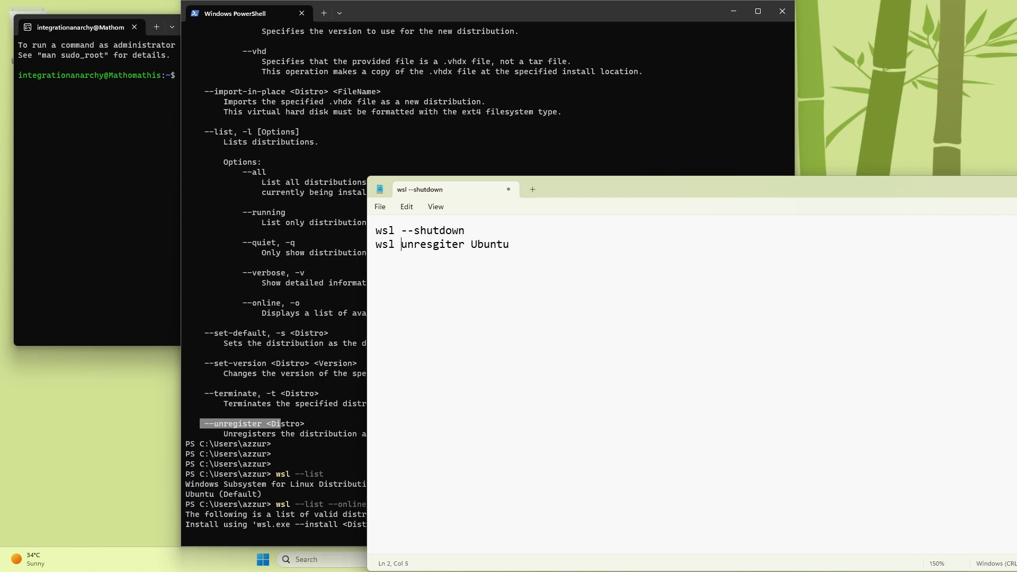
{"action": "type", "text": "--"}
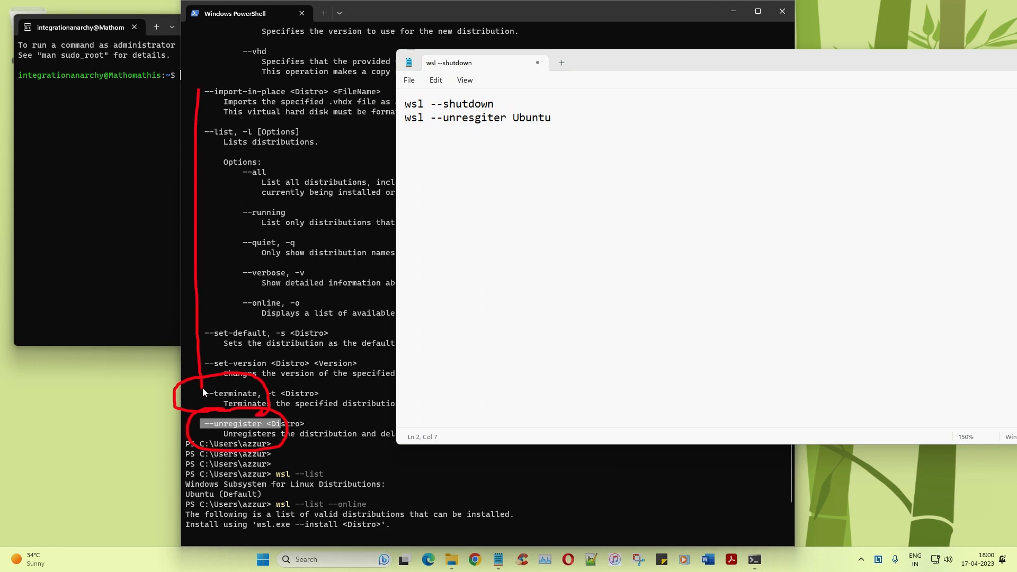
{"action": "mouse_move", "coordinate": [874, 526]}
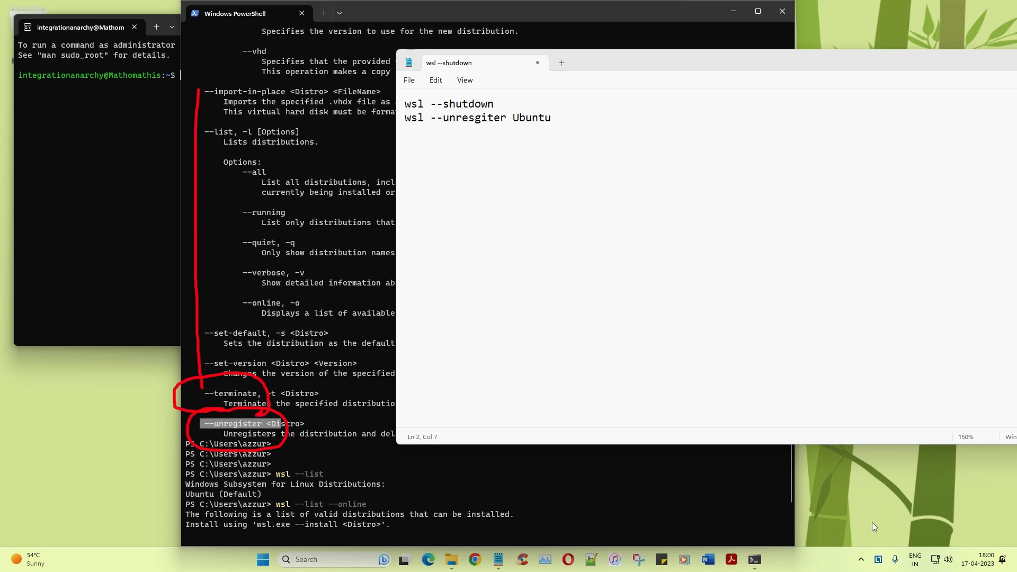
{"action": "mouse_move", "coordinate": [859, 522]}
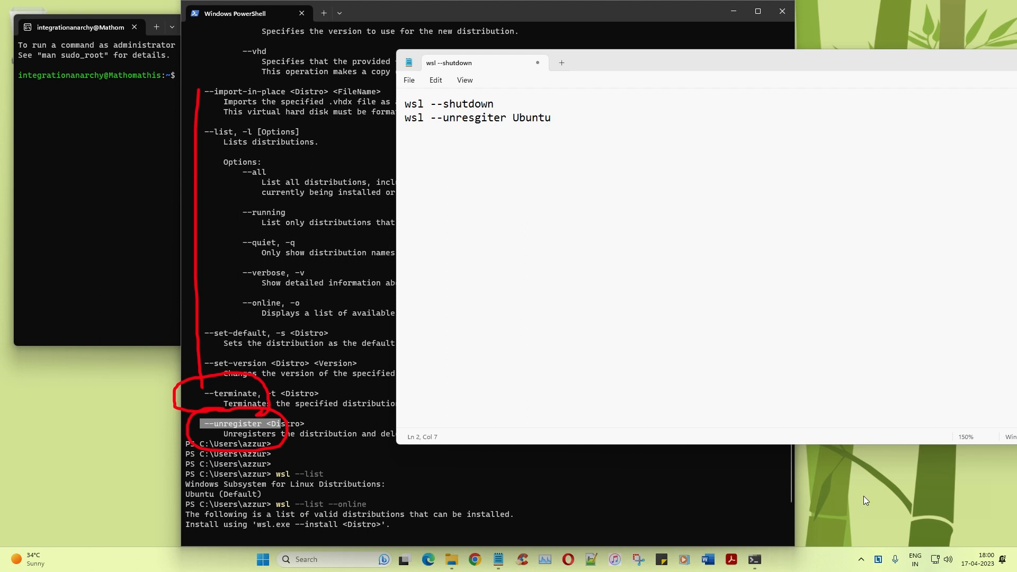
{"action": "mouse_move", "coordinate": [971, 500]}
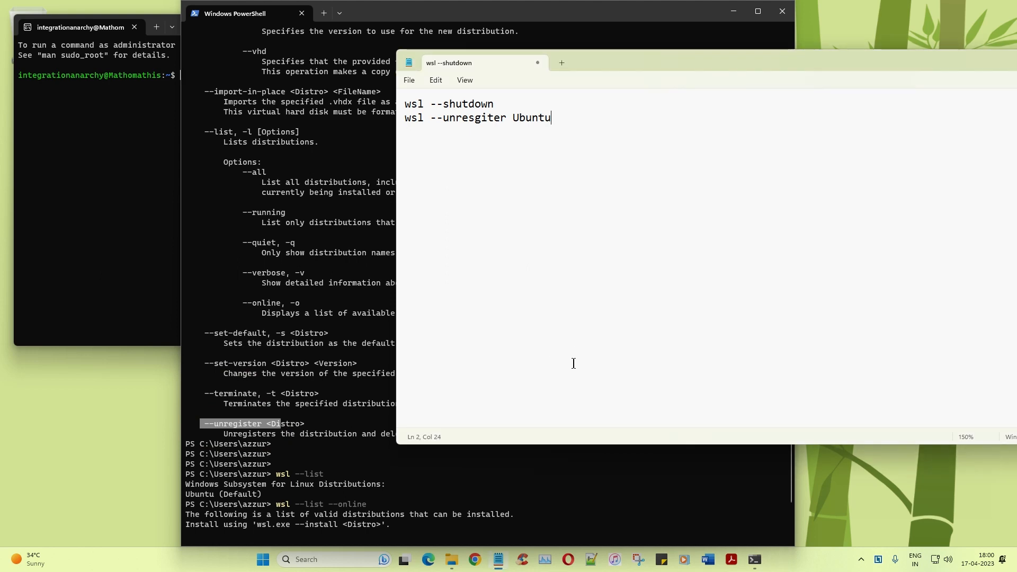
{"action": "mouse_move", "coordinate": [594, 358]}
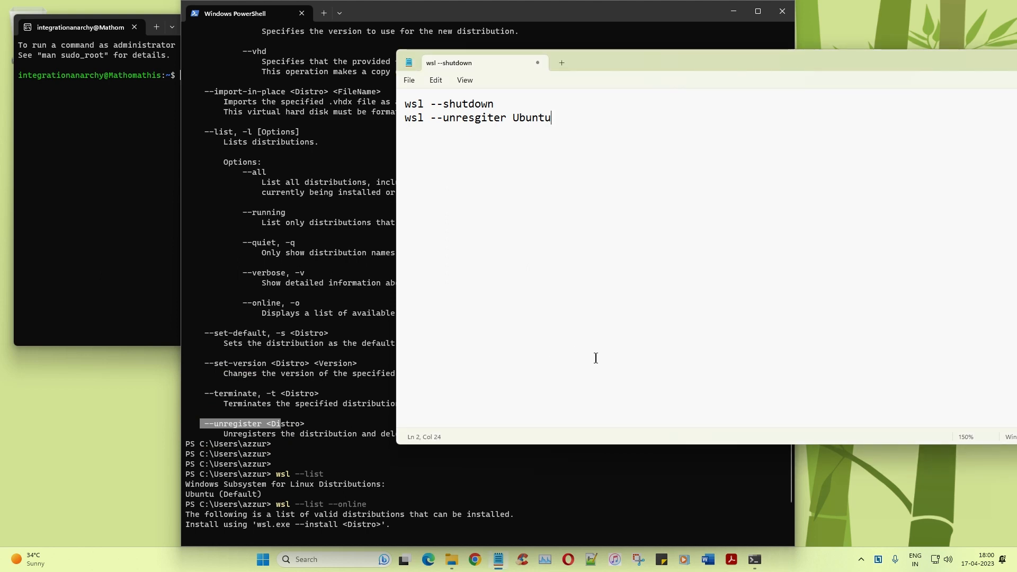